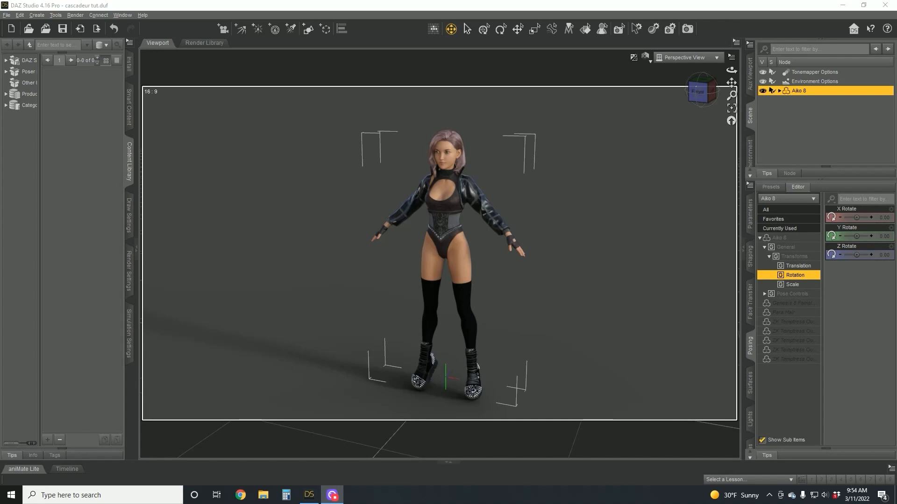
mouse_move(652, 201)
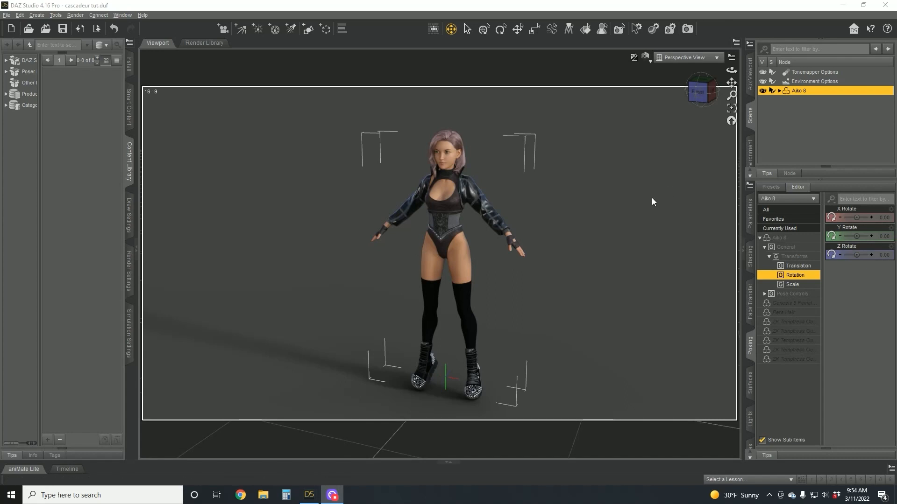
mouse_move(601, 223)
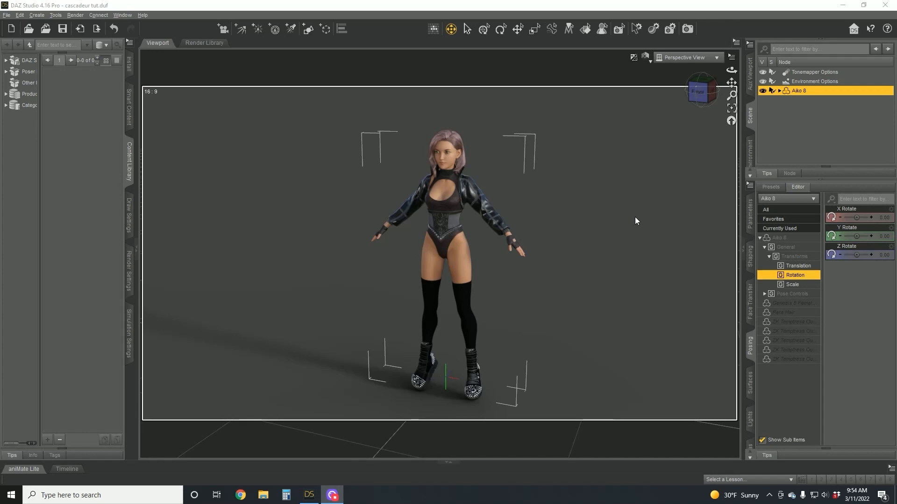
mouse_move(629, 222)
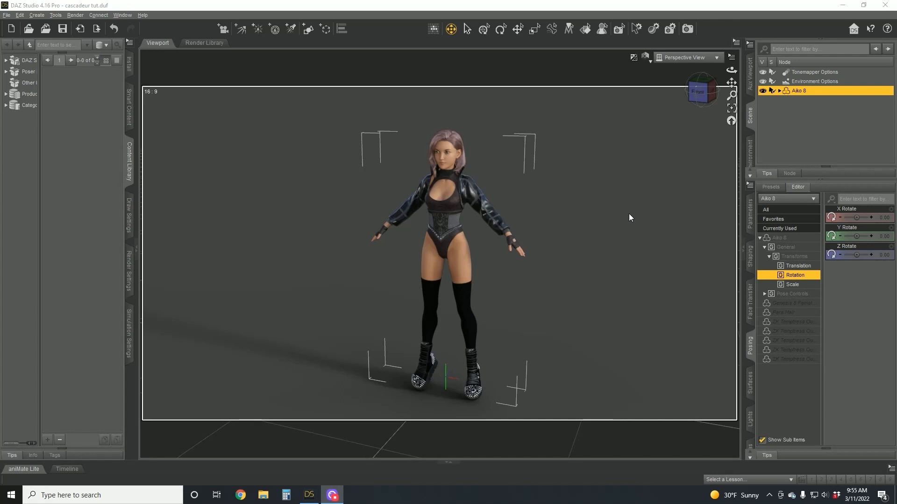
mouse_move(626, 212)
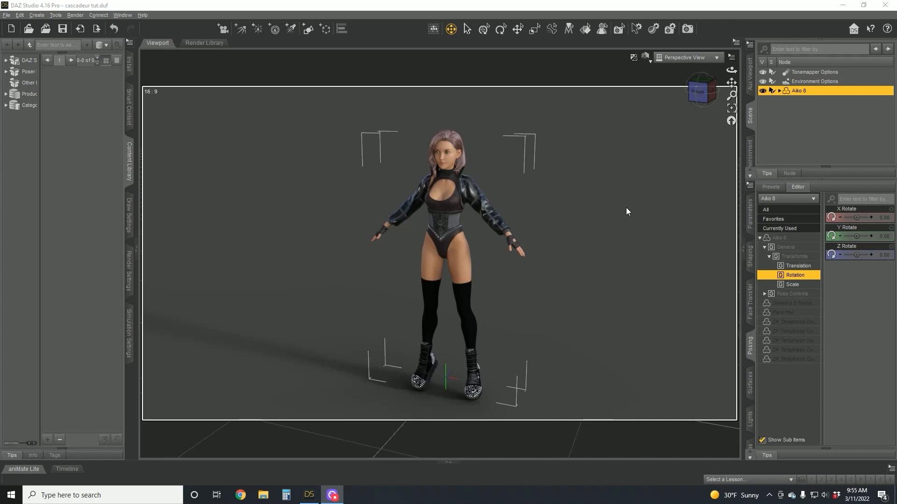
mouse_move(633, 199)
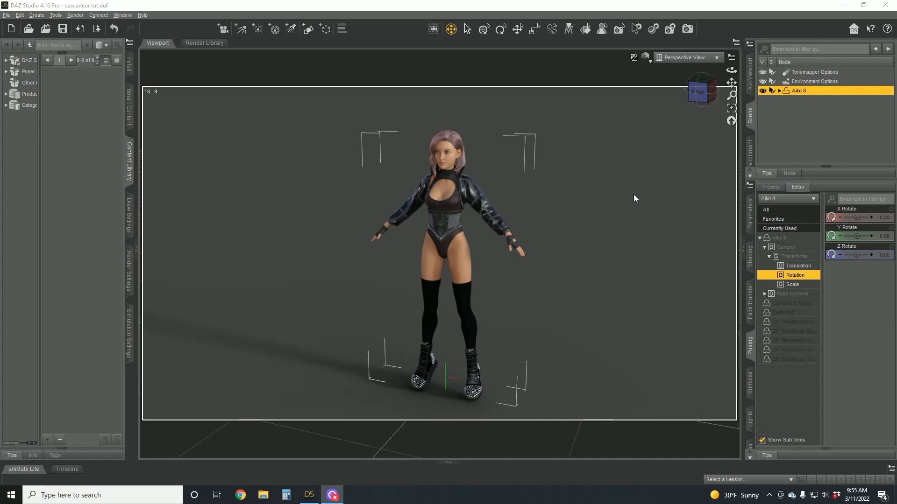
mouse_move(598, 142)
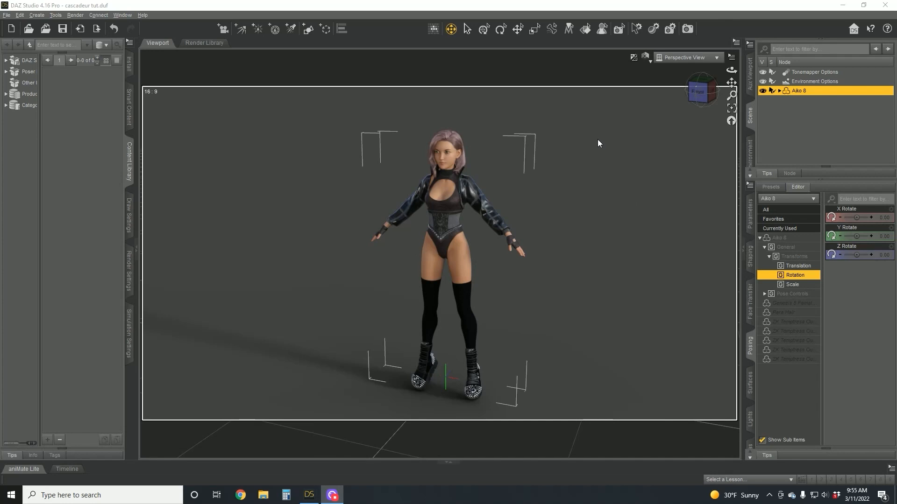
mouse_move(607, 145)
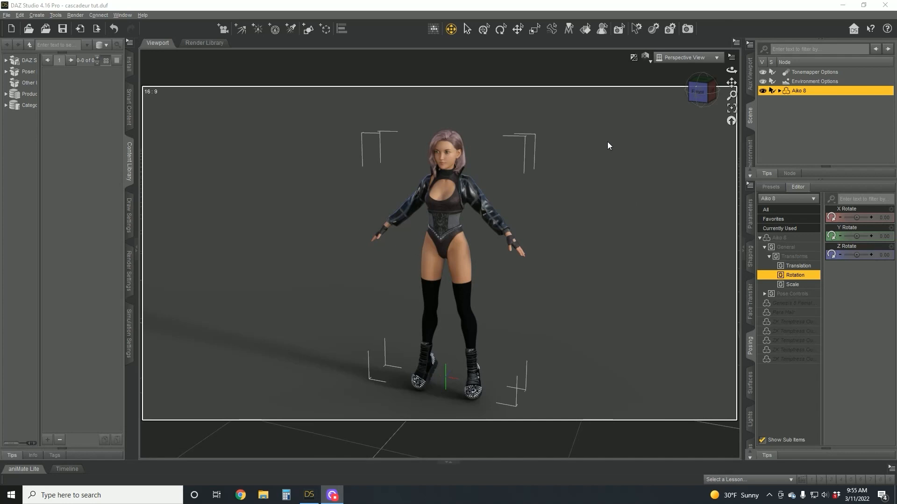
mouse_move(602, 116)
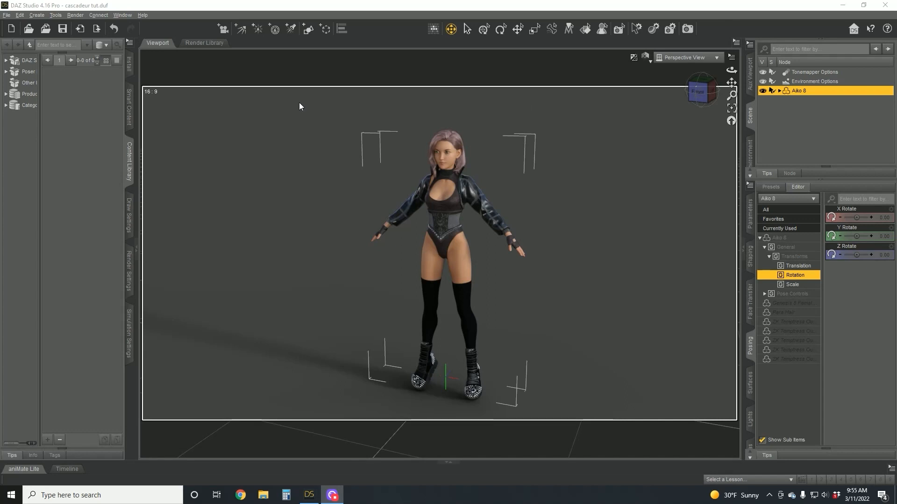
mouse_move(290, 107)
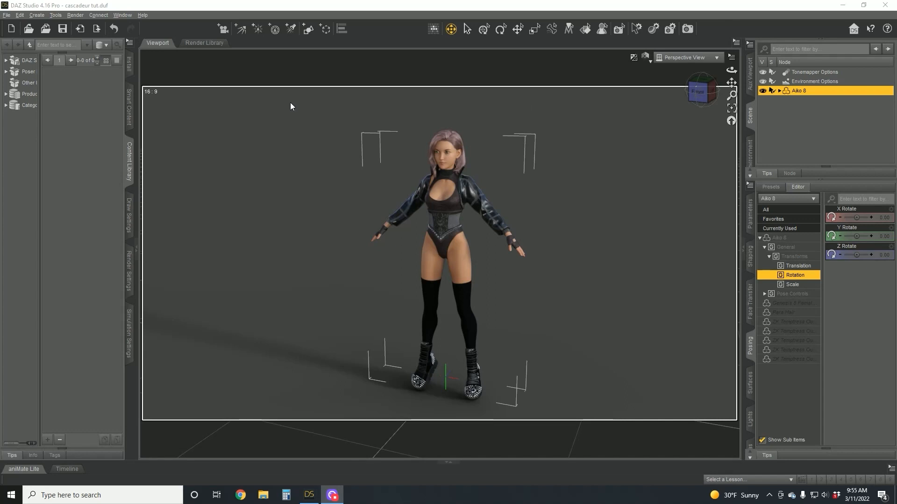
mouse_move(280, 218)
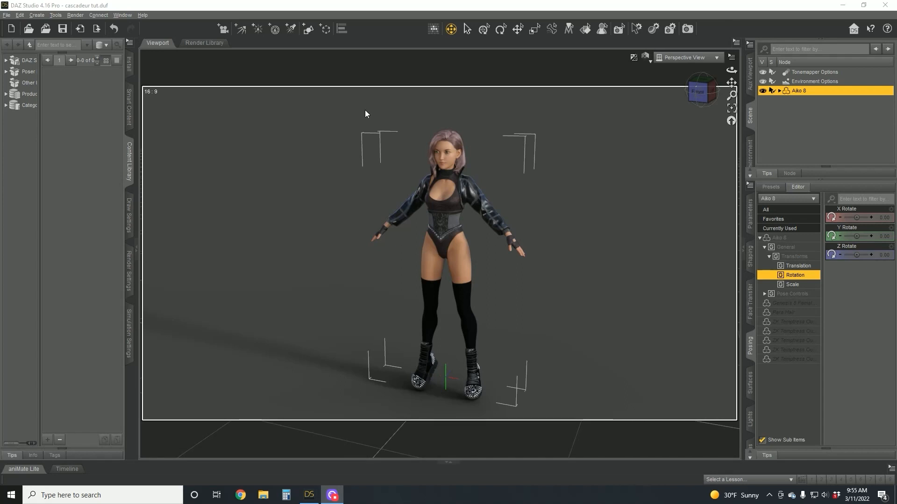
mouse_move(493, 336)
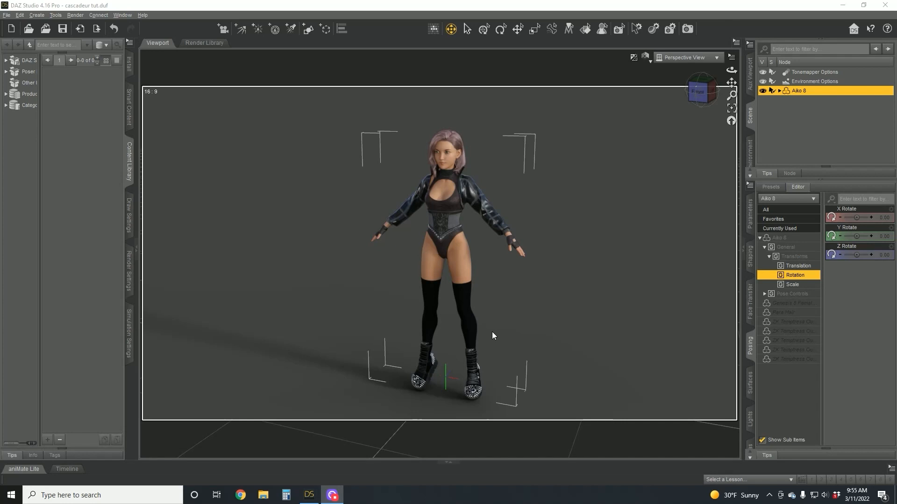
mouse_move(518, 302)
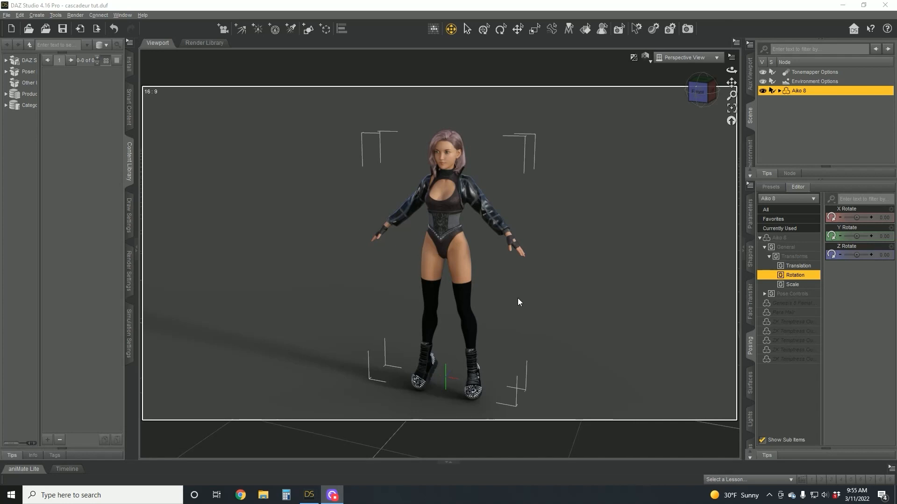
mouse_move(616, 304)
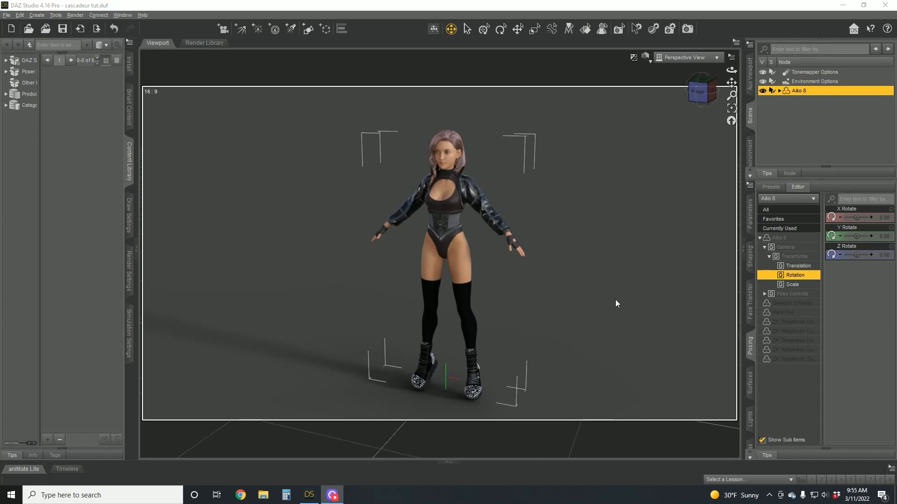
mouse_move(565, 305)
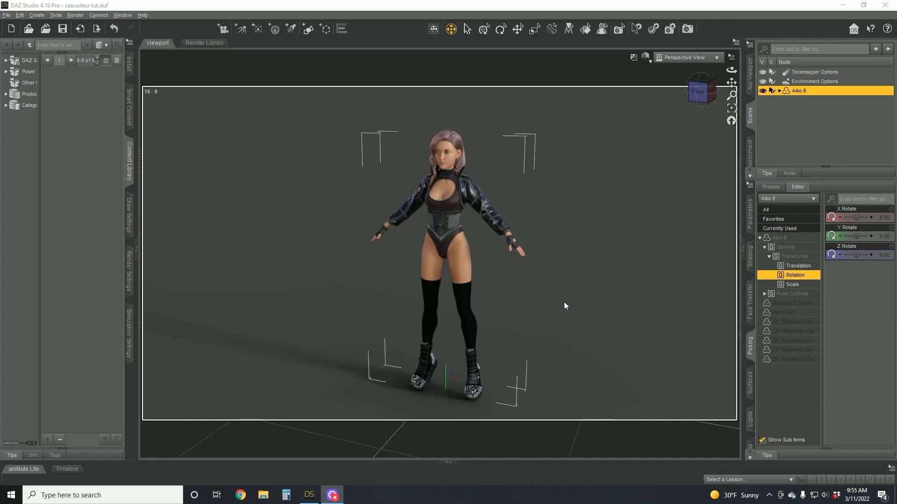
mouse_move(573, 305)
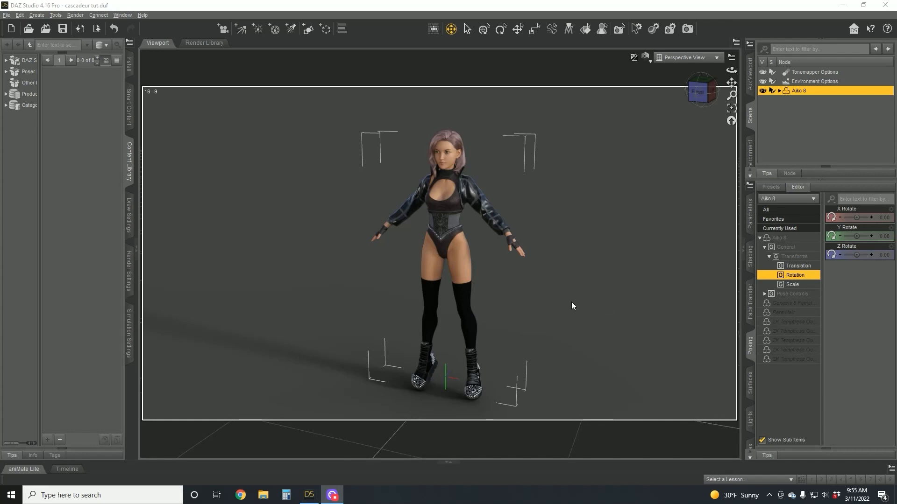
mouse_move(564, 102)
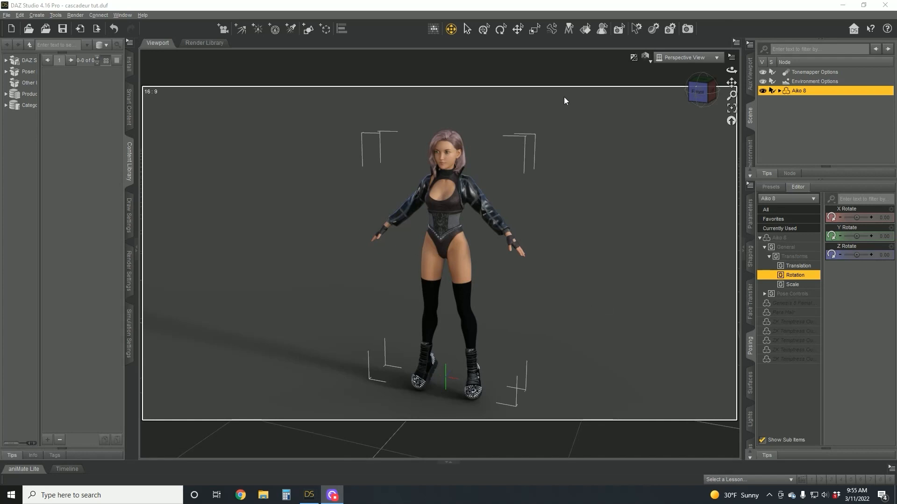
mouse_move(578, 180)
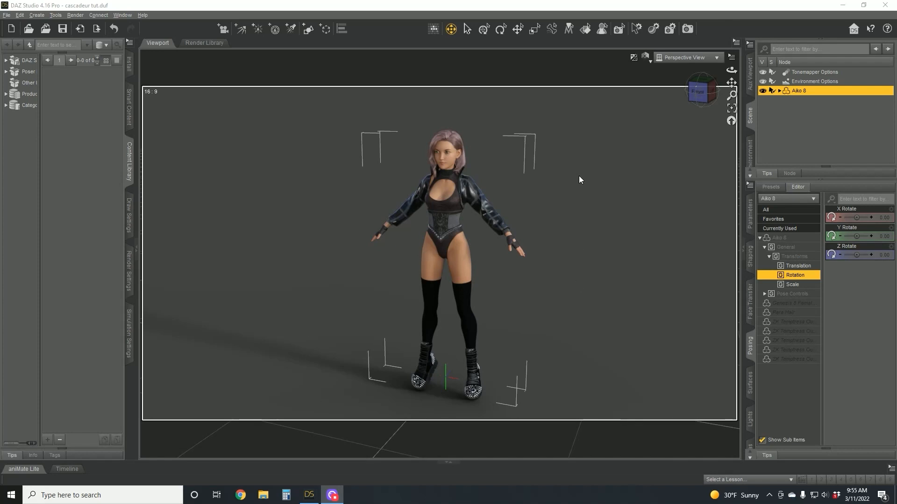
mouse_move(583, 130)
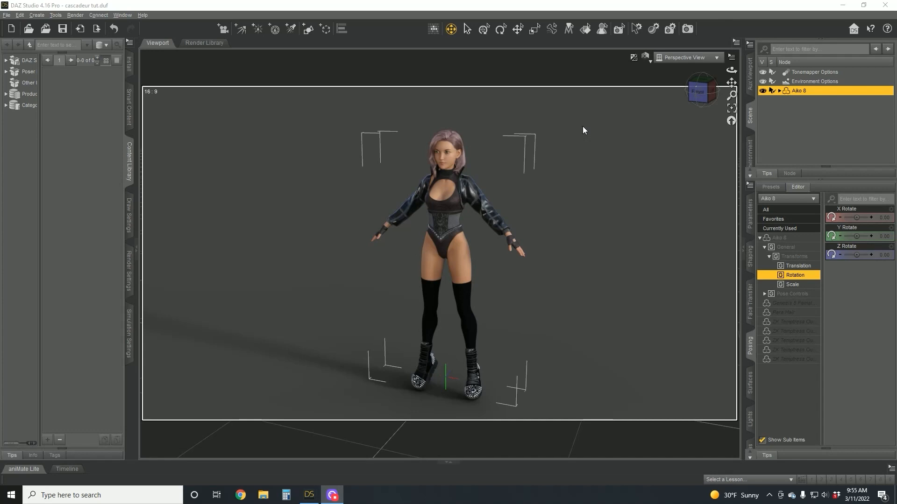
mouse_move(537, 112)
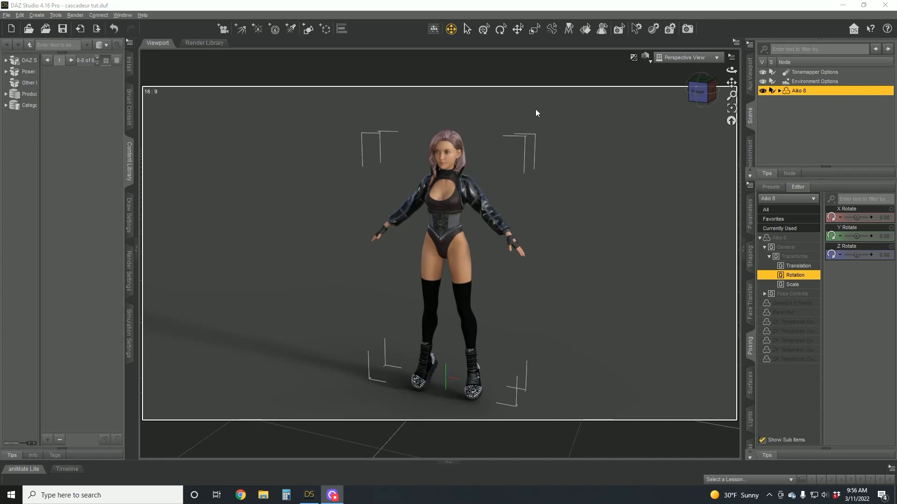
mouse_move(281, 265)
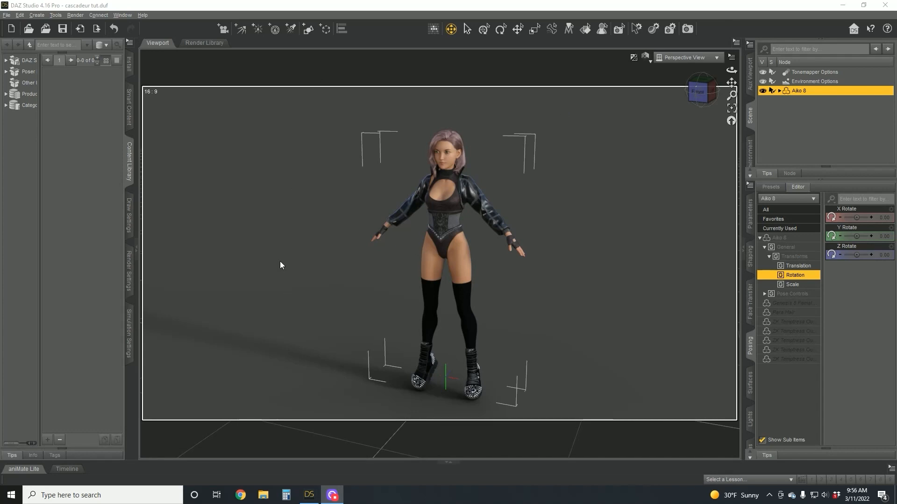
mouse_move(272, 161)
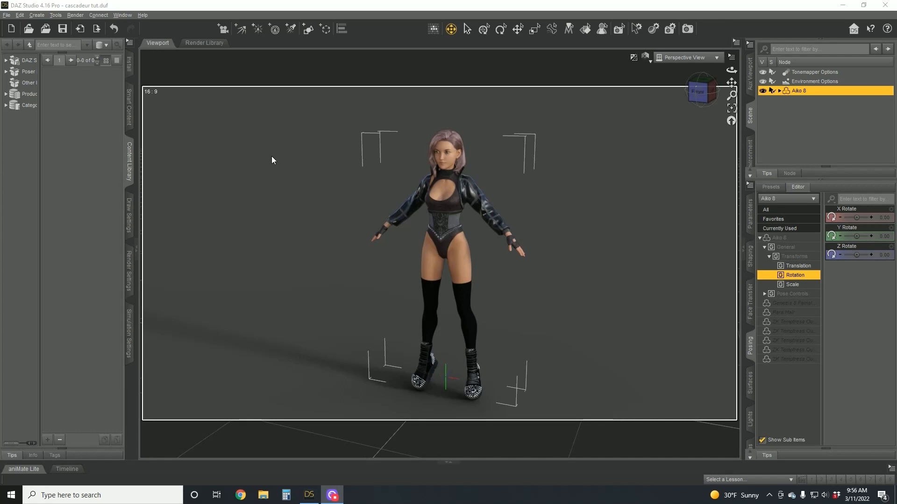
mouse_move(326, 112)
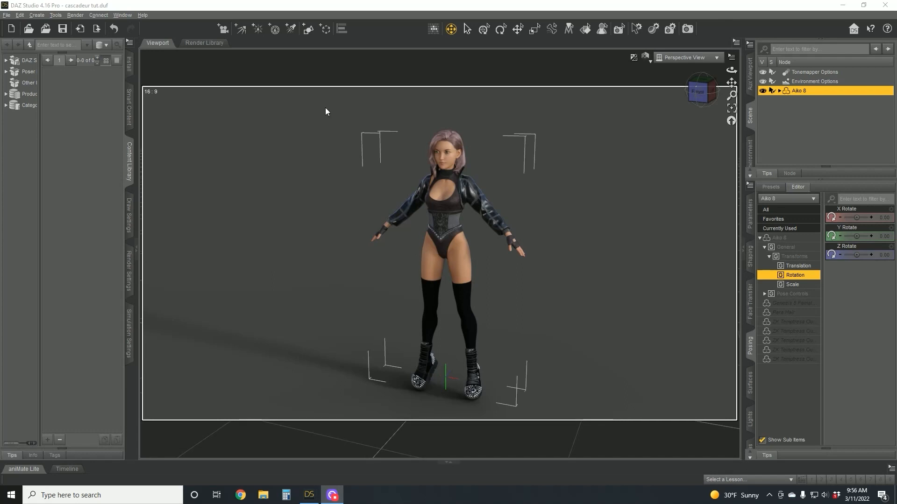
mouse_move(322, 137)
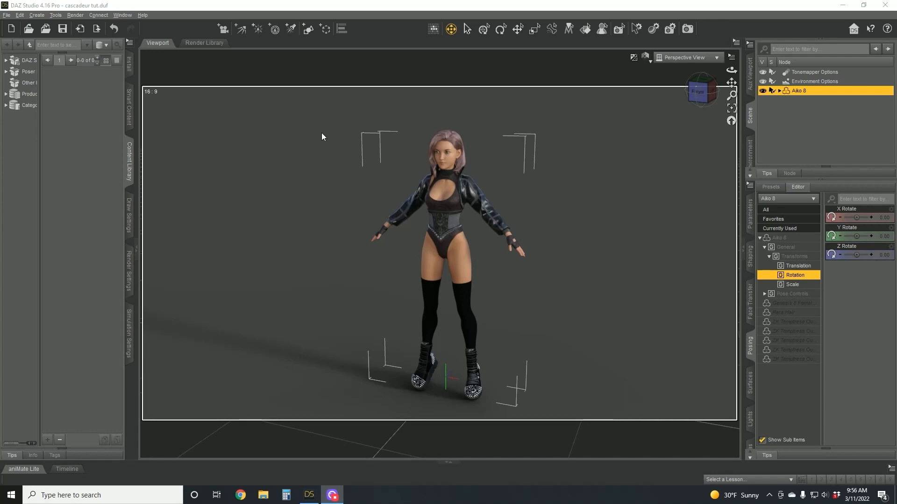
mouse_move(327, 137)
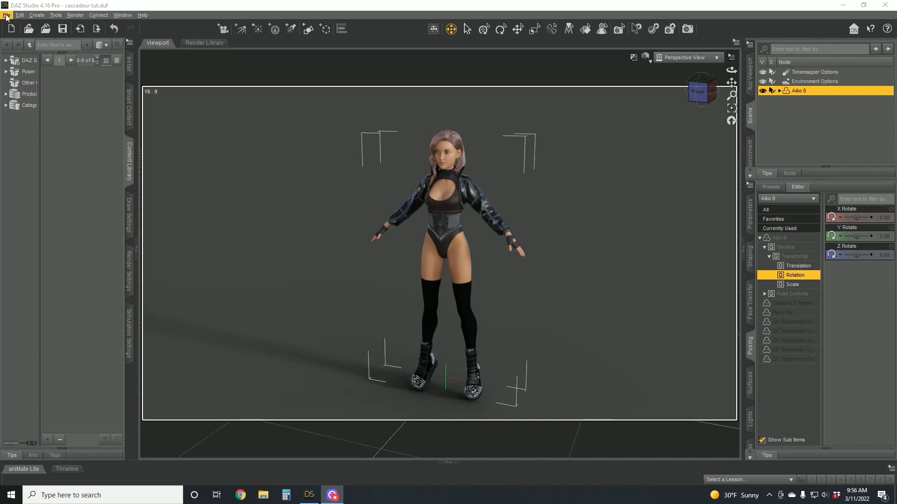
Export the character to FBX as Aiko on the desktop, overwriting the existing file
click(6, 15)
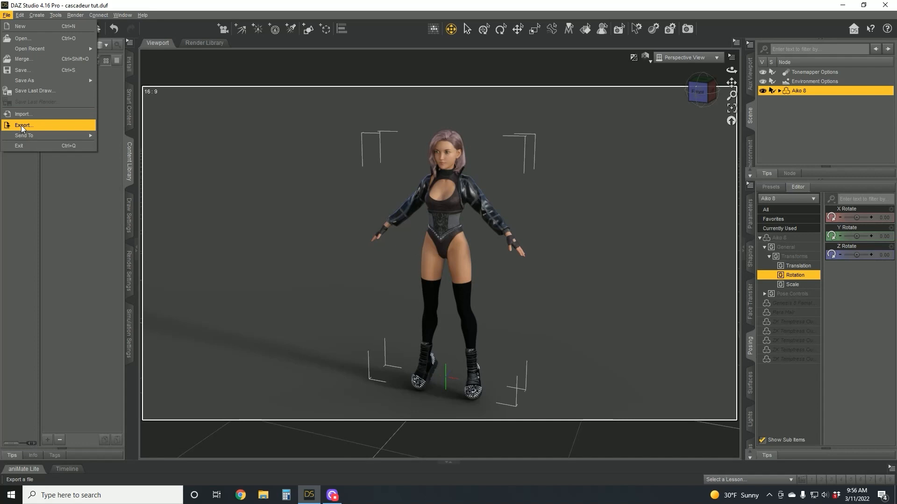
click(24, 125)
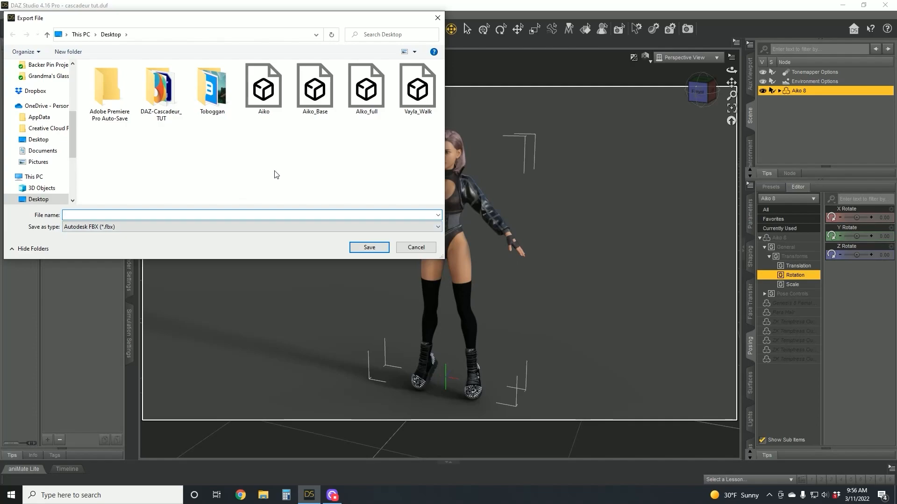
click(262, 89)
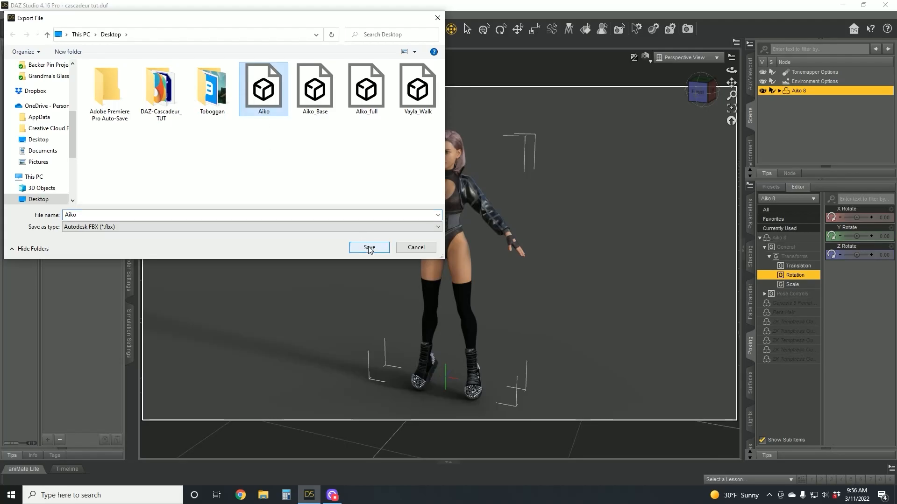
click(369, 247)
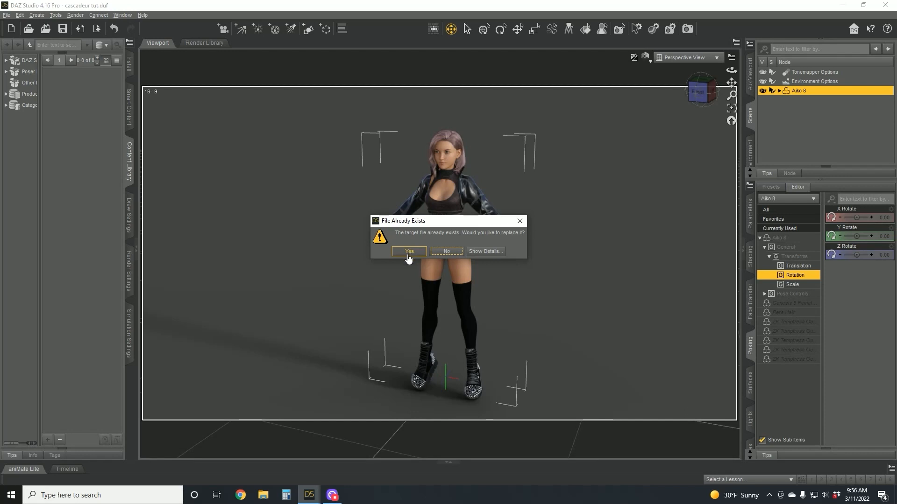
Replace the file and enable merging clothing into the figure skeleton and degraded skinning
click(407, 251)
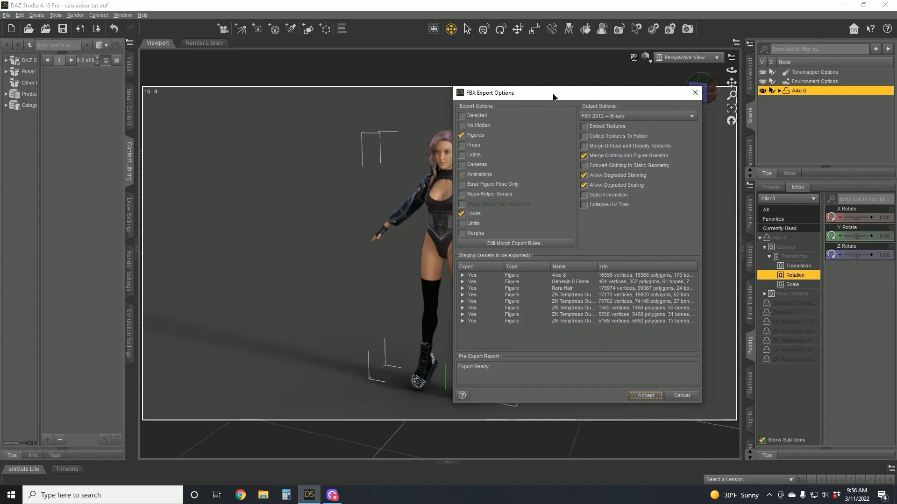
drag(552, 92, 274, 76)
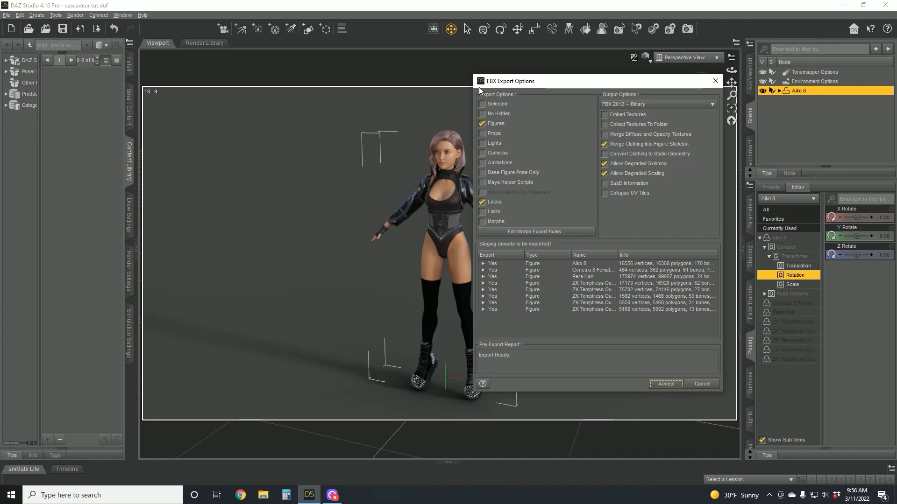
mouse_move(493, 99)
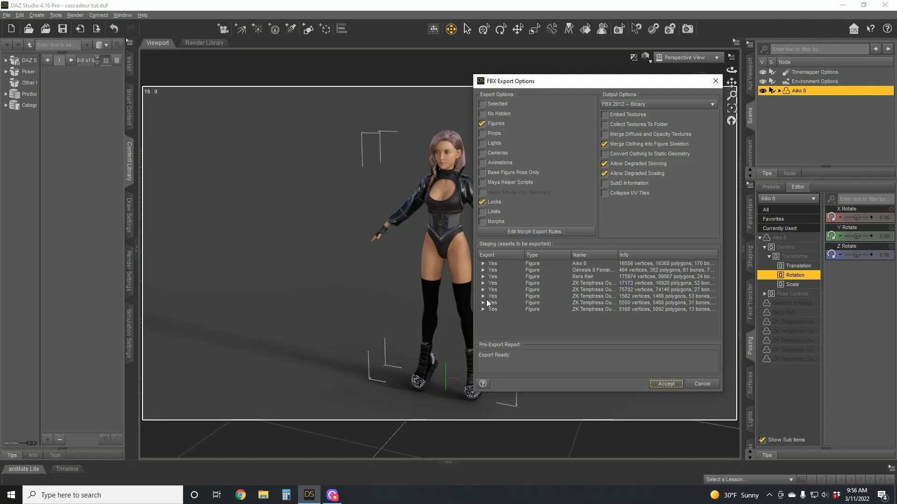
mouse_move(555, 255)
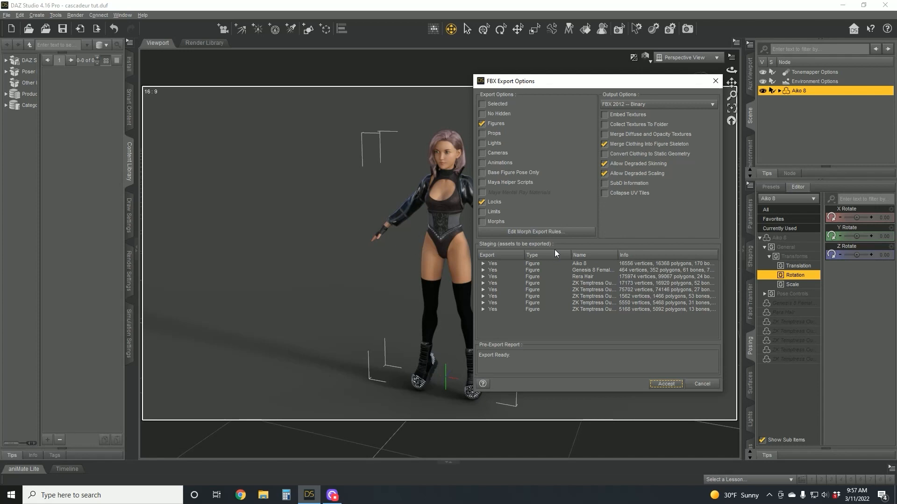
mouse_move(625, 270)
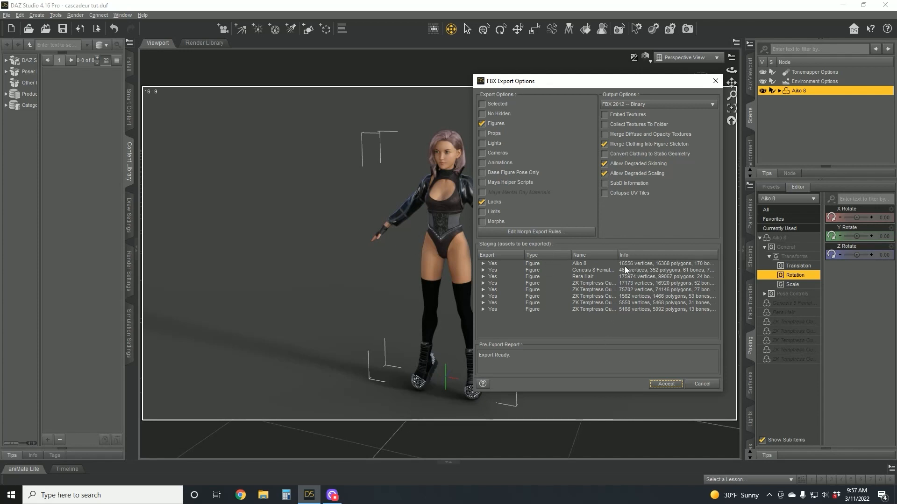
mouse_move(578, 281)
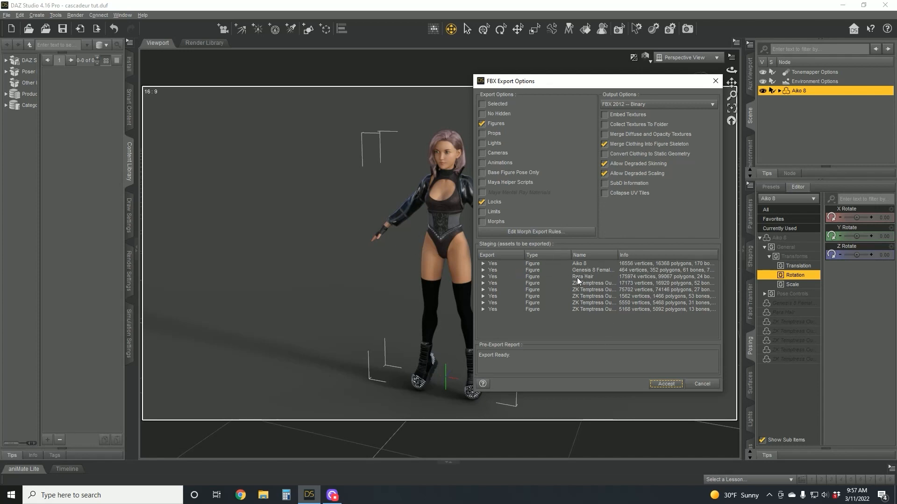
mouse_move(594, 307)
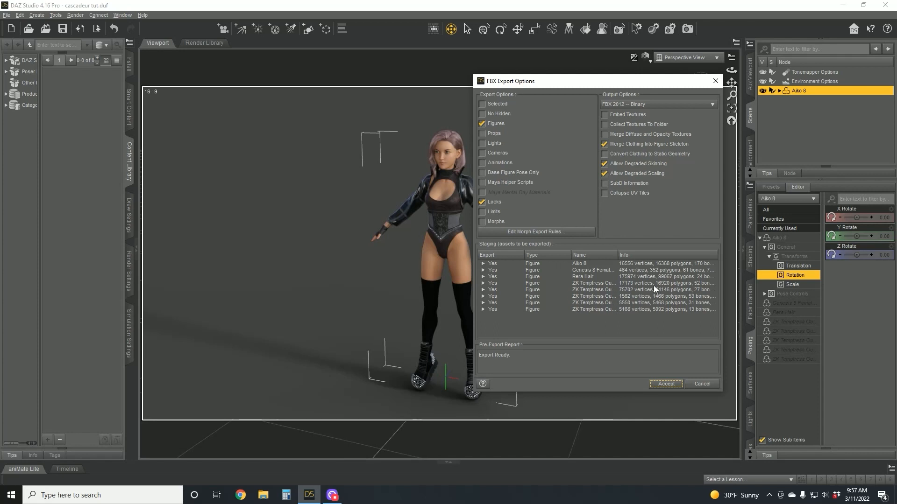
mouse_move(650, 288)
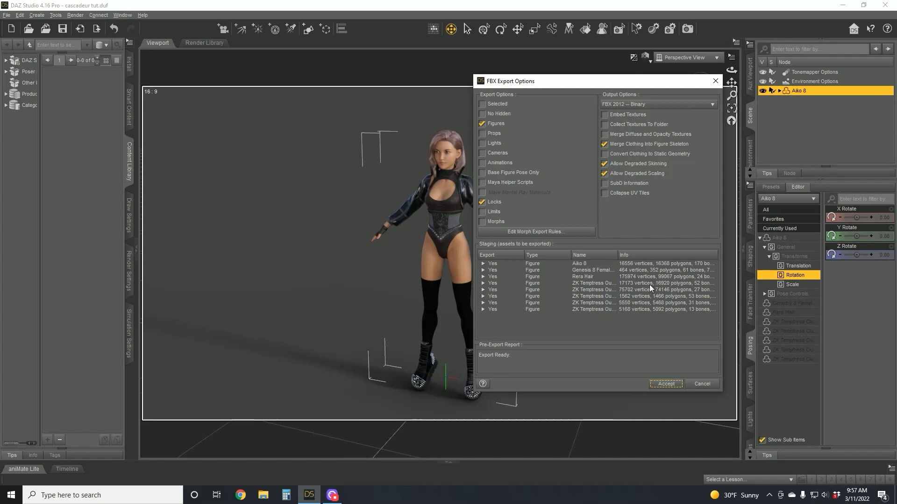
mouse_move(616, 275)
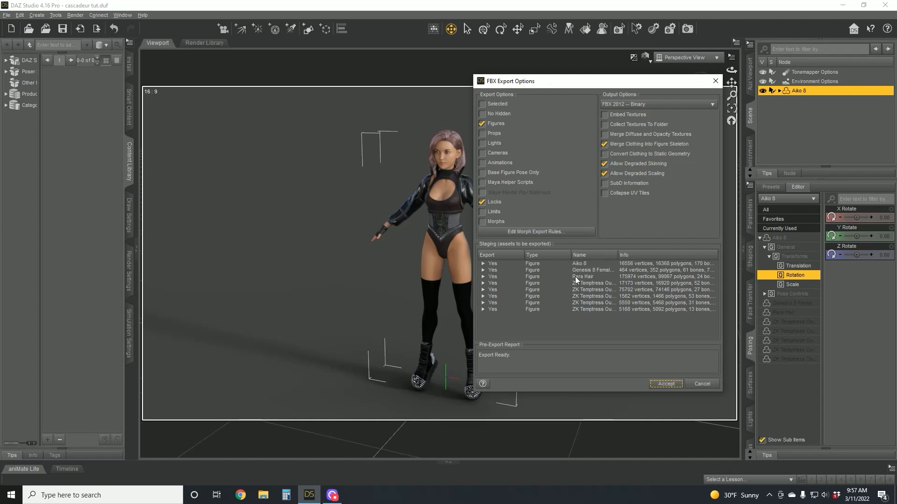
mouse_move(616, 285)
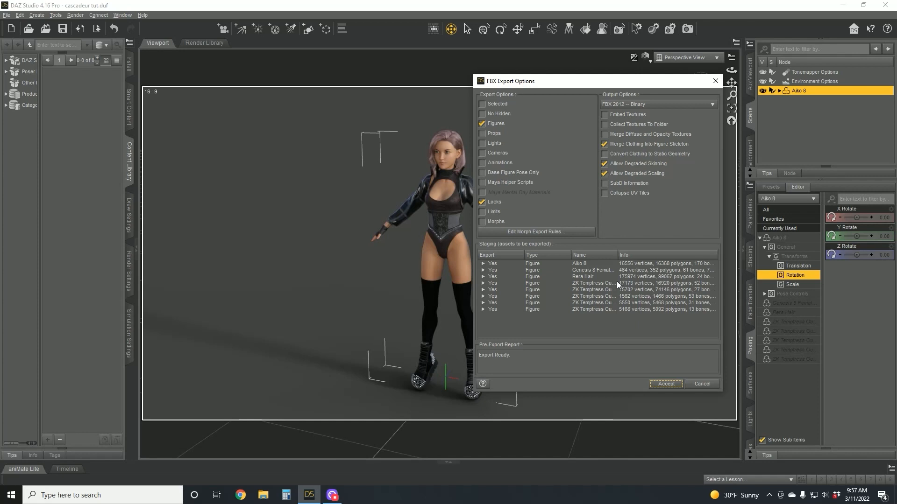
mouse_move(415, 222)
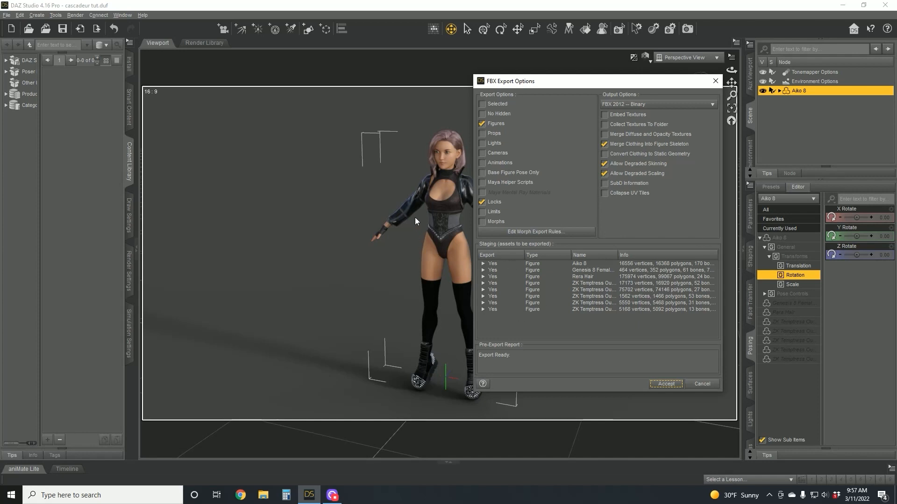
mouse_move(652, 303)
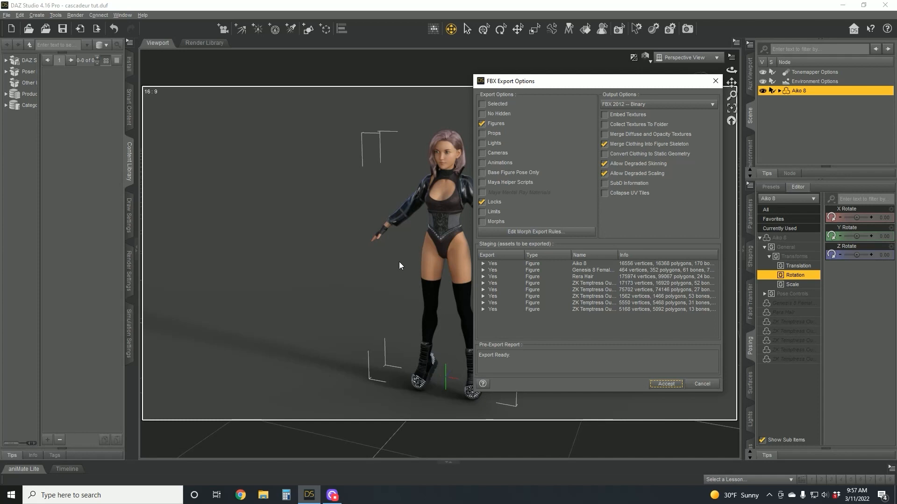
mouse_move(318, 238)
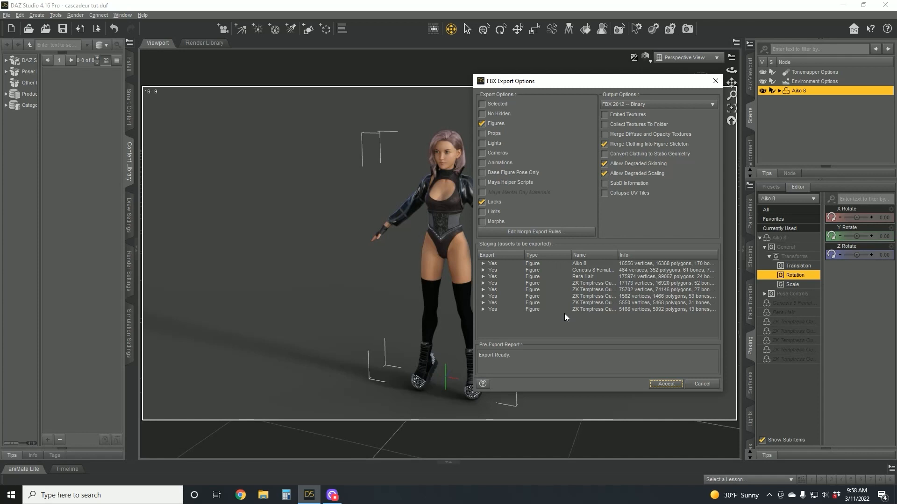
mouse_move(718, 323)
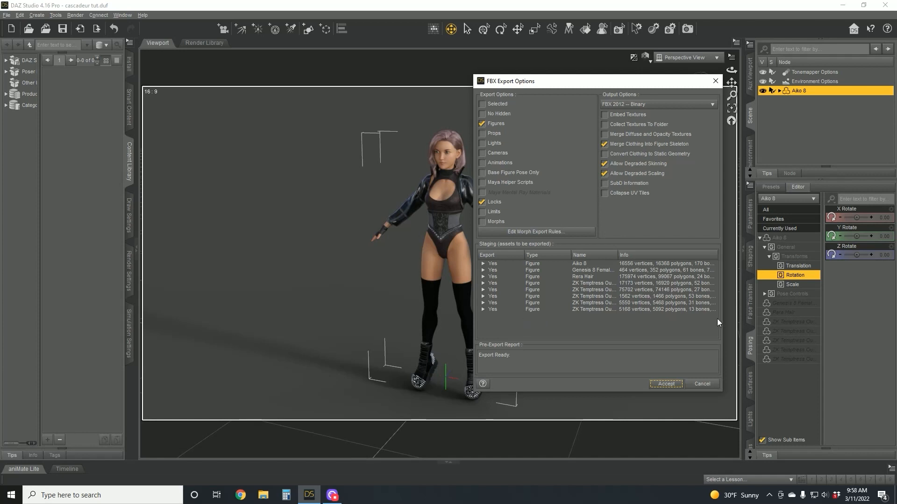
mouse_move(720, 346)
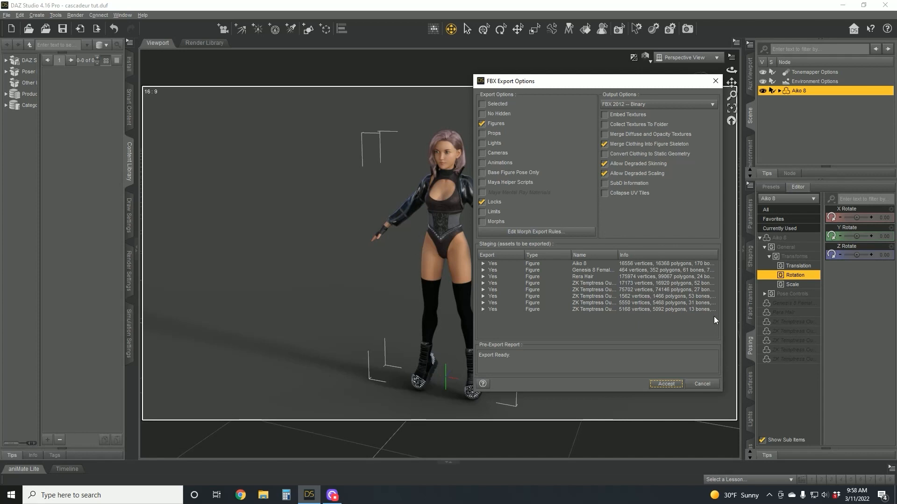
mouse_move(645, 231)
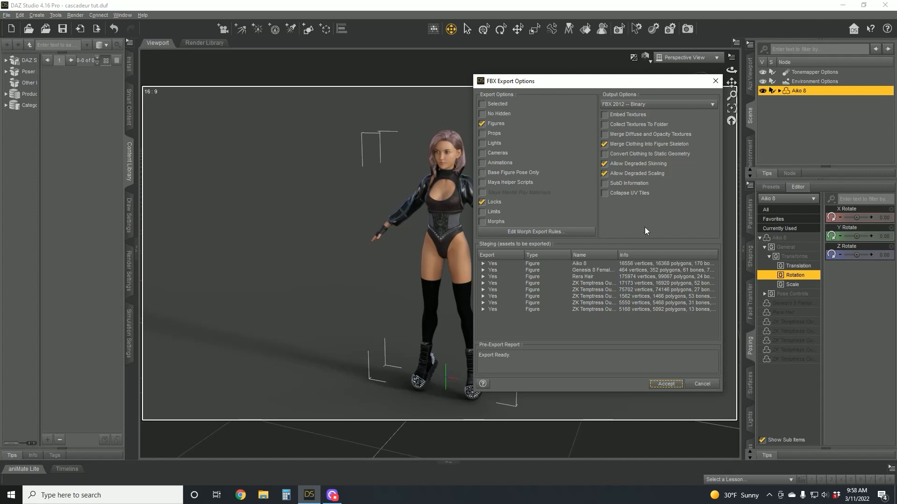
click(605, 143)
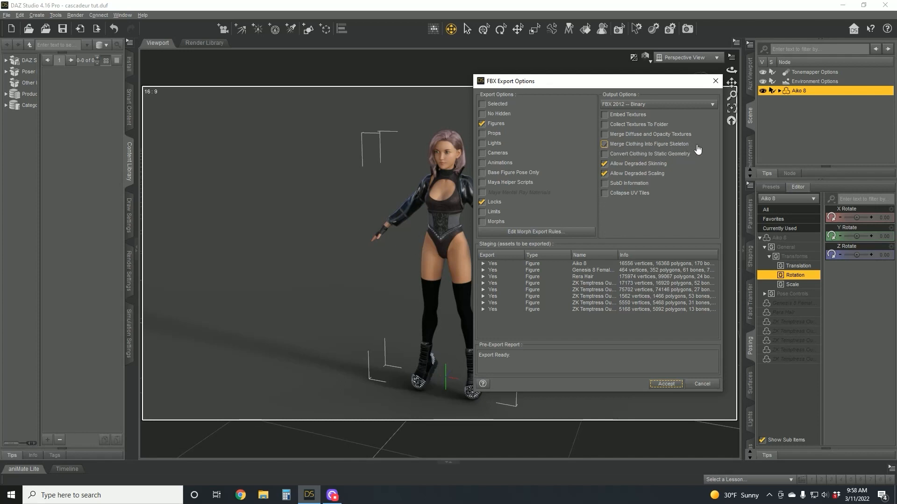
mouse_move(678, 148)
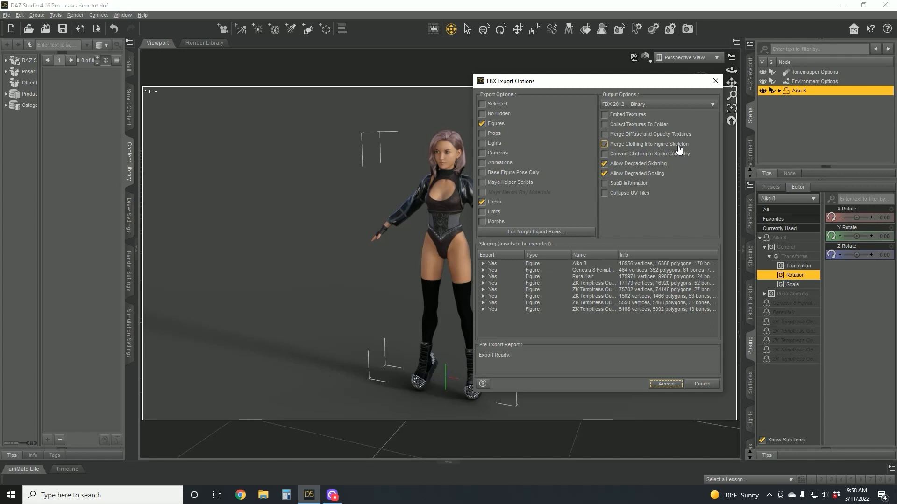
mouse_move(680, 150)
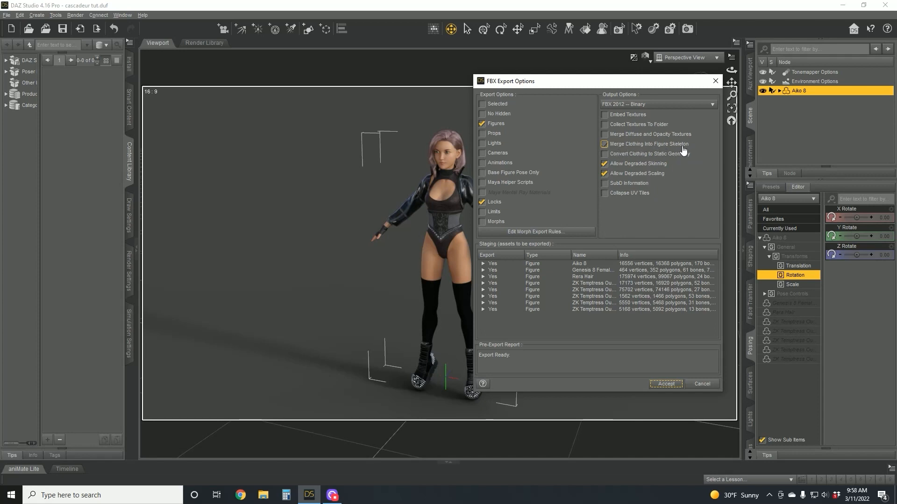
click(604, 143)
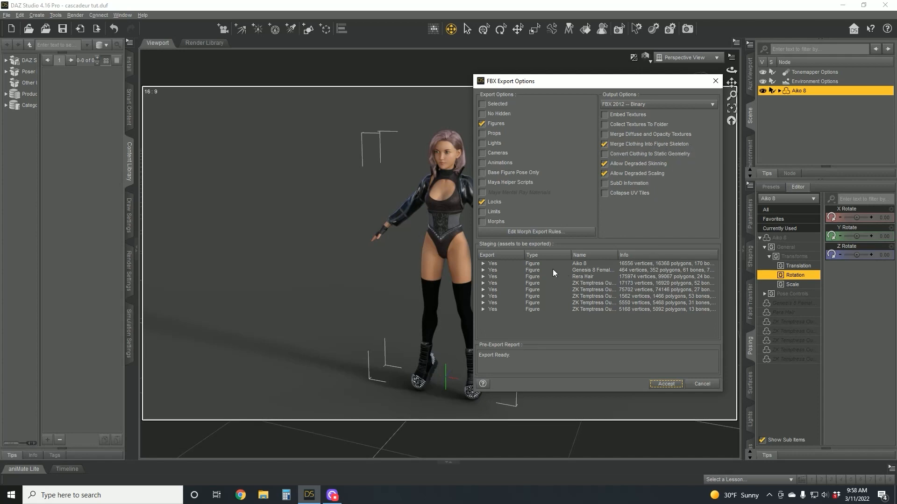
mouse_move(526, 296)
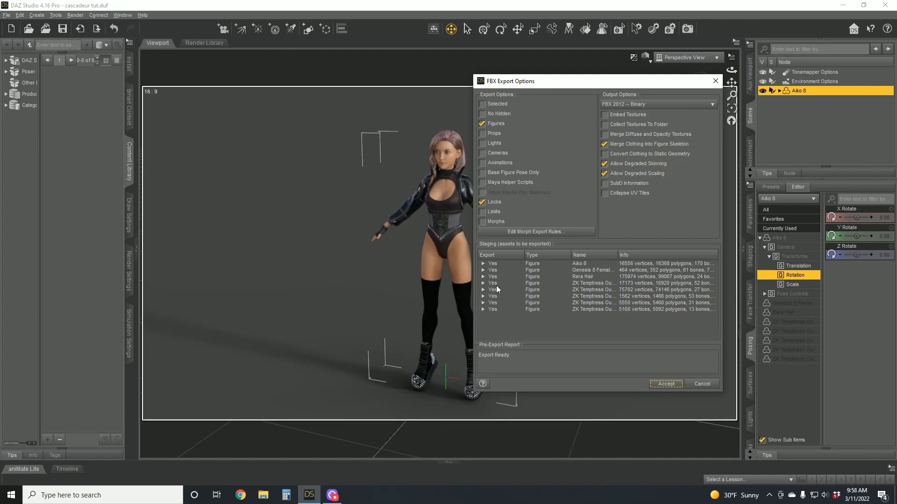
mouse_move(540, 280)
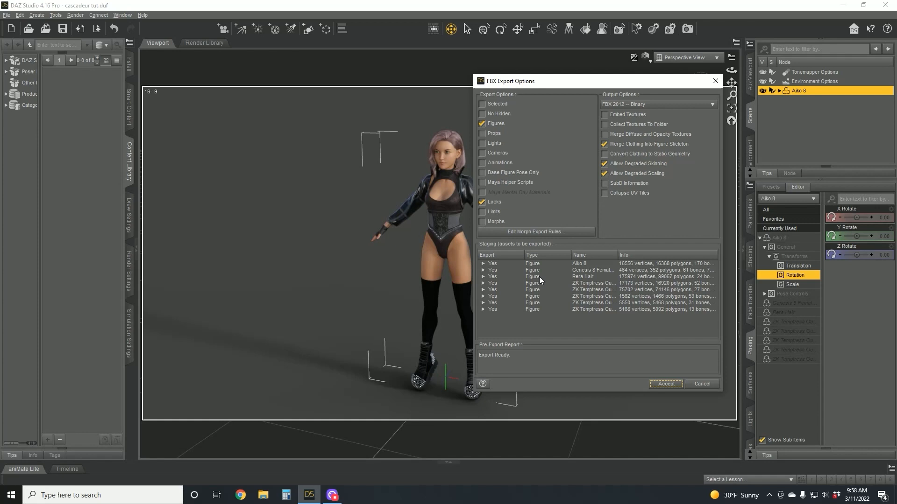
click(605, 143)
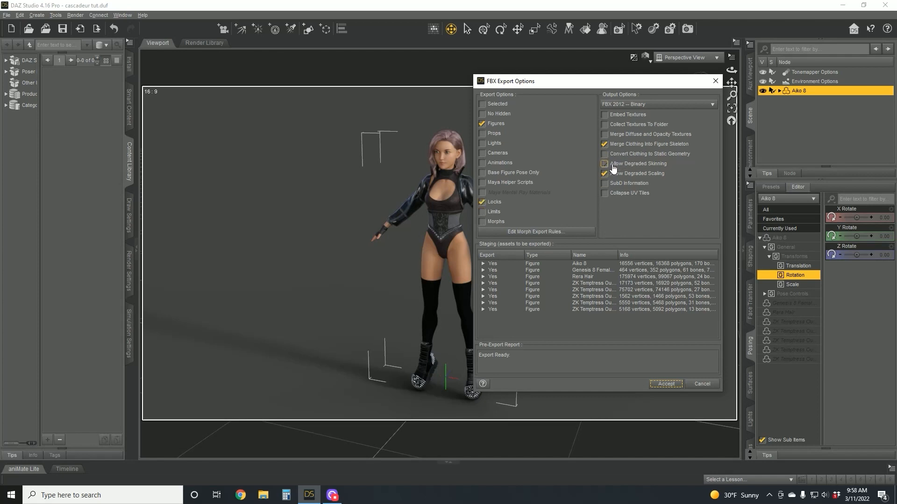
click(604, 163)
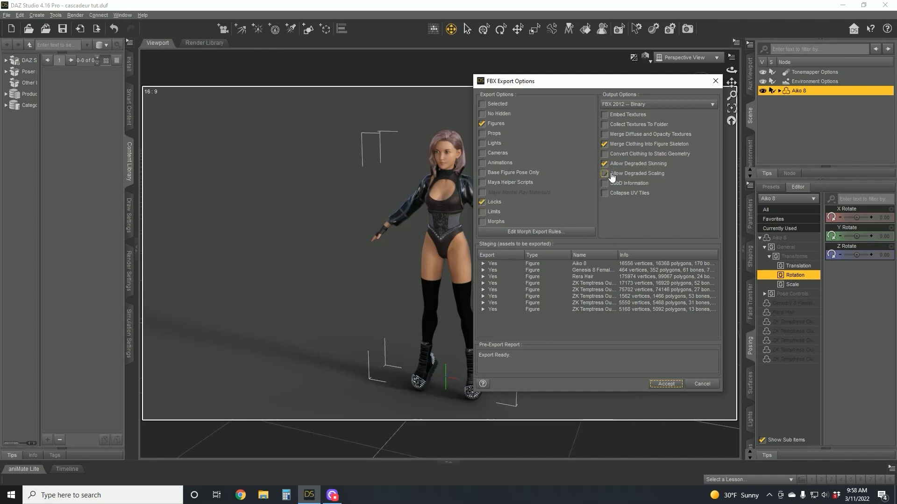
Accept the FBX export options and run the export of figure, clothing and hair
click(665, 384)
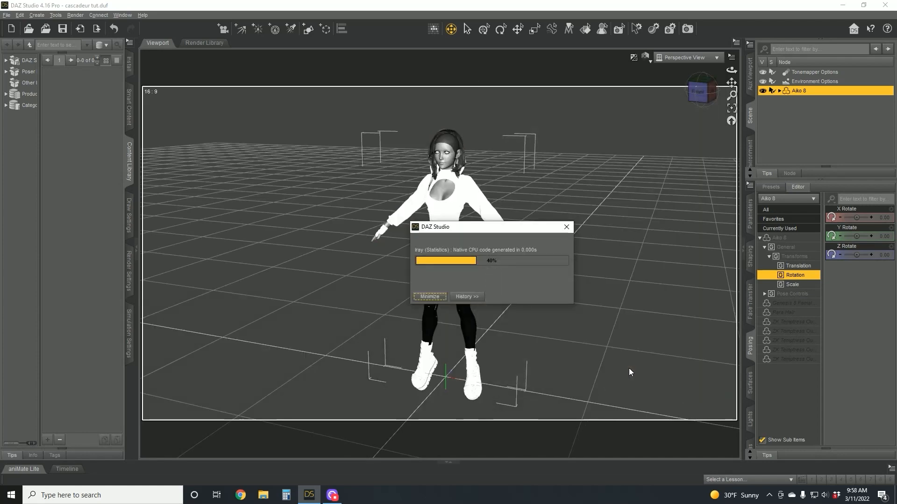
mouse_move(440, 278)
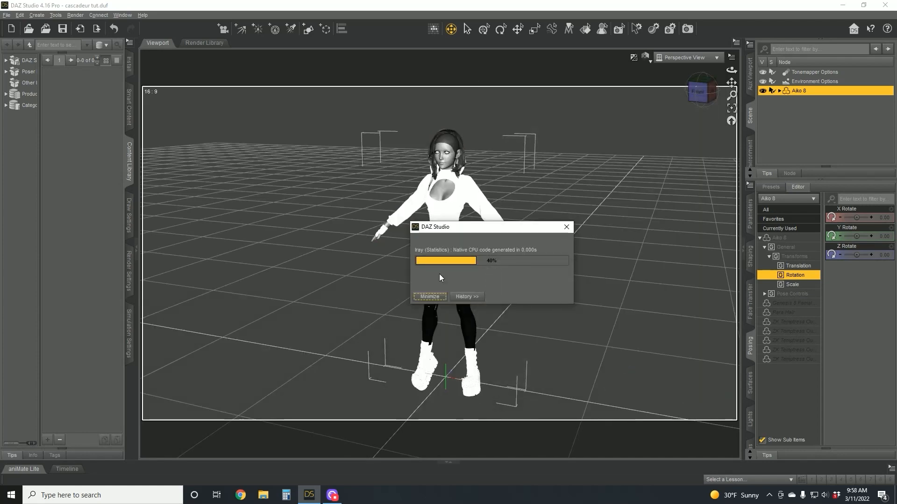
mouse_move(577, 277)
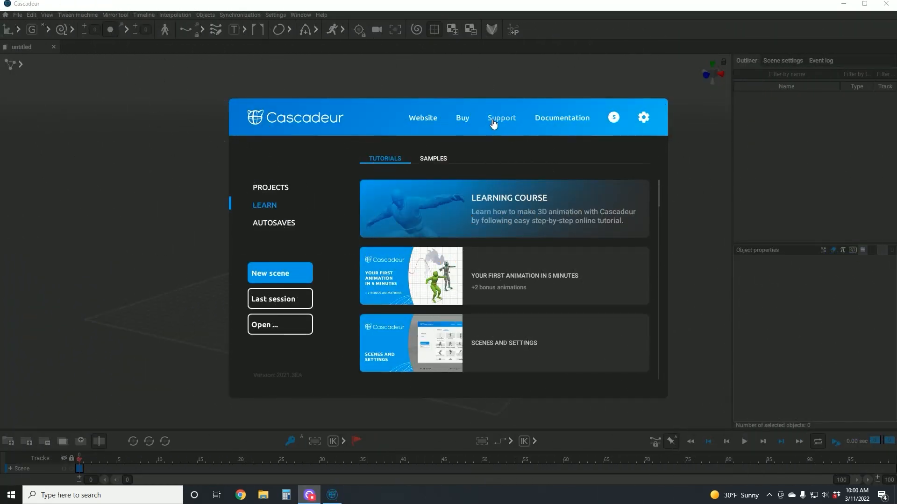
mouse_move(341, 167)
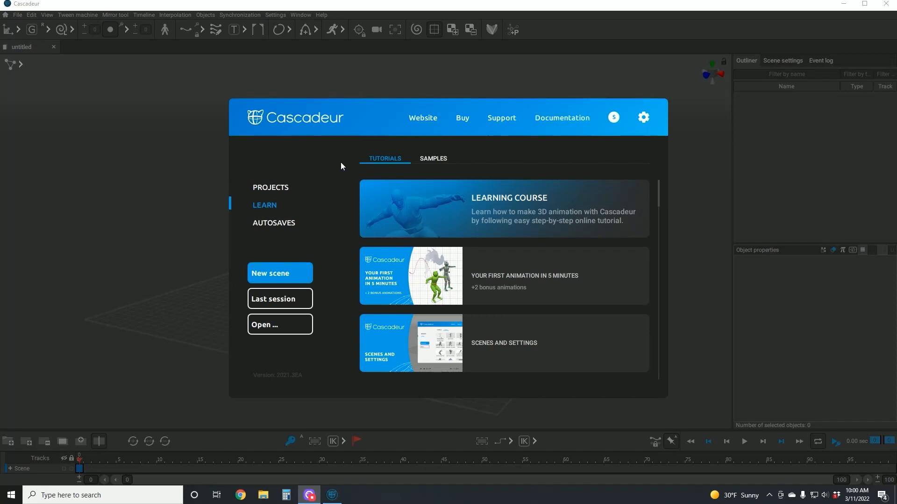
mouse_move(327, 255)
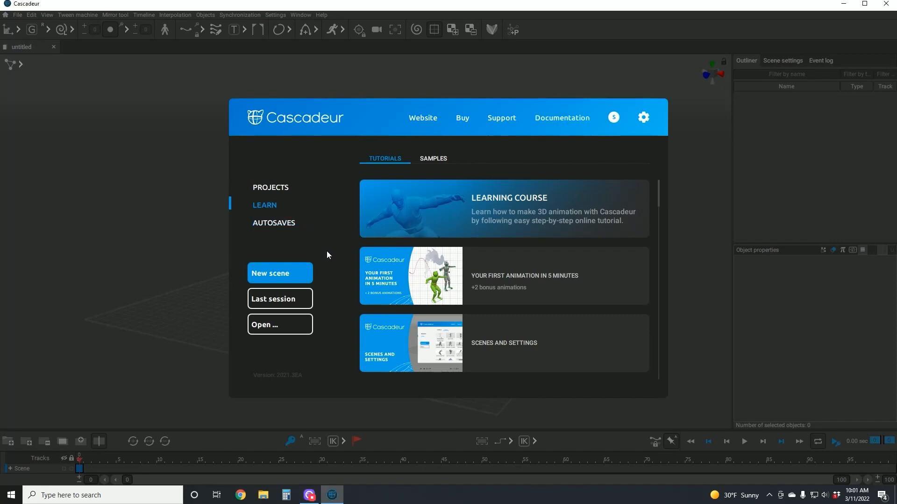
Create a new empty scene and bring up the File import menu for Fbx/Dae
click(280, 273)
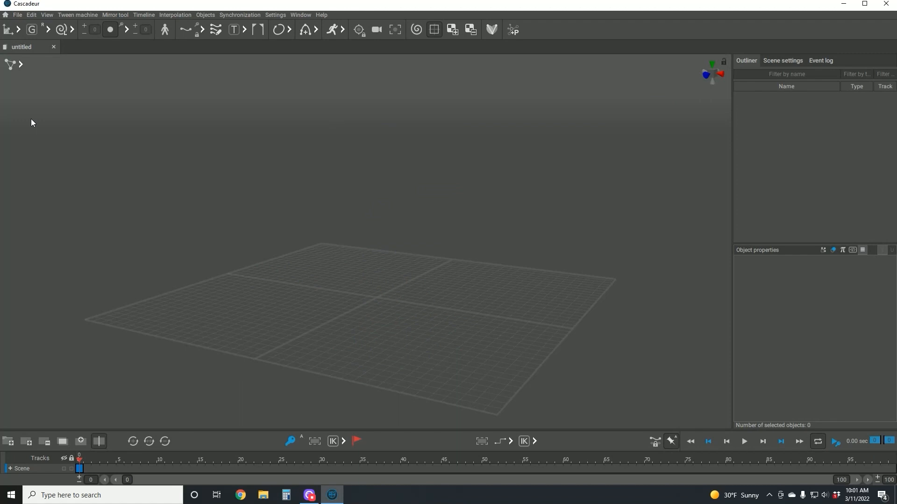
mouse_move(633, 125)
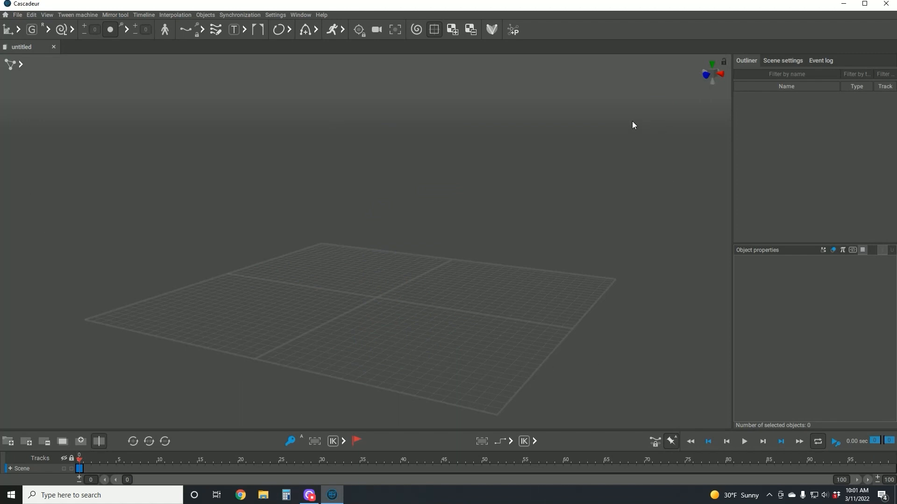
click(18, 14)
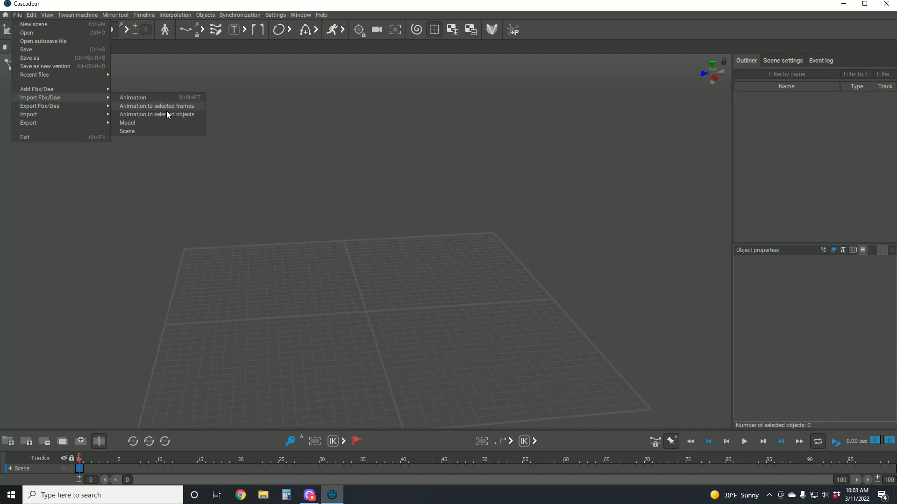
Import the Genesis 8 Female FBX as a model and select its root hip joint
click(127, 122)
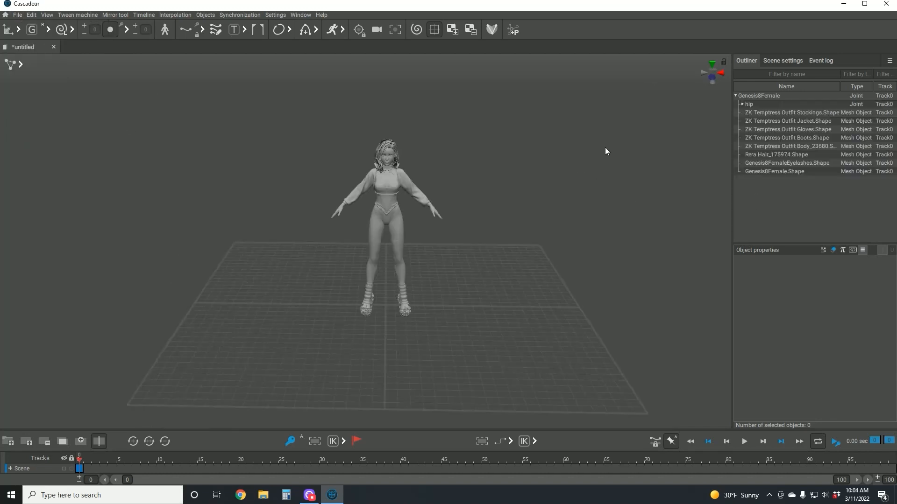
click(385, 305)
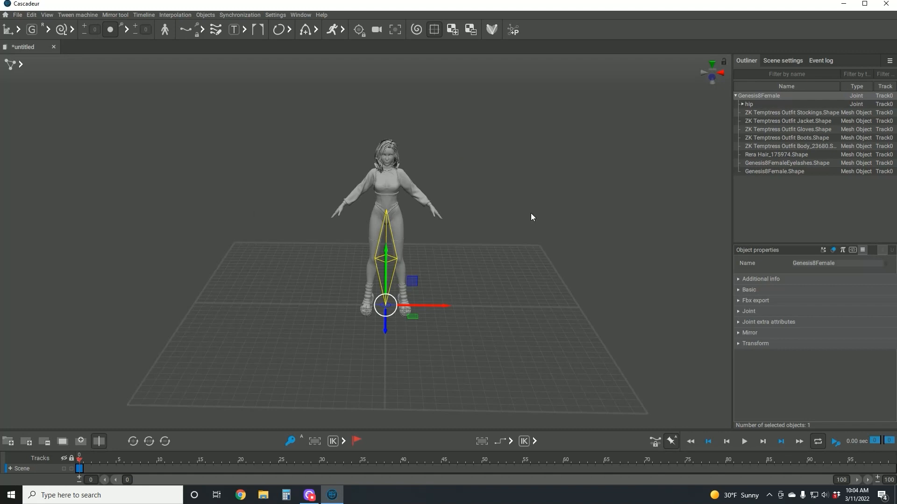
mouse_move(491, 30)
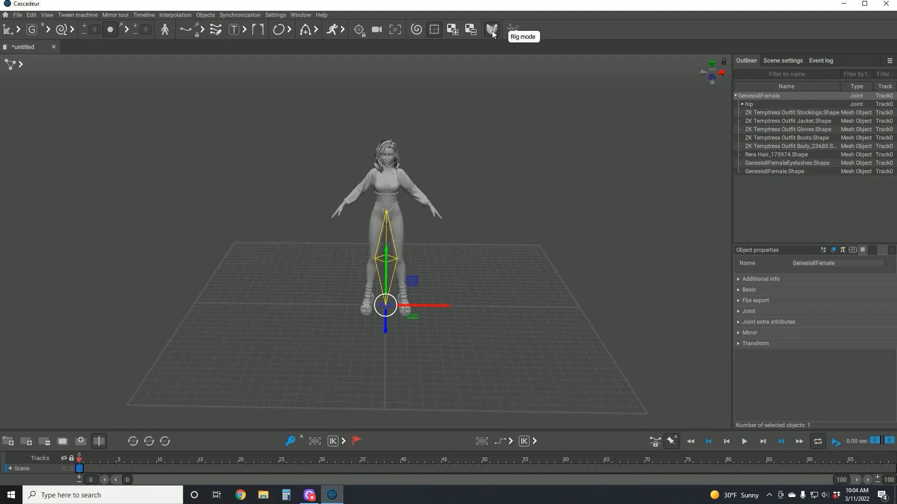
Switch the scene into Rig mode, confirm it, and clear the selection
click(491, 29)
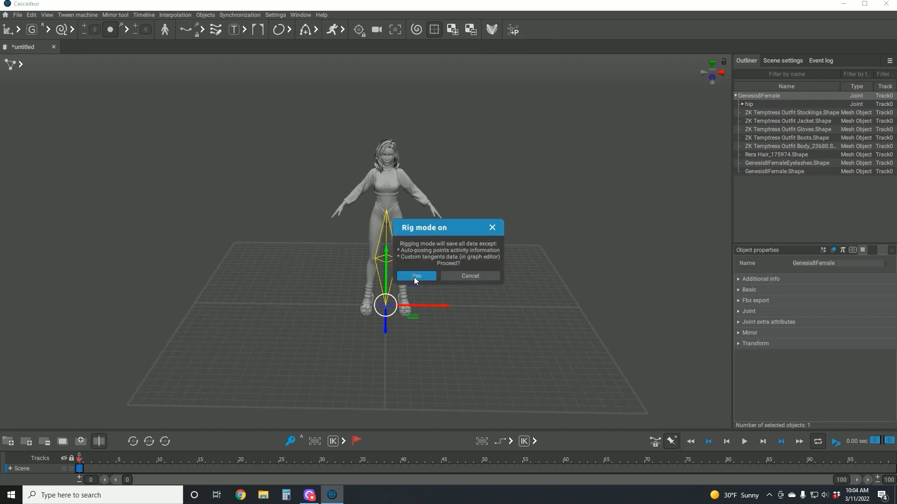
click(415, 276)
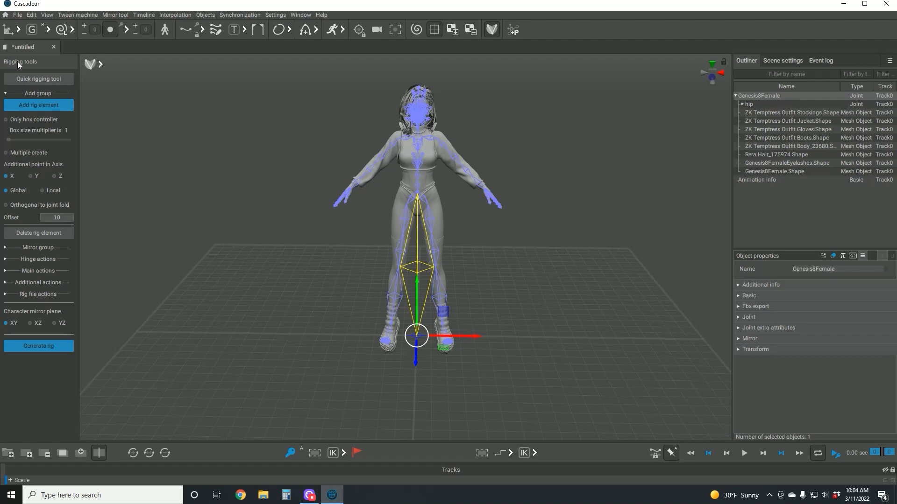
mouse_move(428, 143)
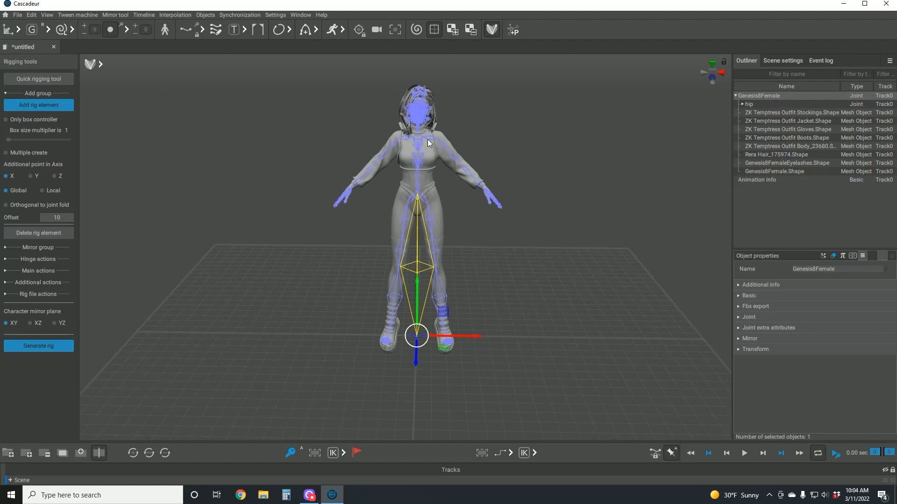
mouse_move(426, 87)
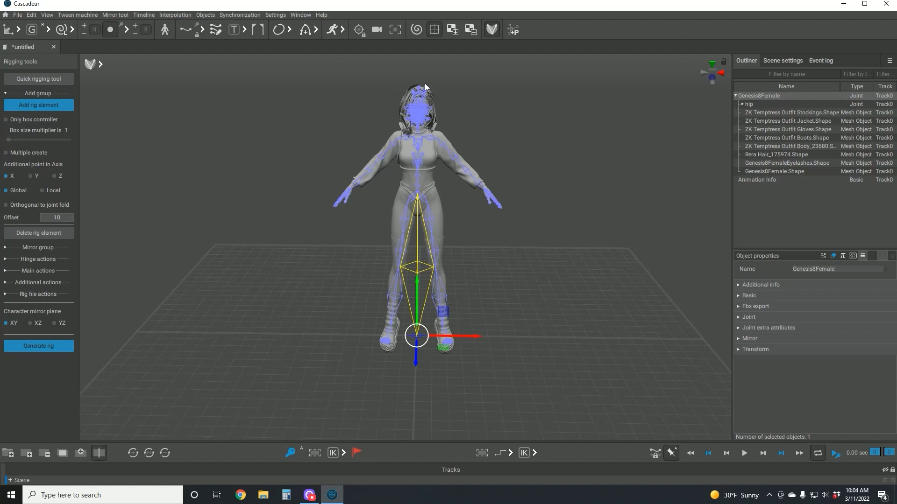
click(398, 152)
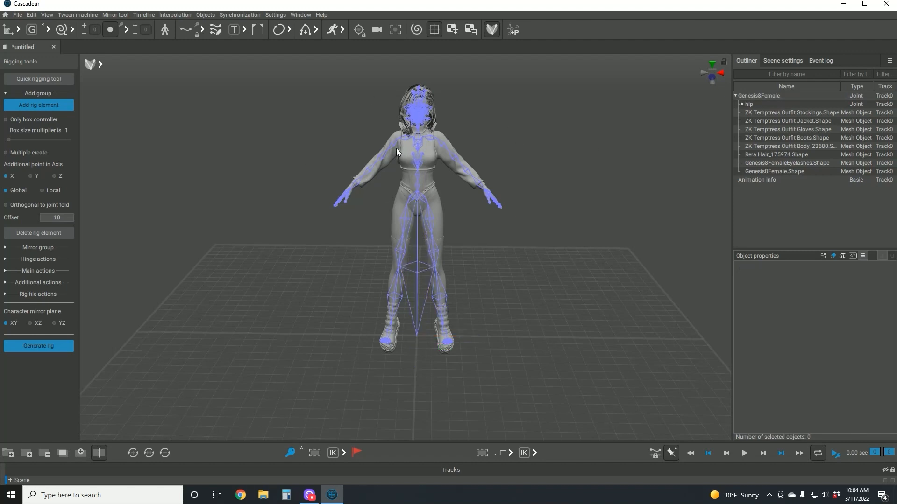
mouse_move(609, 182)
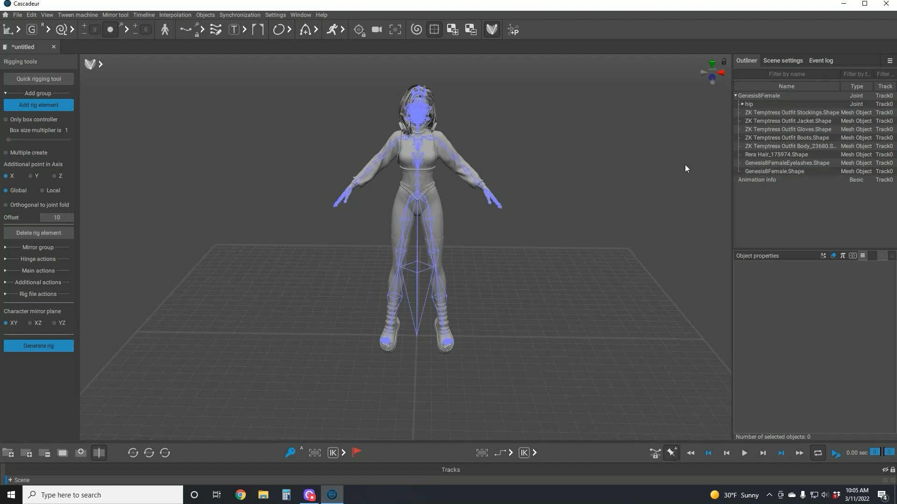
mouse_move(675, 174)
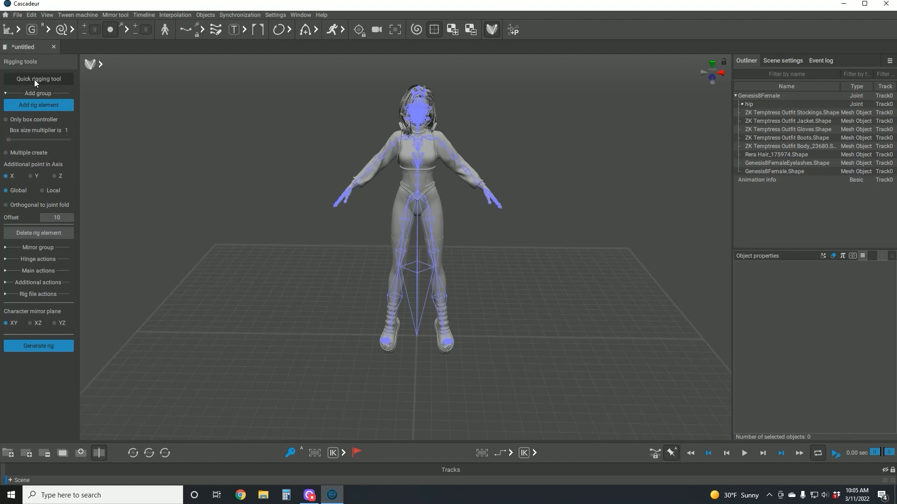
Open the Quick Rigging Tool and browse the Genesis8Female joint hierarchy
click(38, 79)
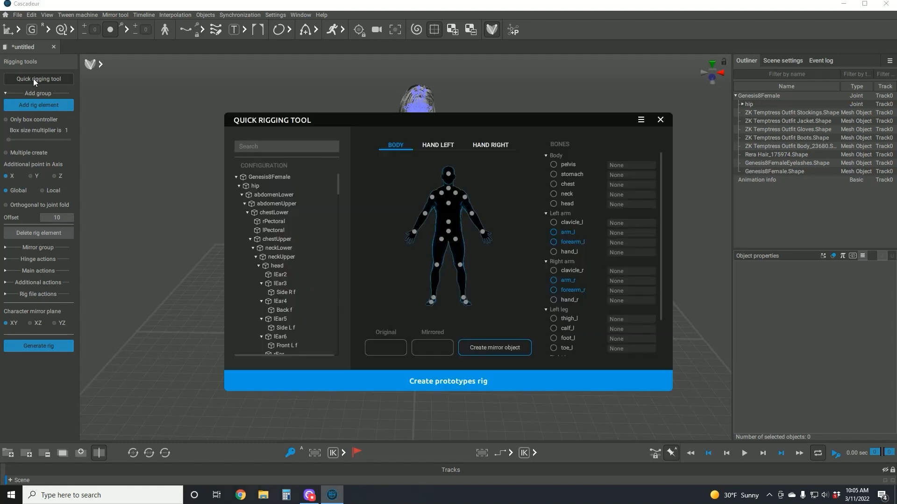
mouse_move(429, 125)
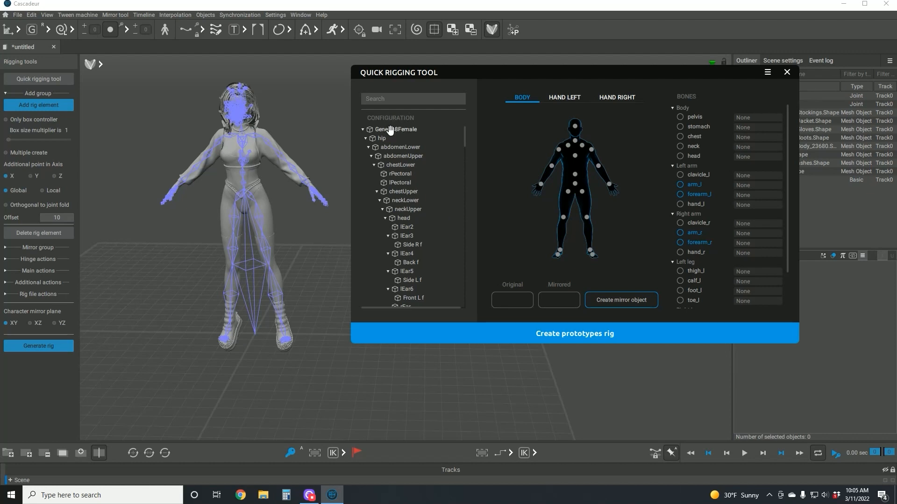
scroll(down, 3)
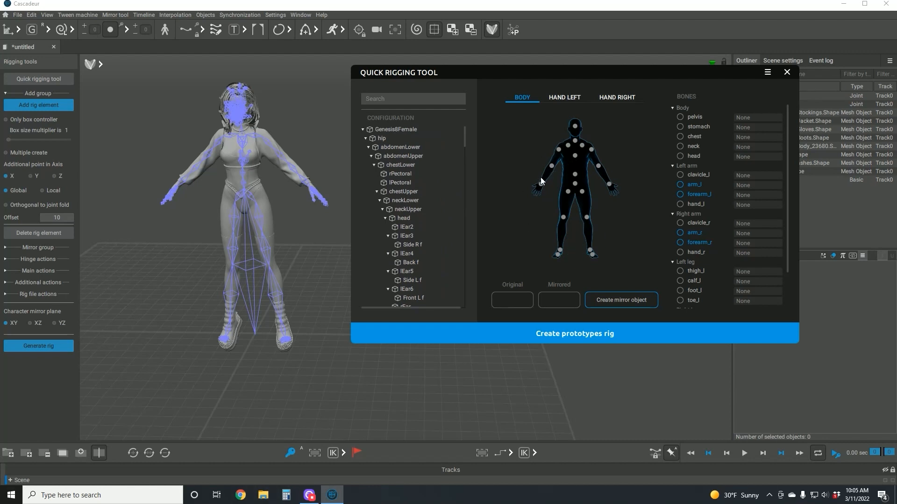
mouse_move(561, 159)
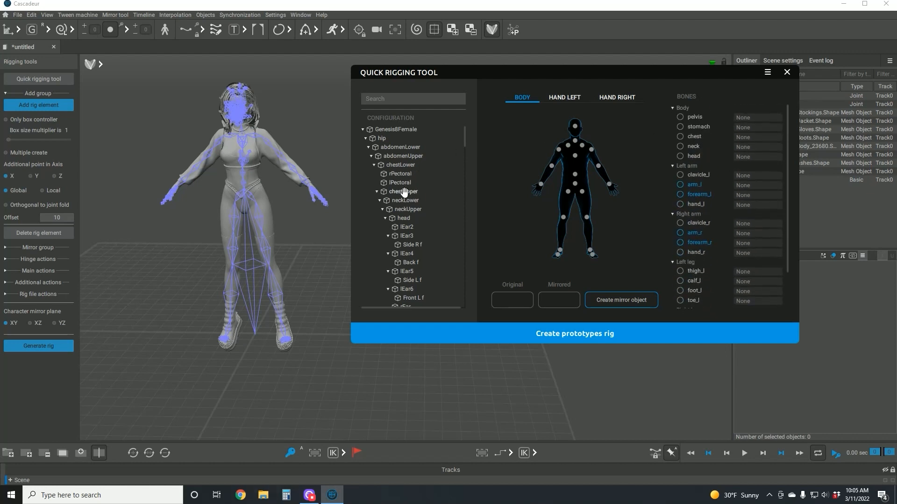
scroll(down, 3)
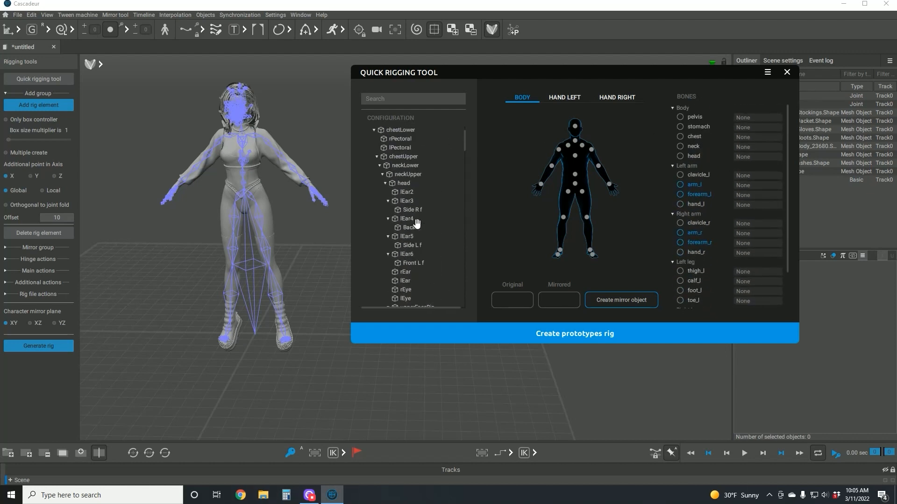
scroll(up, 3)
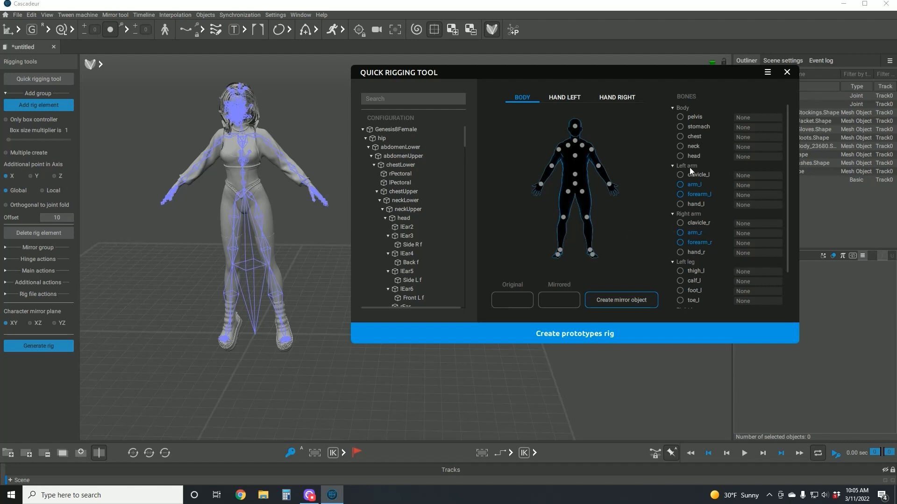
mouse_move(705, 172)
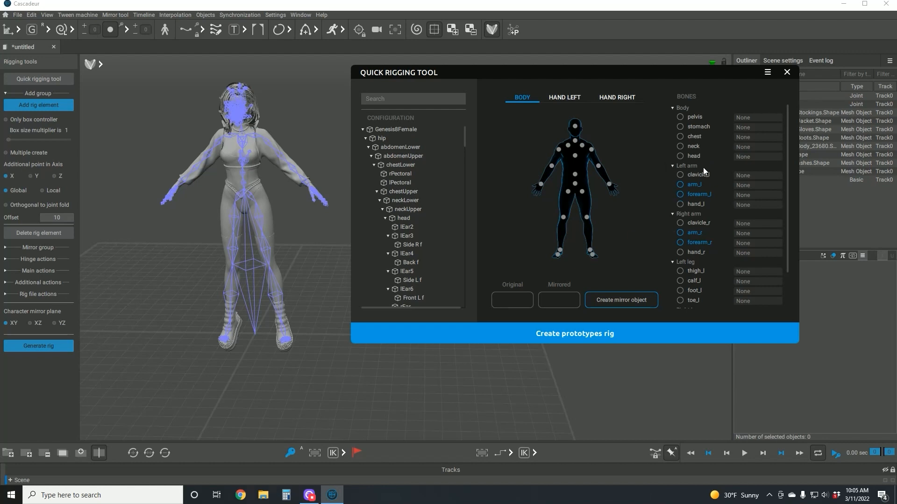
mouse_move(570, 150)
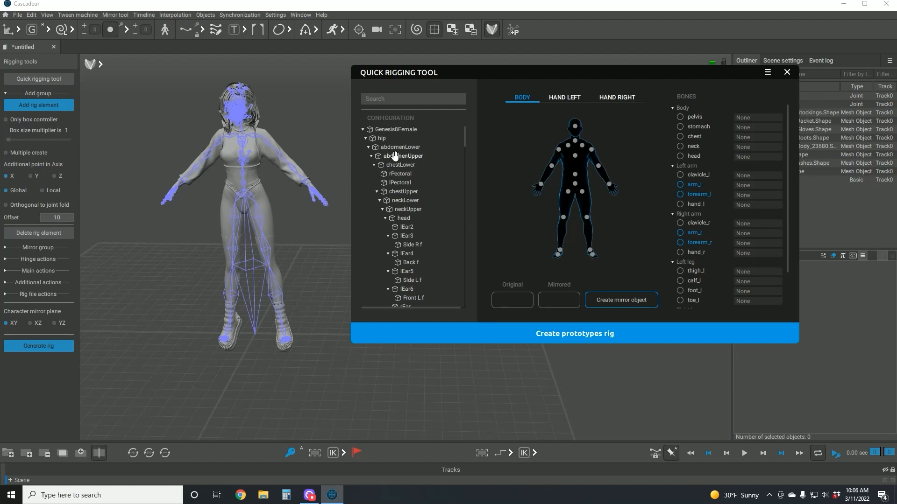
mouse_move(769, 152)
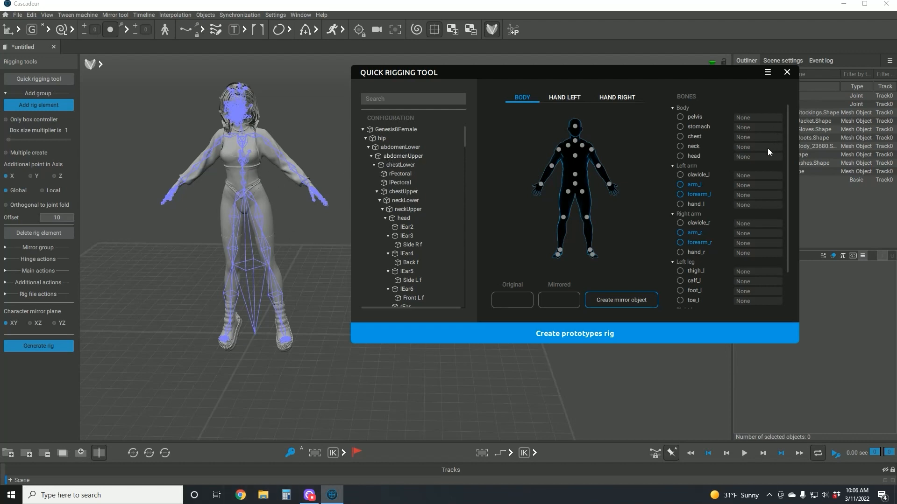
mouse_move(706, 113)
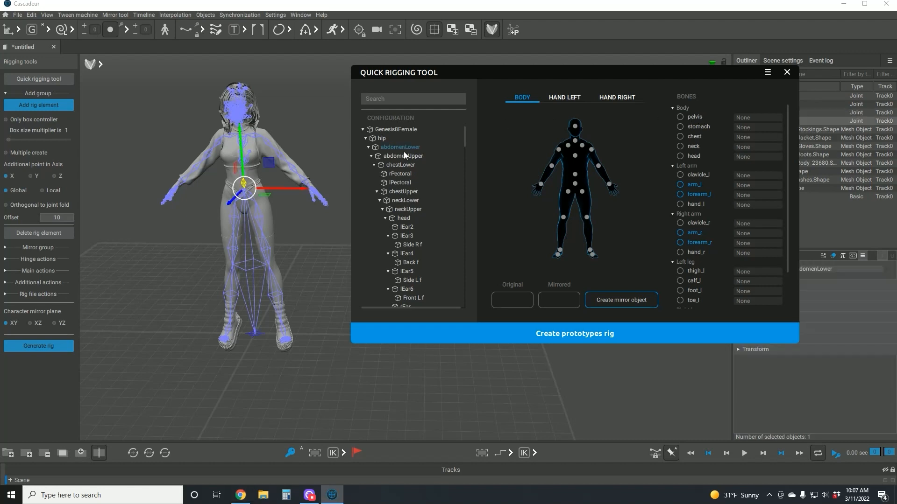
mouse_move(399, 149)
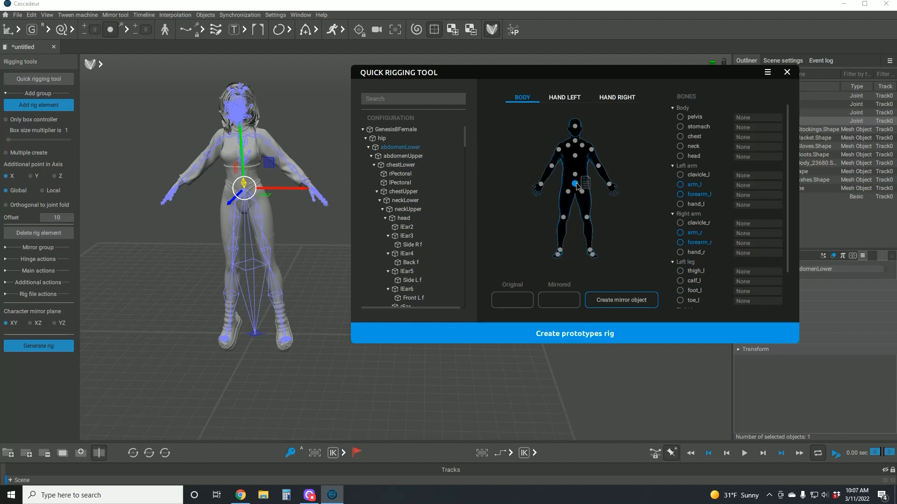
Assign pelvis, stomach, chest, neck and head to abdomenLower, abdomenUpper, chestUpper, neckLower, head
click(680, 117)
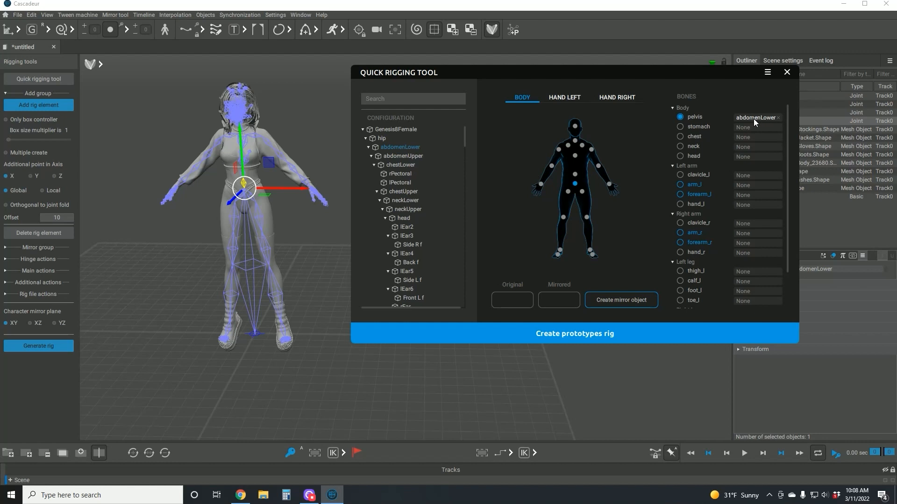
mouse_move(703, 130)
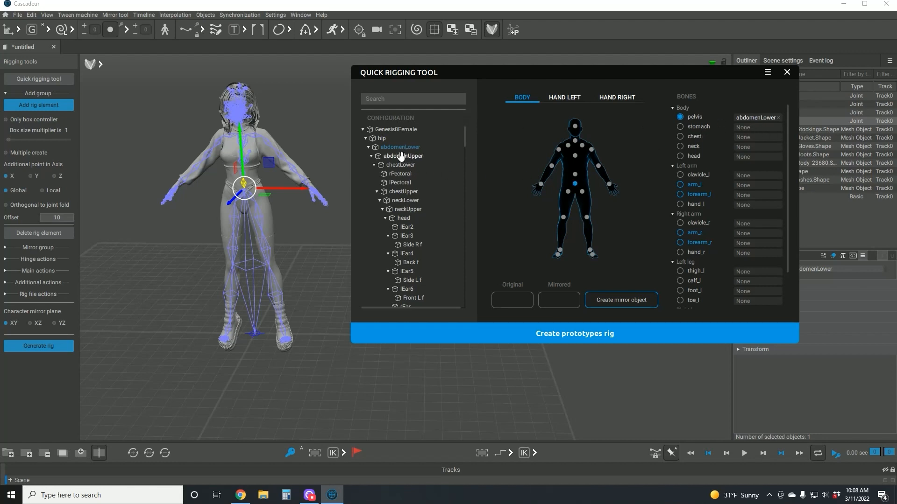
click(403, 155)
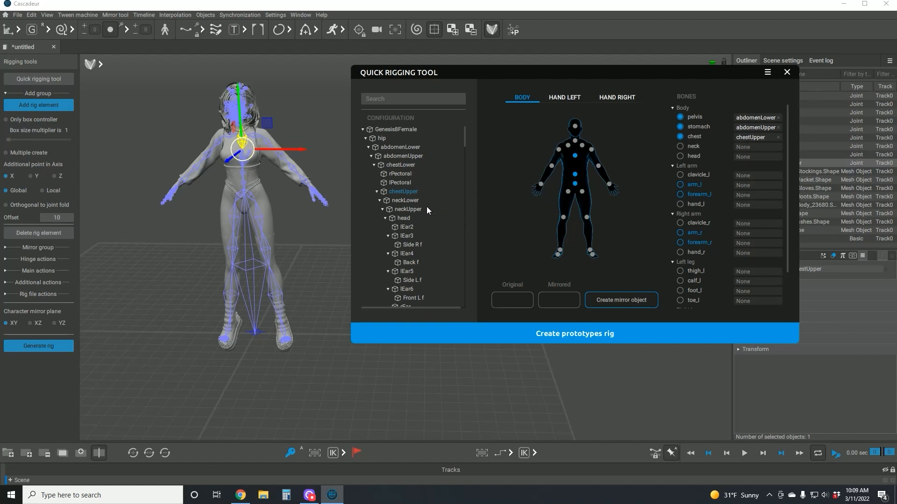
click(408, 209)
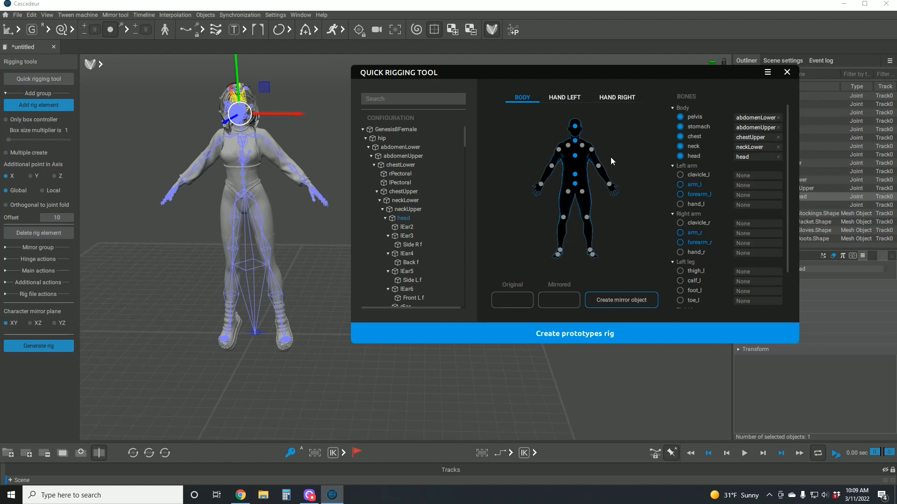
mouse_move(581, 149)
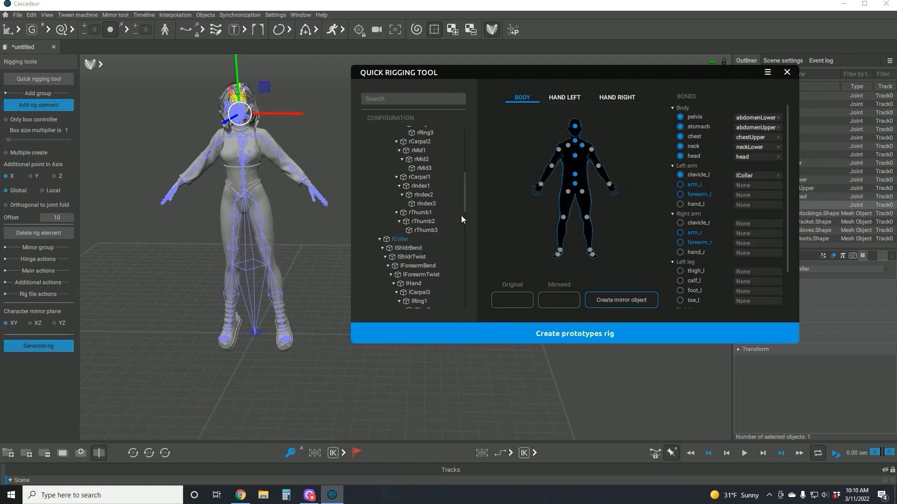
mouse_move(458, 220)
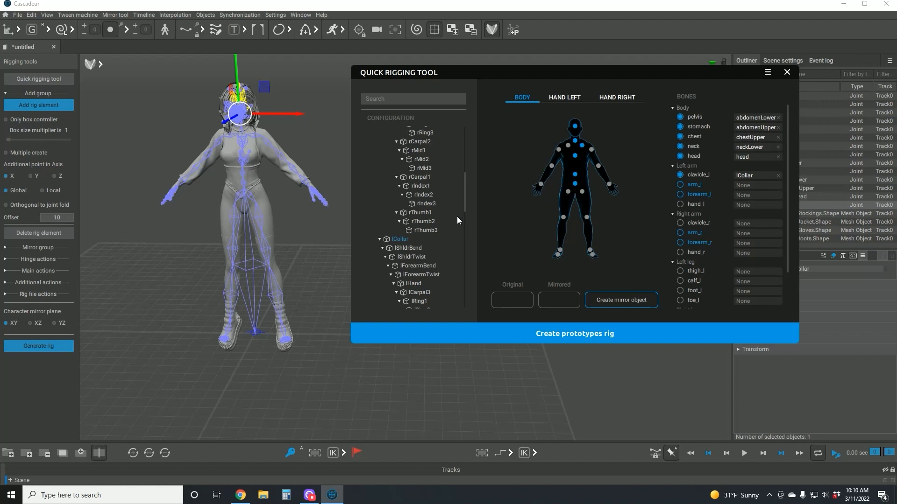
Assign clavicle, arm, forearm and hand to lCollar, lShldrBend, lForearmBend and lHand
scroll(down, 3)
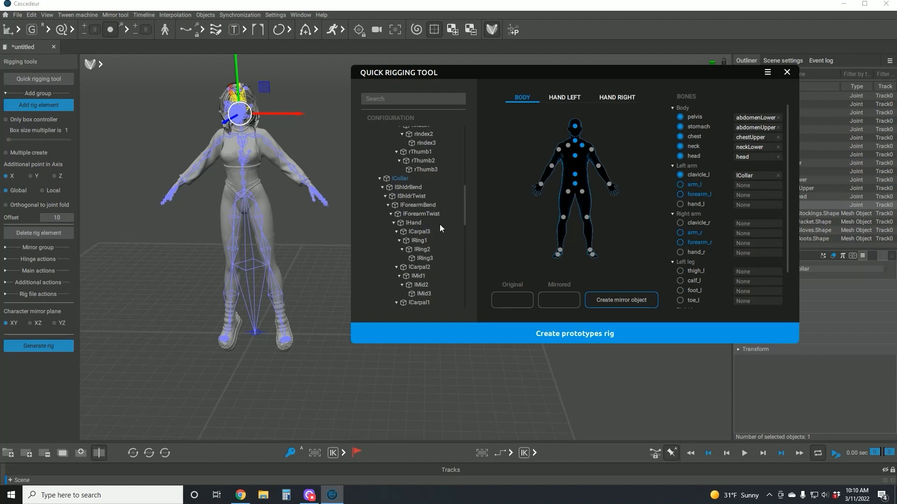
click(409, 187)
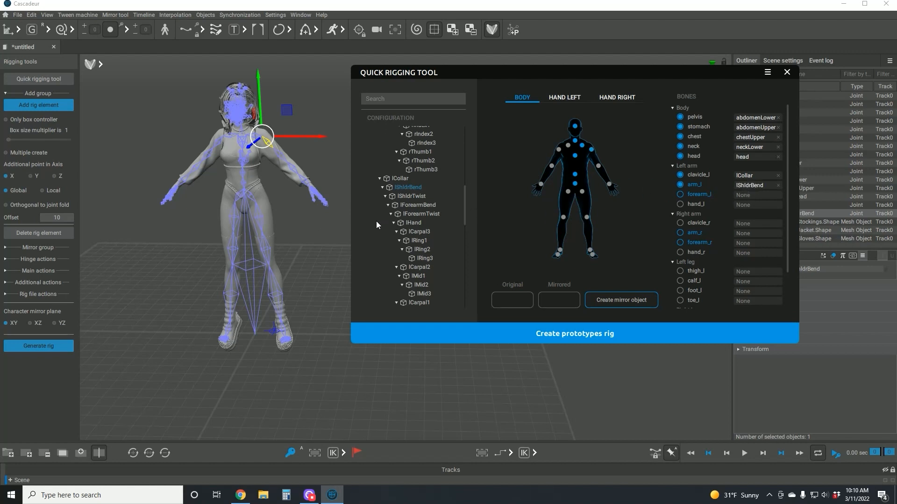
mouse_move(418, 211)
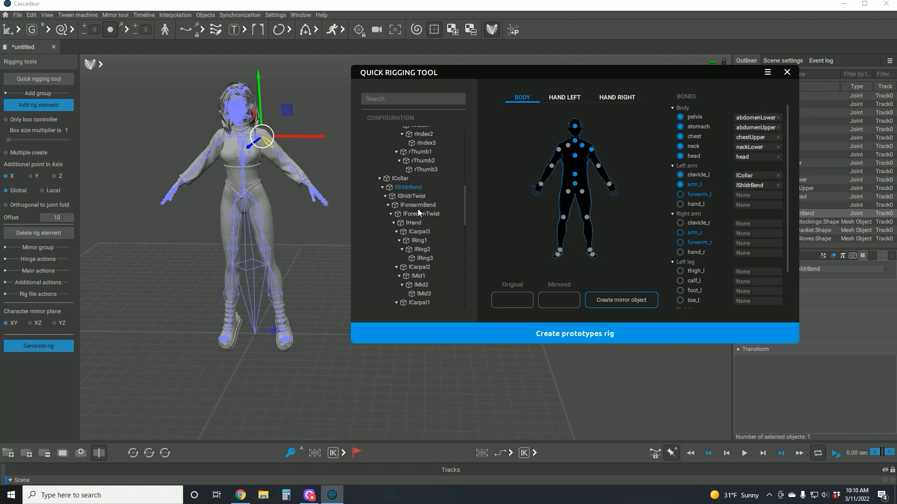
click(417, 205)
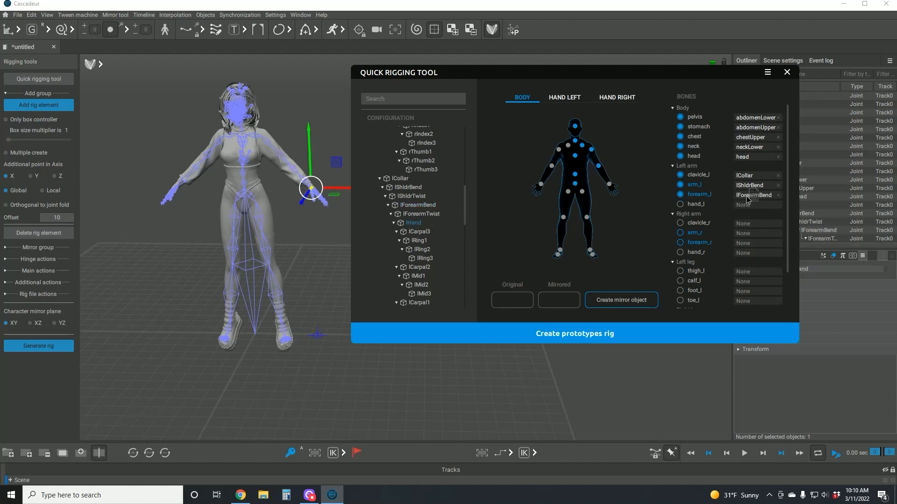
click(610, 184)
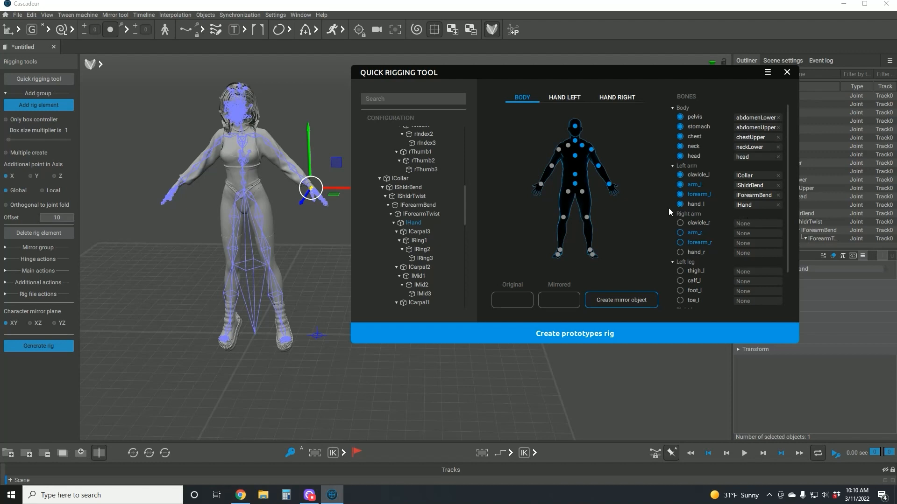
mouse_move(789, 210)
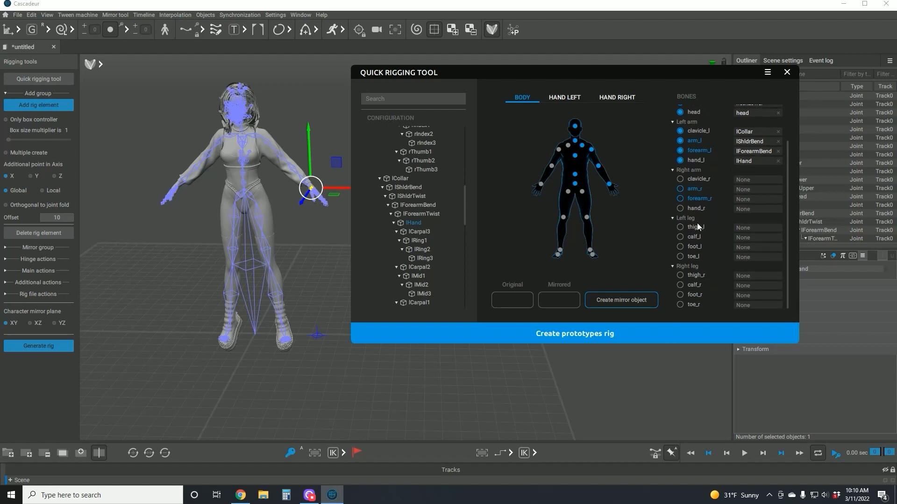
mouse_move(694, 227)
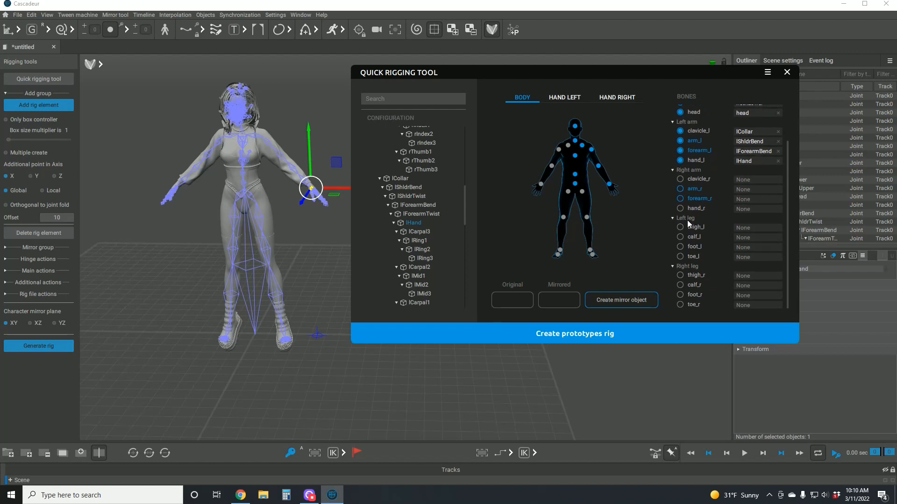
Assign the left thigh, calf and foot slots to lThighBend, lShin and lFoot
scroll(down, 3)
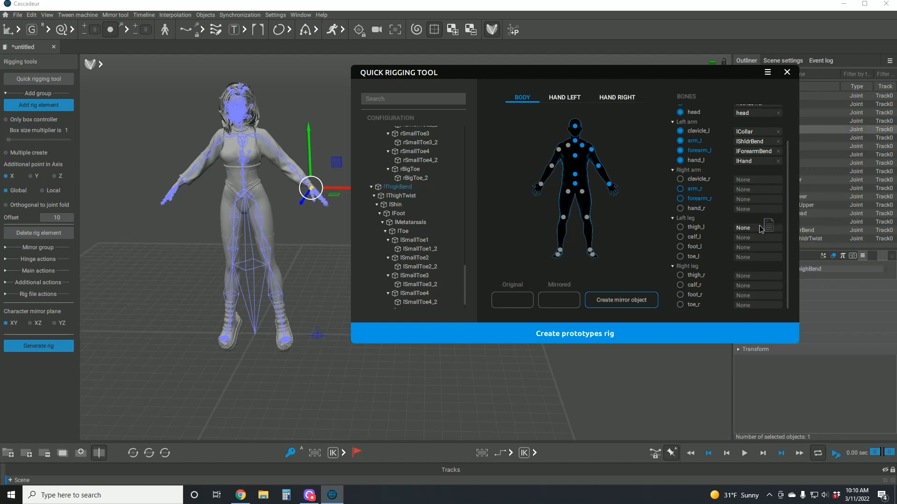
click(755, 227)
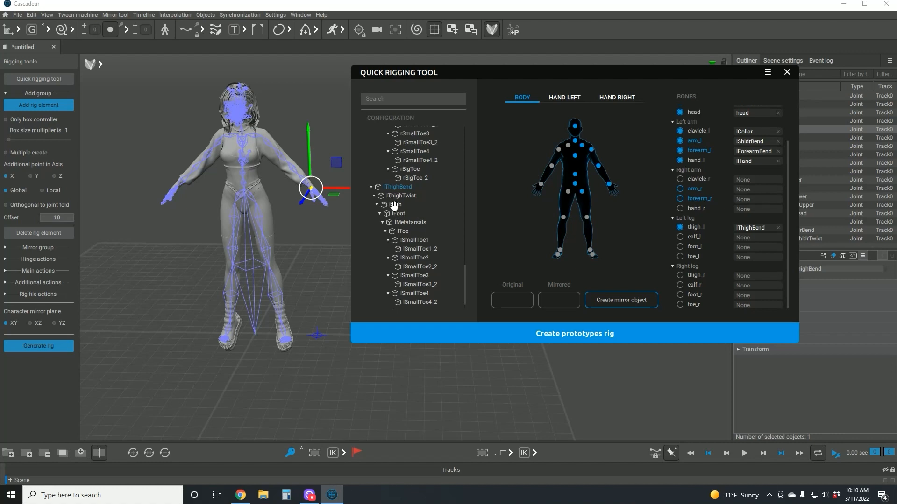
click(395, 204)
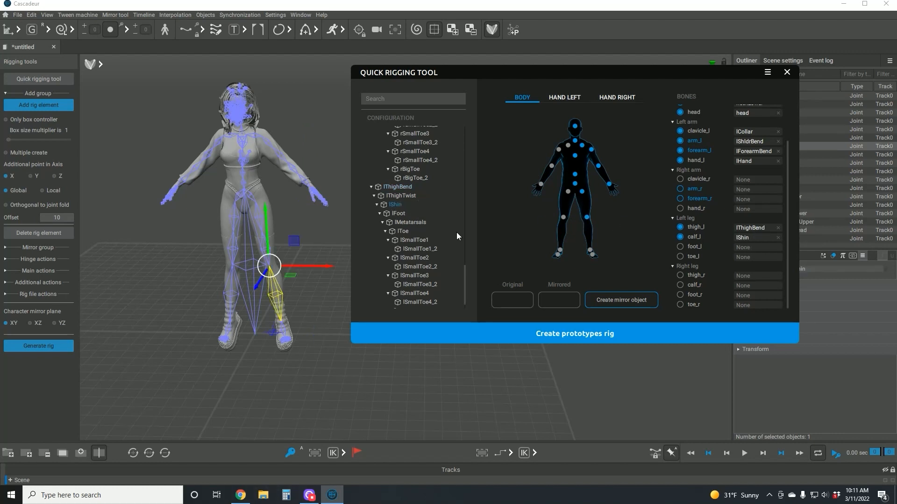
click(395, 213)
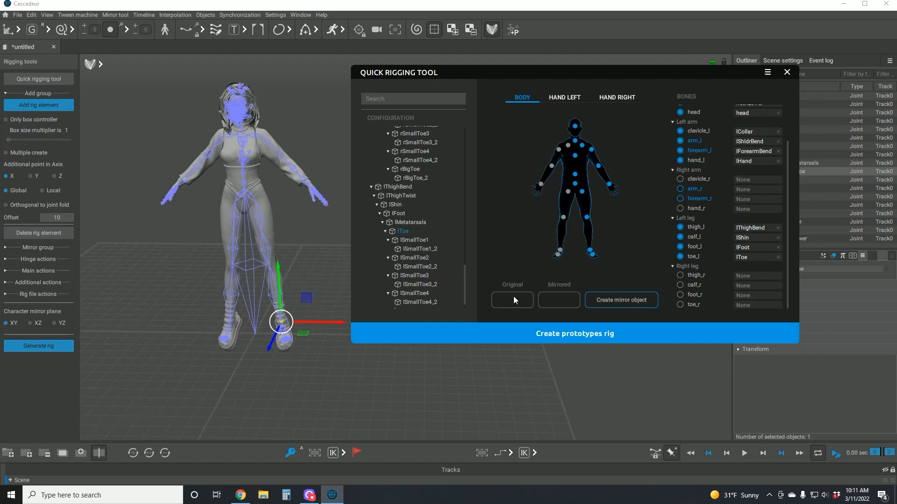
mouse_move(513, 298)
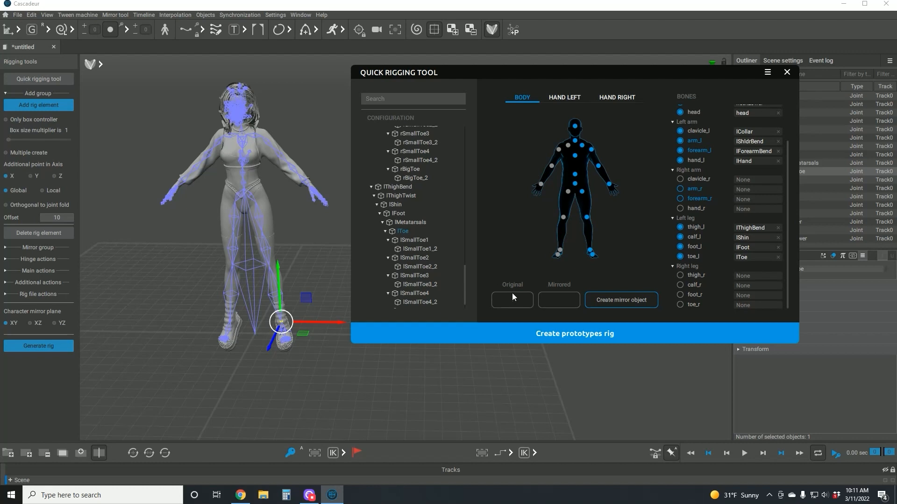
mouse_move(512, 302)
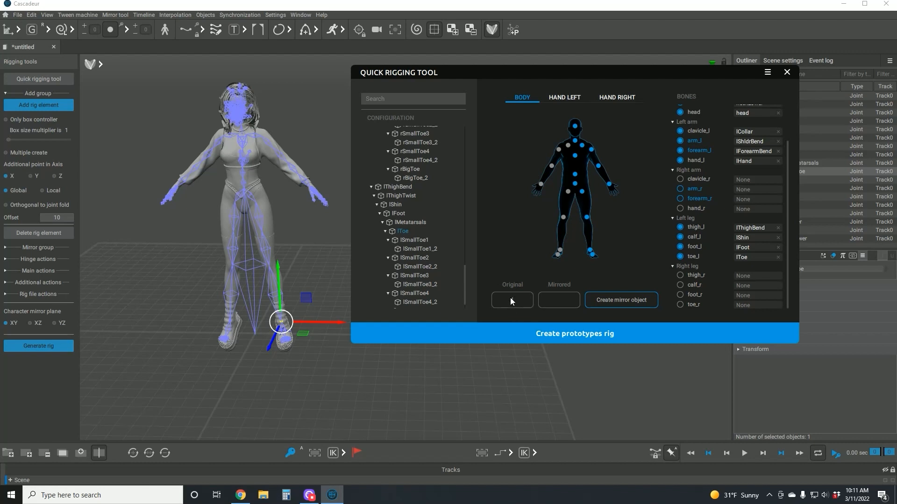
Mirror the left bone assignments to the right using prefix l as original and r as mirrored
click(511, 300)
text(l)
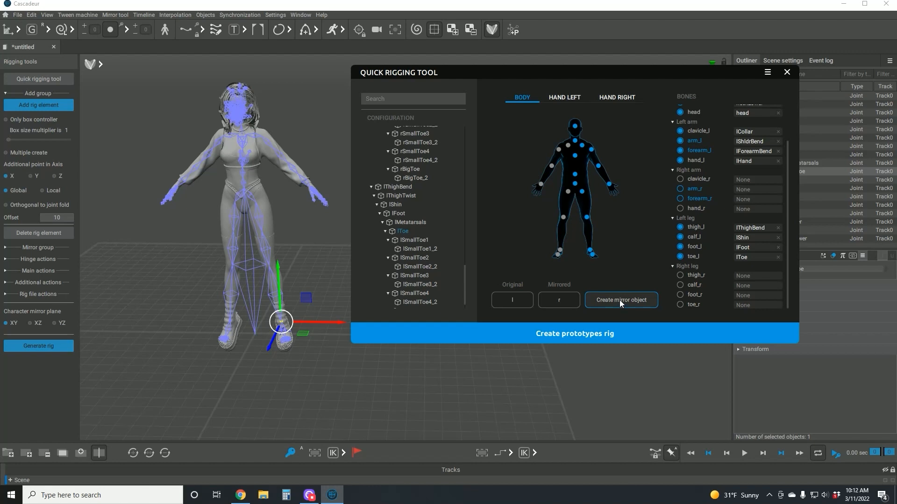
click(620, 300)
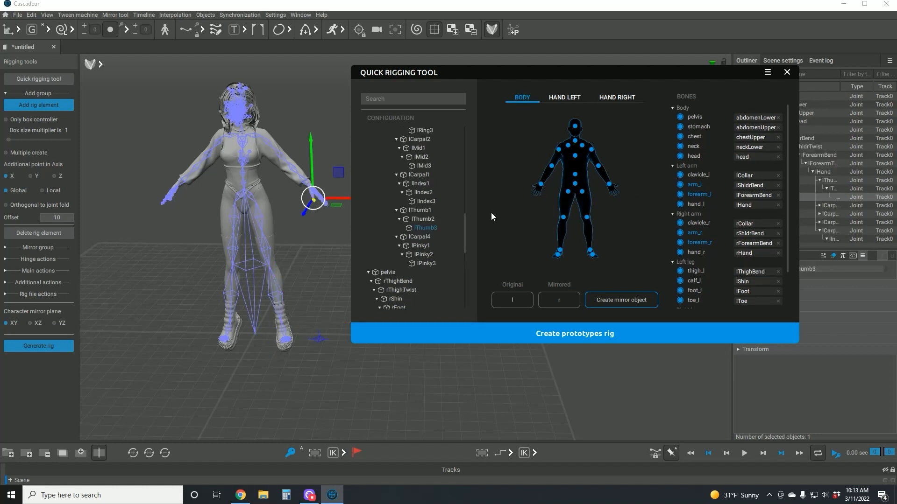
mouse_move(783, 83)
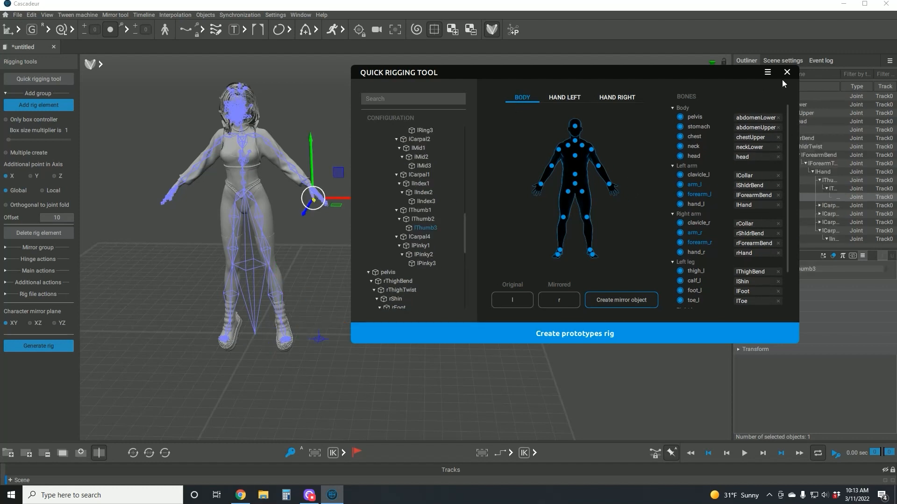
Show the Import/Export options from the Quick Rigging Tool's hamburger menu
click(767, 73)
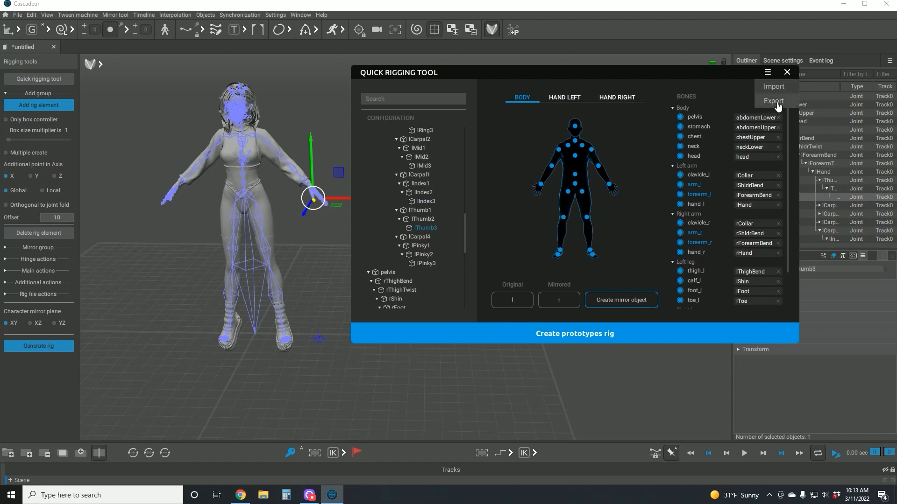
mouse_move(728, 104)
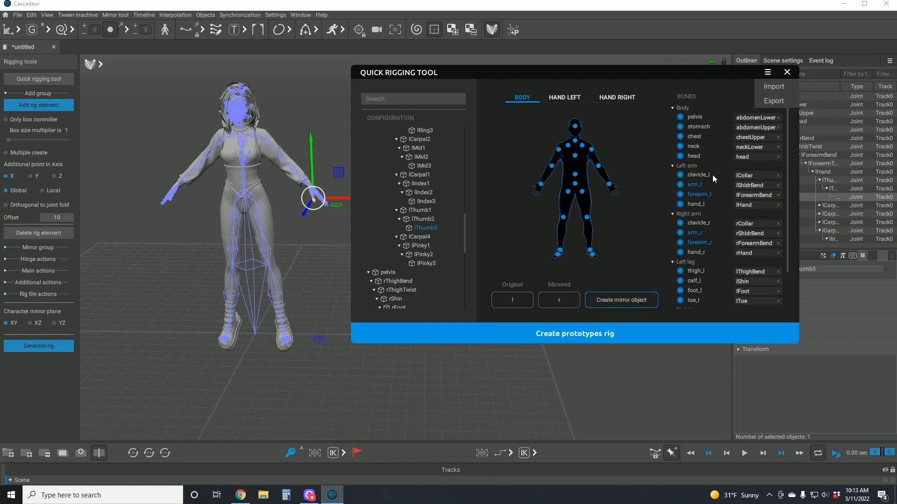
mouse_move(728, 261)
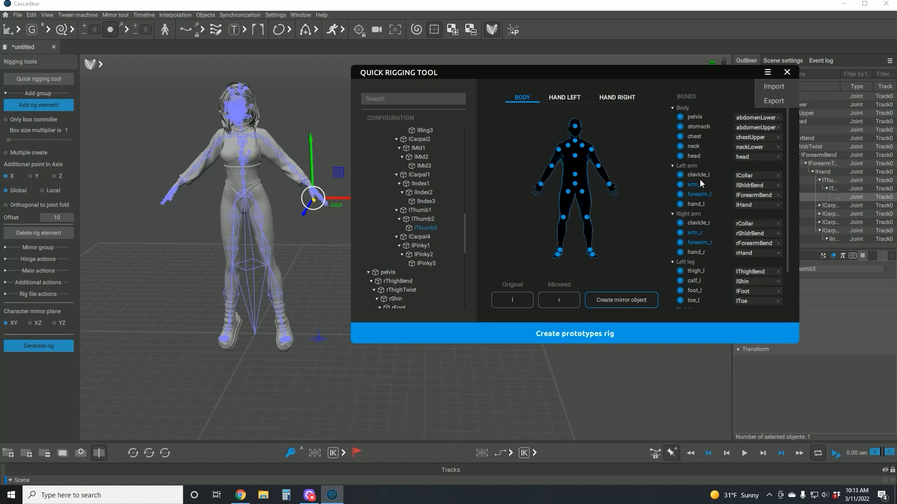
mouse_move(501, 162)
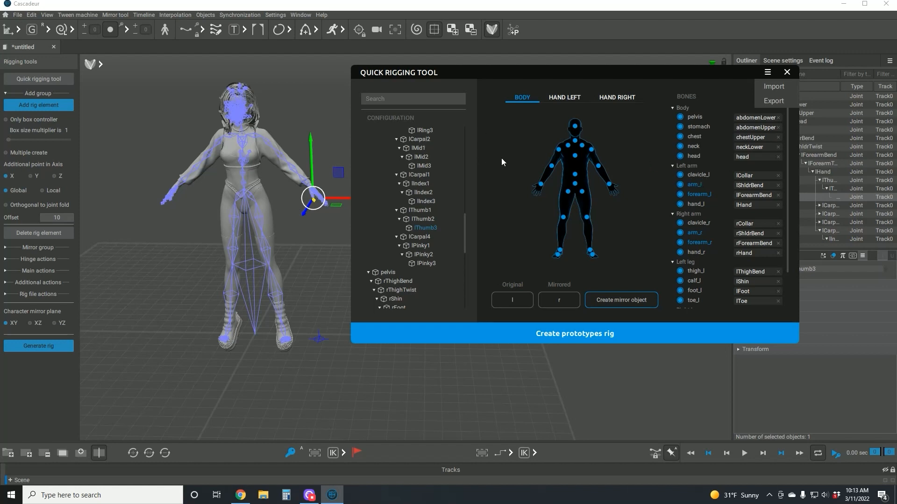
mouse_move(520, 171)
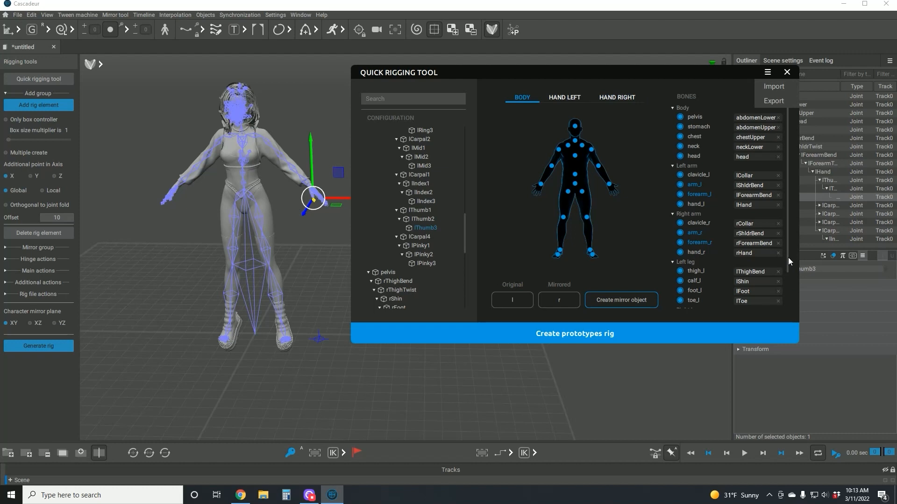
scroll(down, 3)
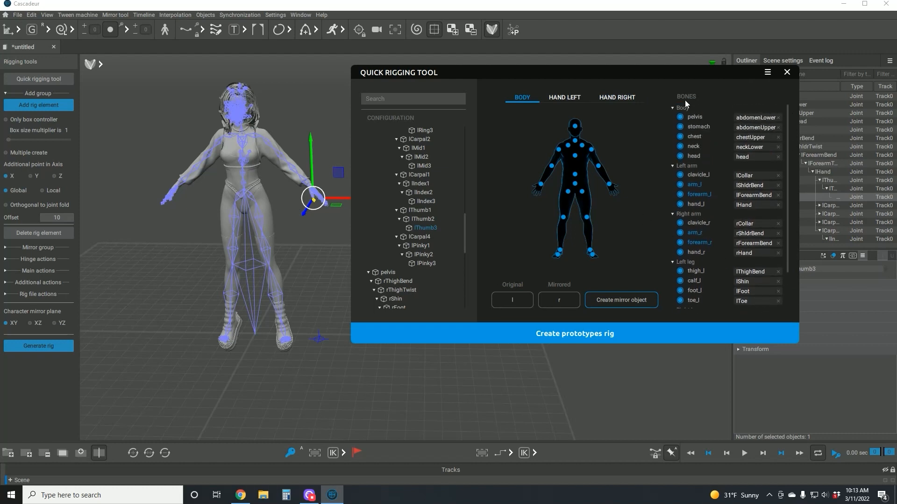
mouse_move(628, 243)
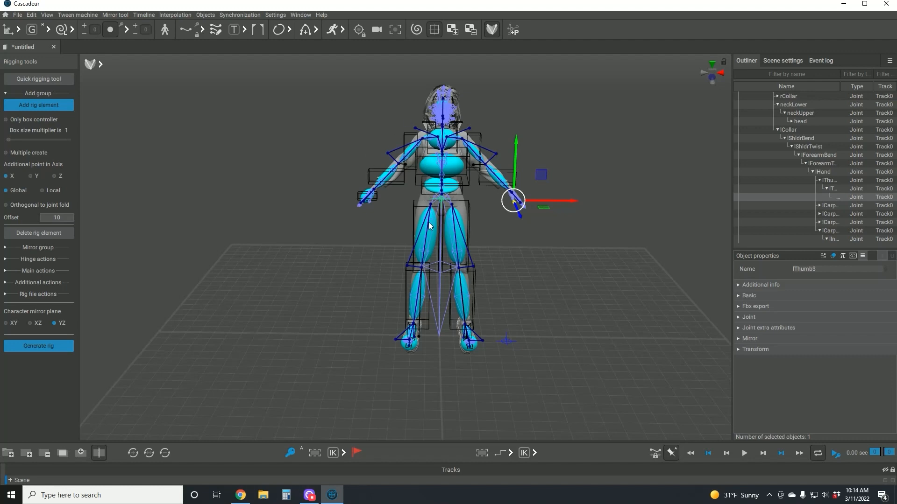
mouse_move(413, 242)
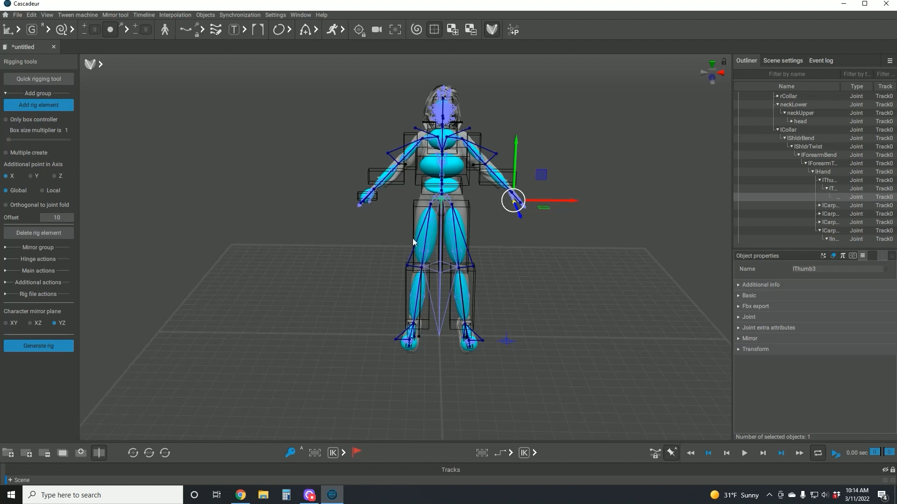
mouse_move(608, 135)
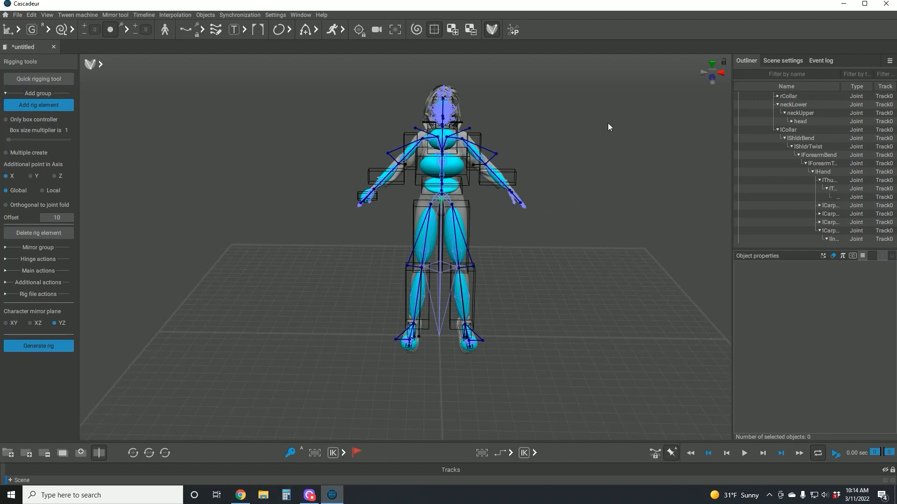
mouse_move(571, 126)
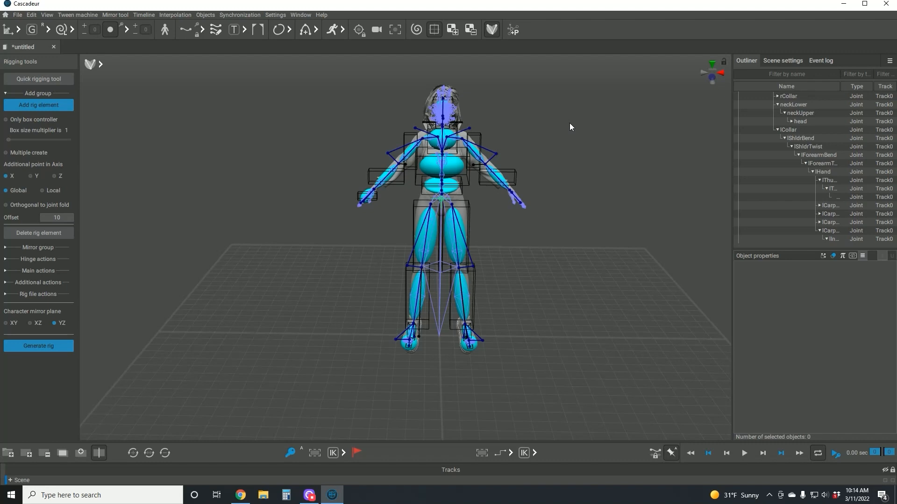
mouse_move(461, 135)
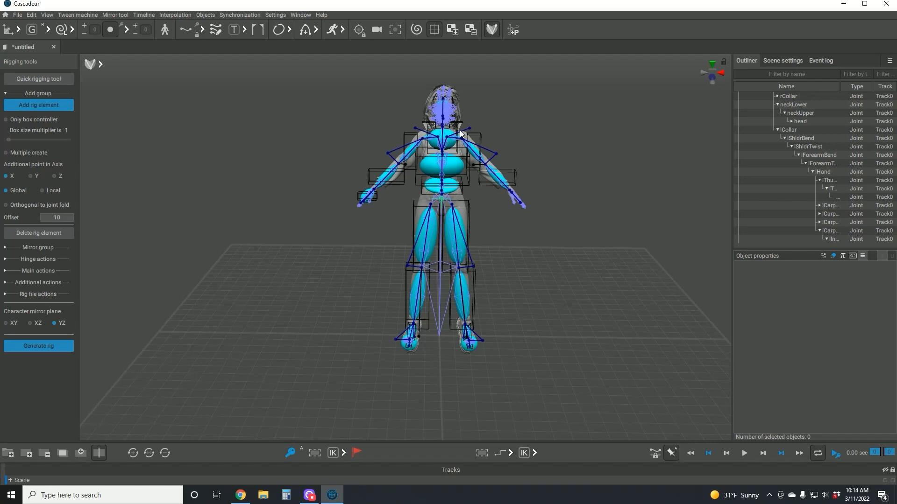
mouse_move(474, 165)
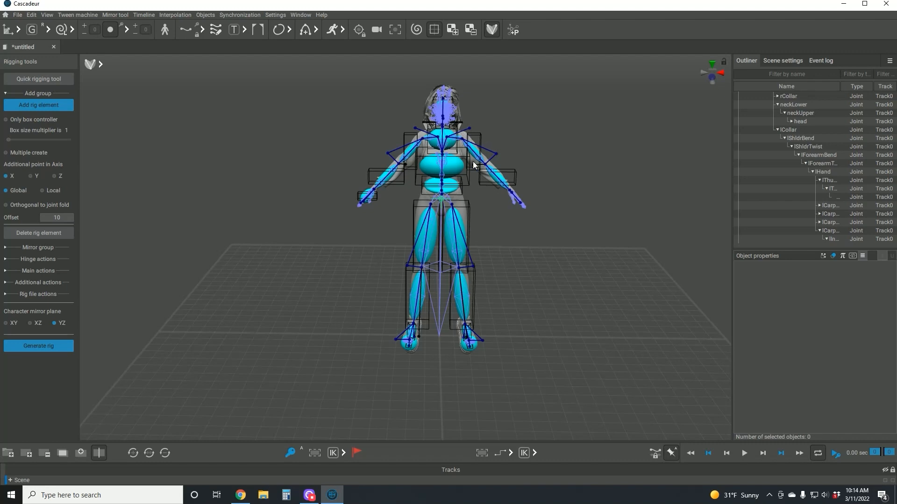
mouse_move(487, 223)
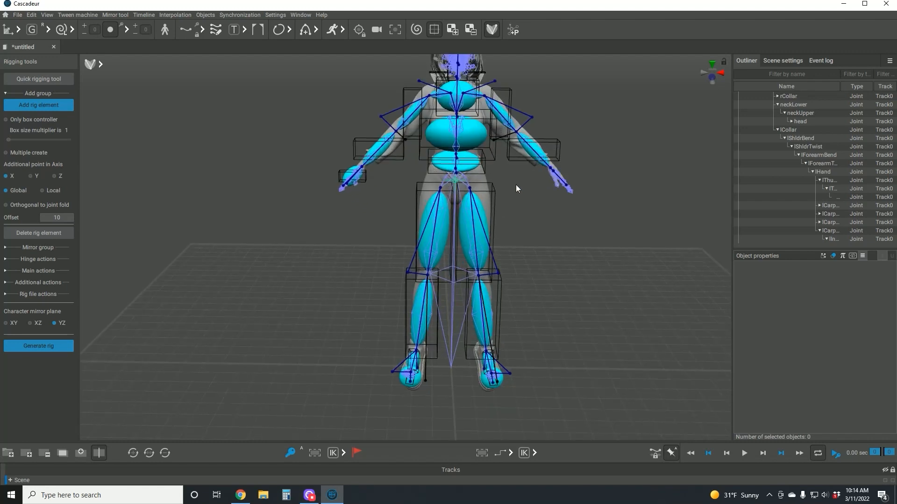
mouse_move(509, 189)
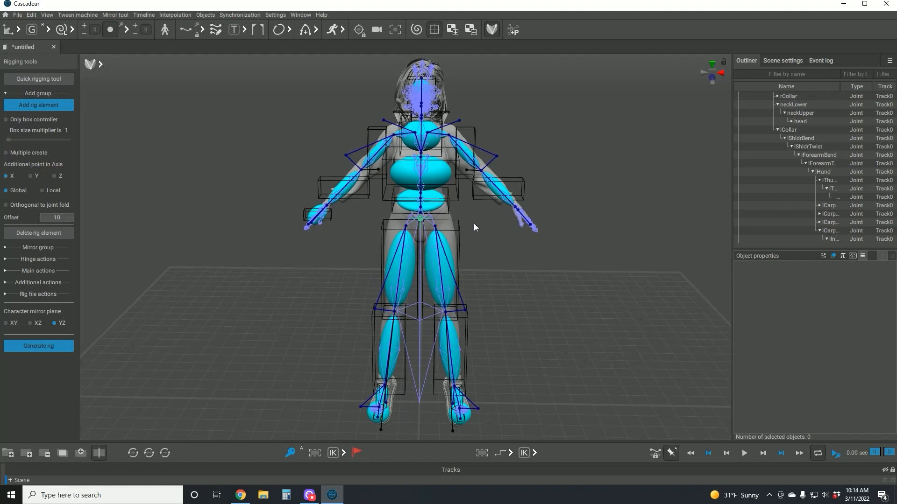
mouse_move(477, 252)
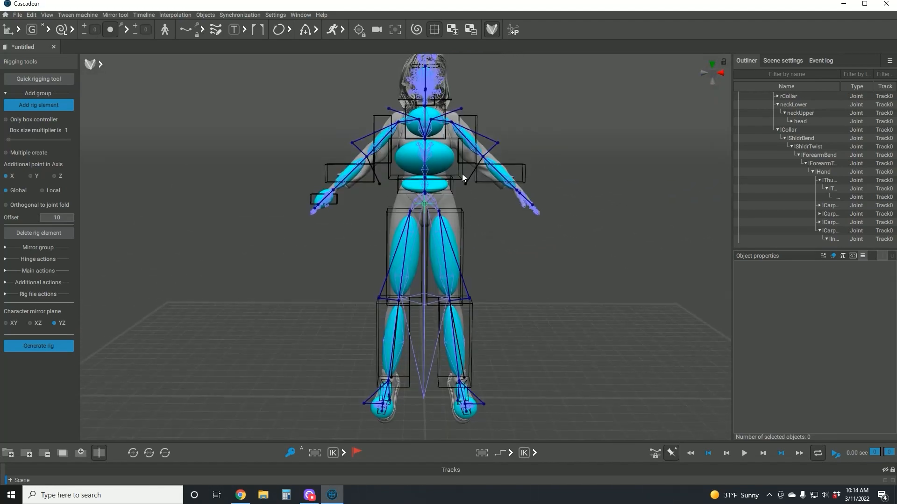
Select the ProtoUnion_abdomenUpper ellipsoid in the viewport to show its properties
click(422, 157)
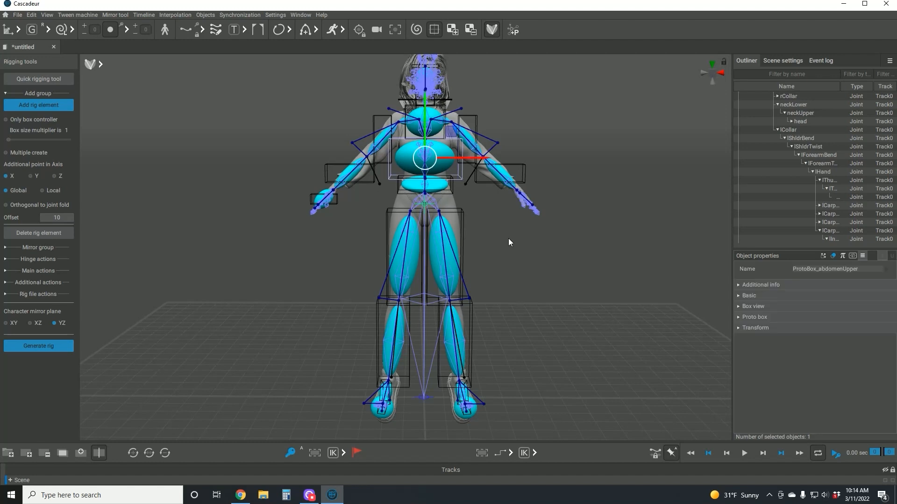
click(445, 165)
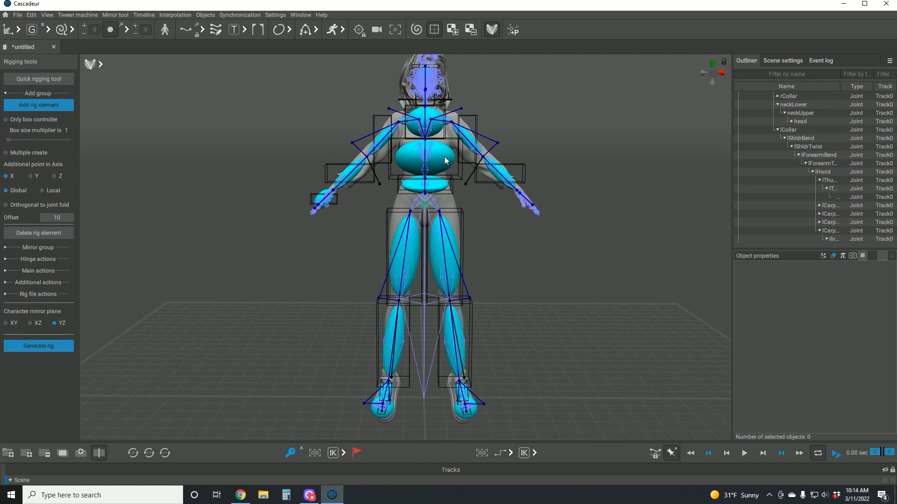
click(423, 166)
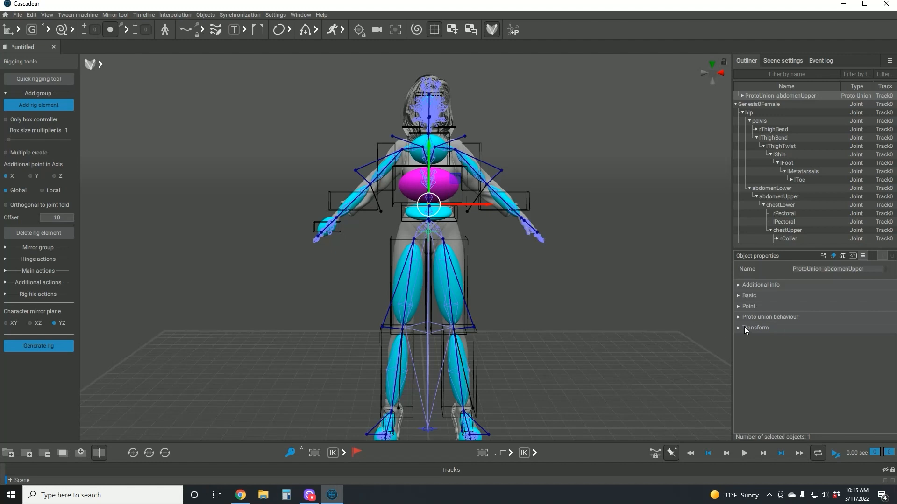
mouse_move(766, 261)
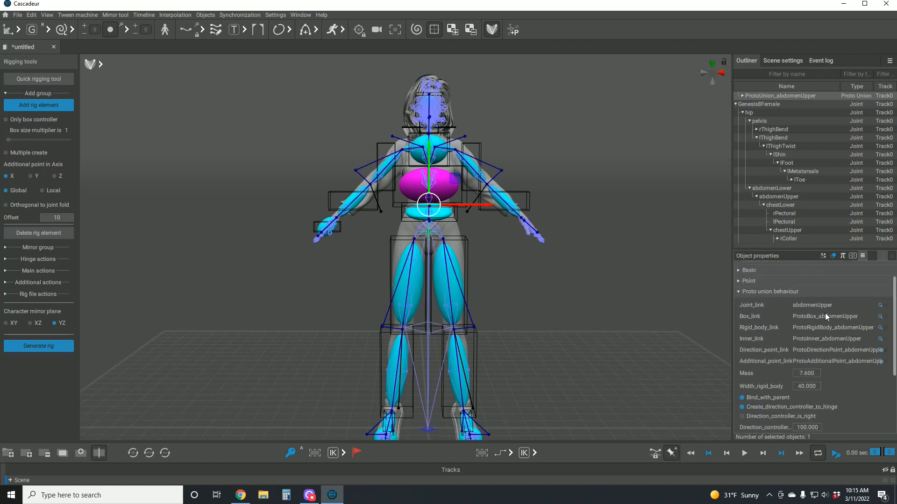
Lower the upper abdomen's Width_rigid_body from 40 to 25 under Proto union behaviour
scroll(down, 3)
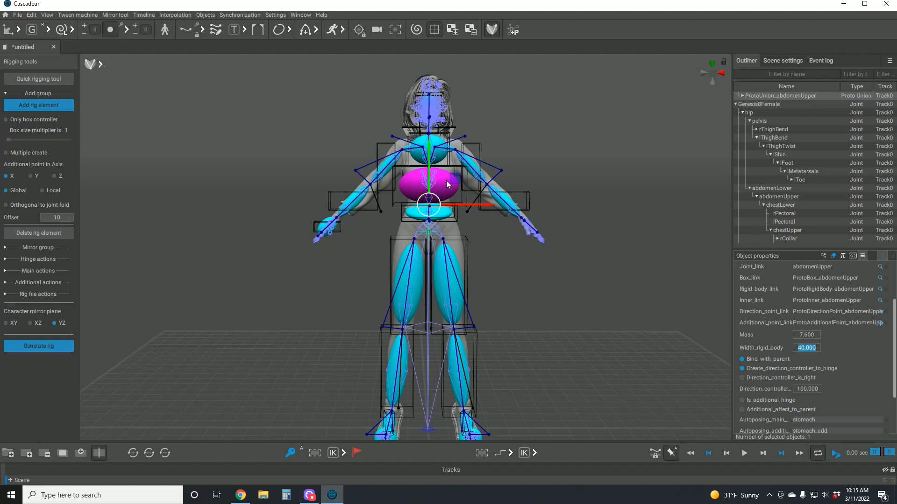
click(807, 347)
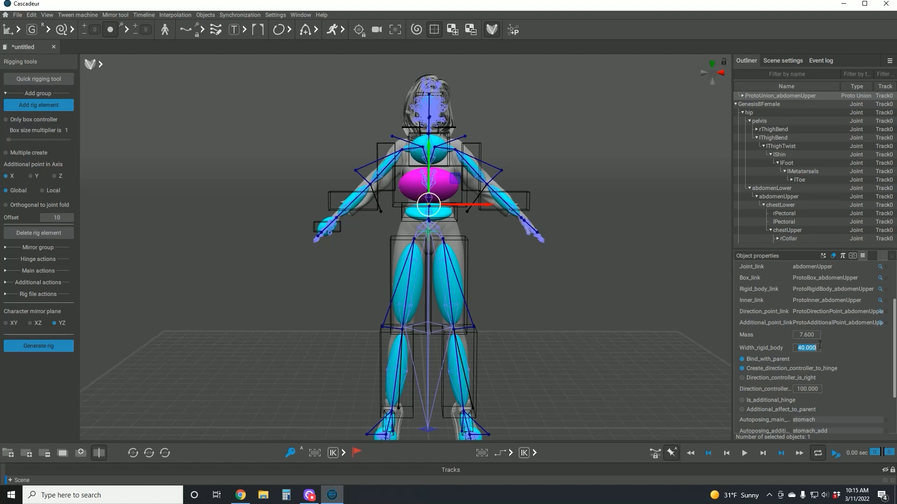
text(20)
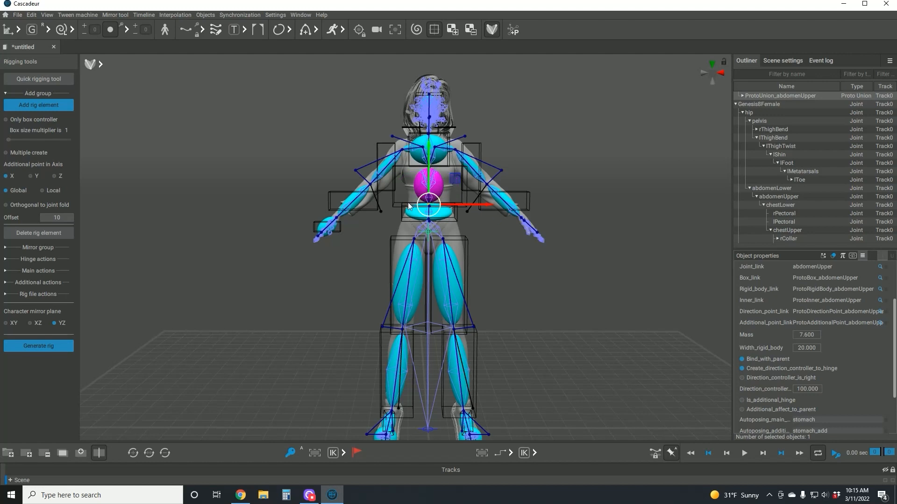
mouse_move(650, 341)
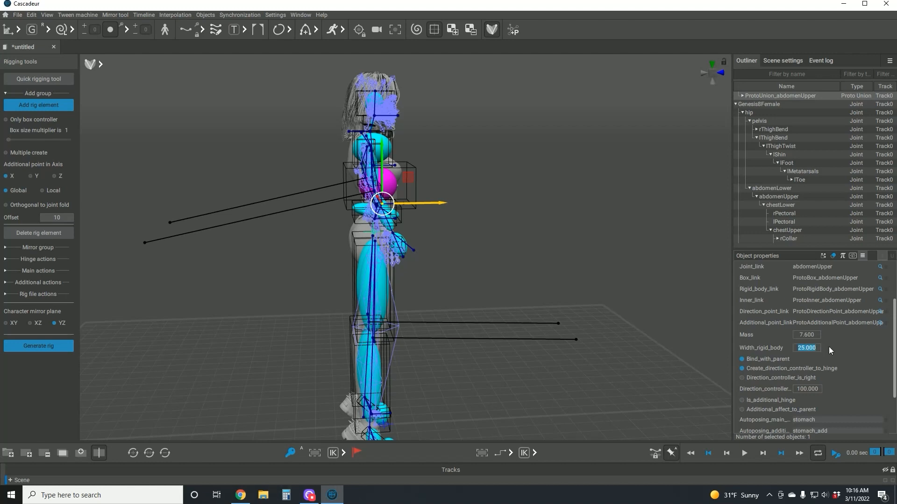
text(22)
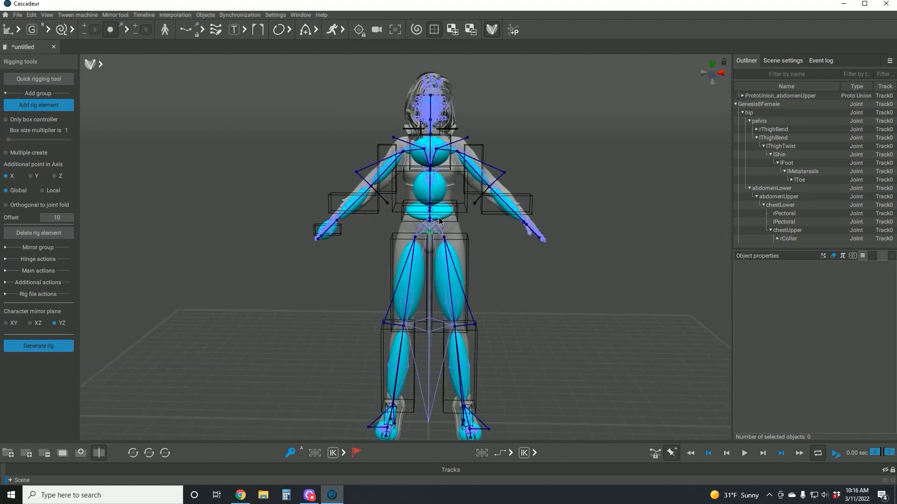
Select ProtoUnion_abdomenLower from a side view and set its rigid-body width to 60
click(429, 217)
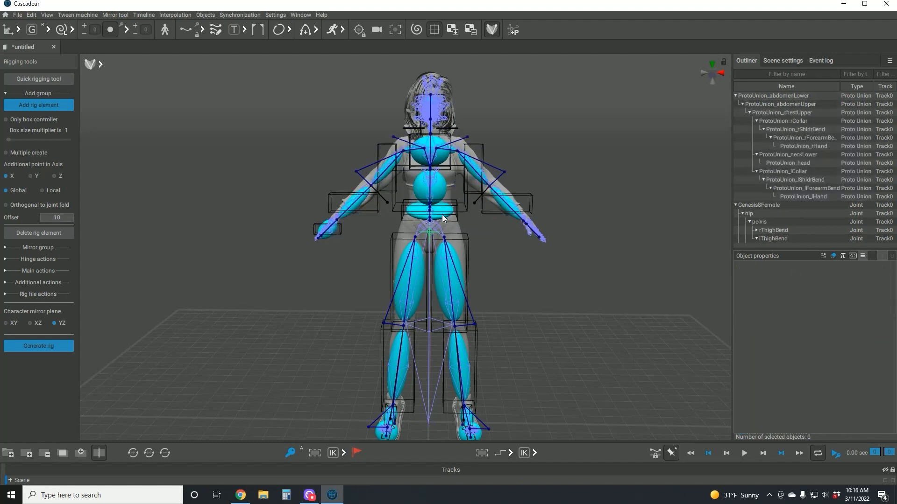
click(428, 217)
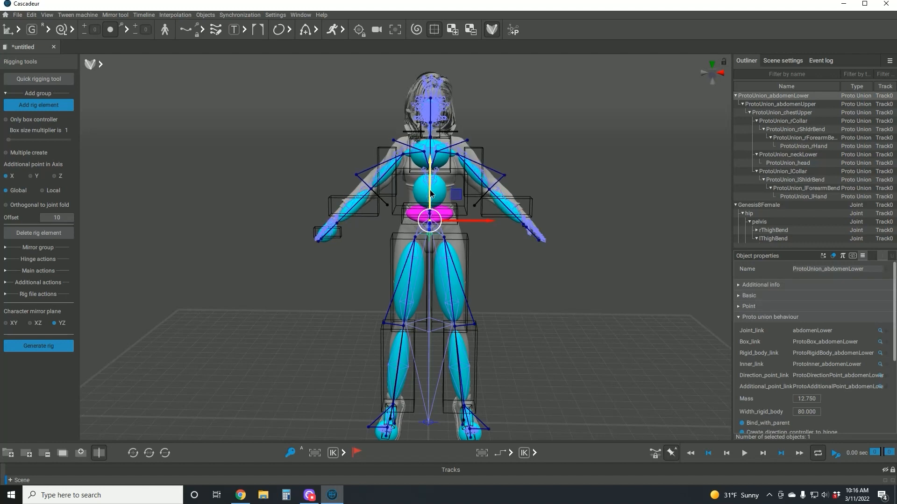
click(577, 237)
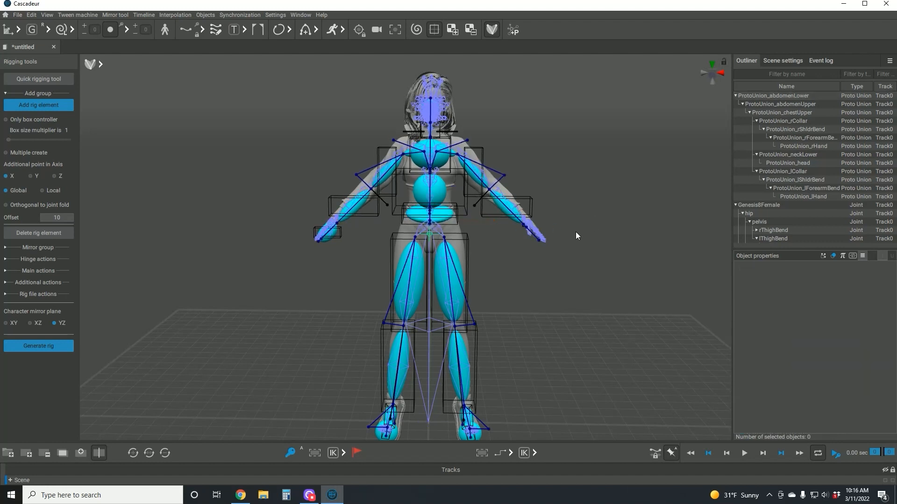
mouse_move(437, 235)
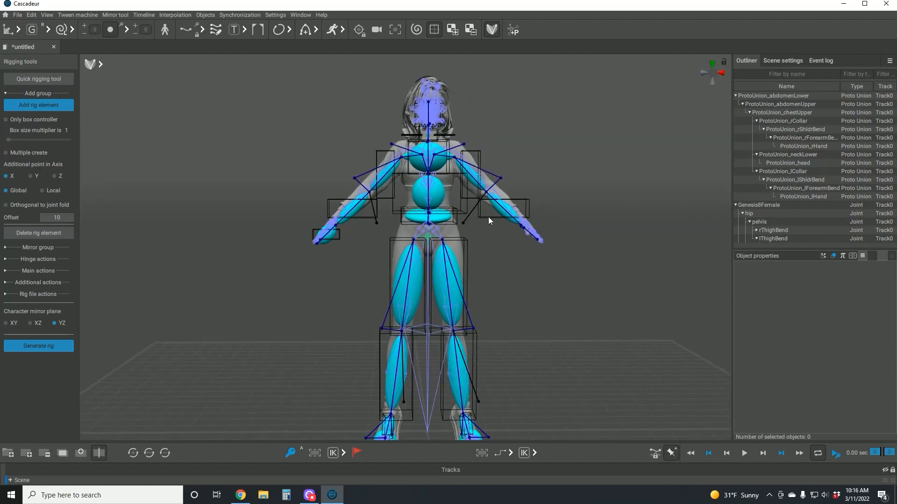
click(427, 220)
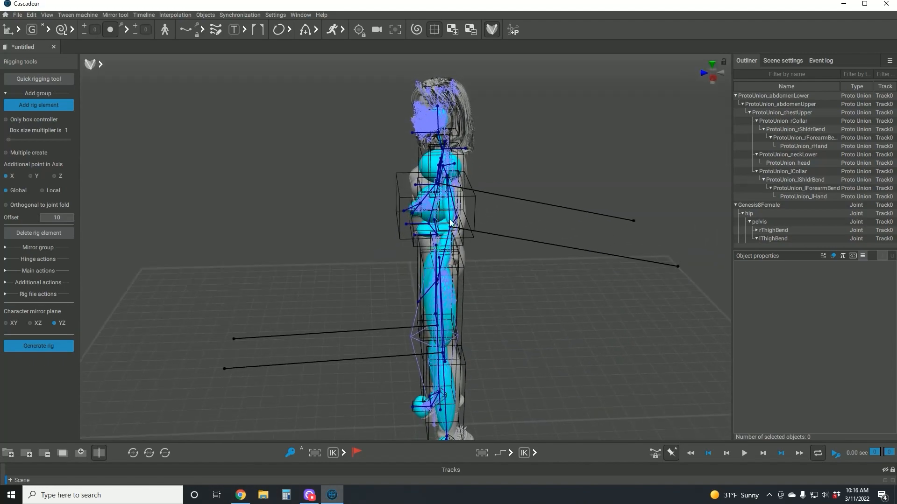
click(437, 231)
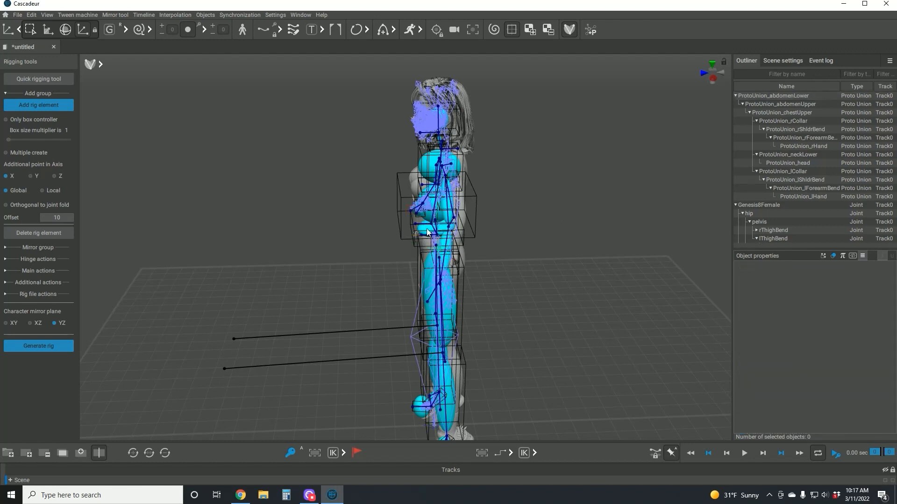
click(438, 229)
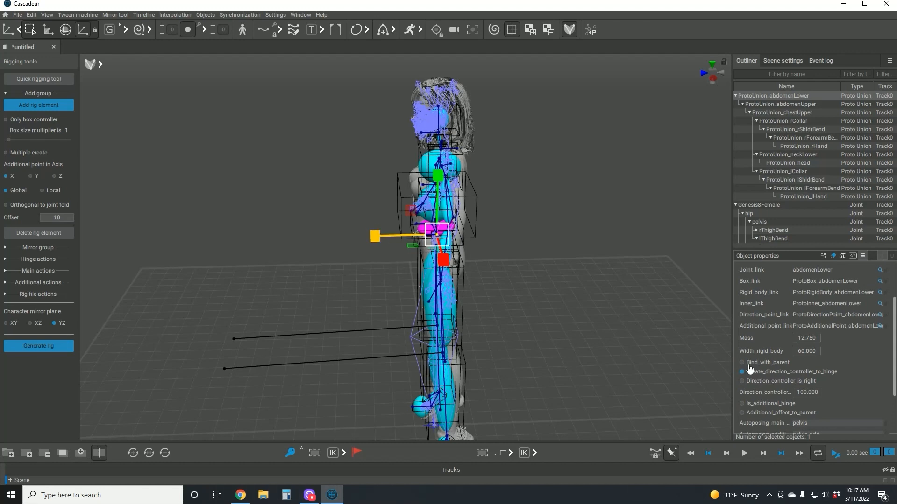
click(538, 206)
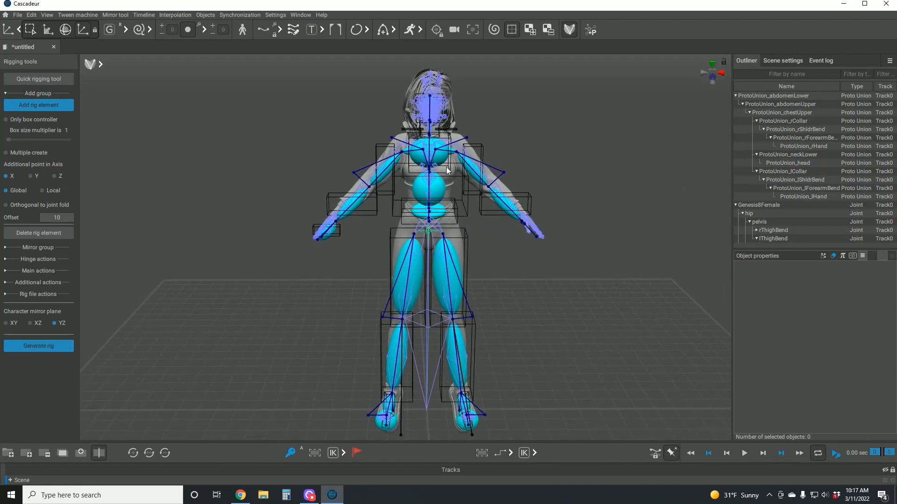
Select the thigh, shin and foot proto unions, then the left shoulder element
scroll(down, 3)
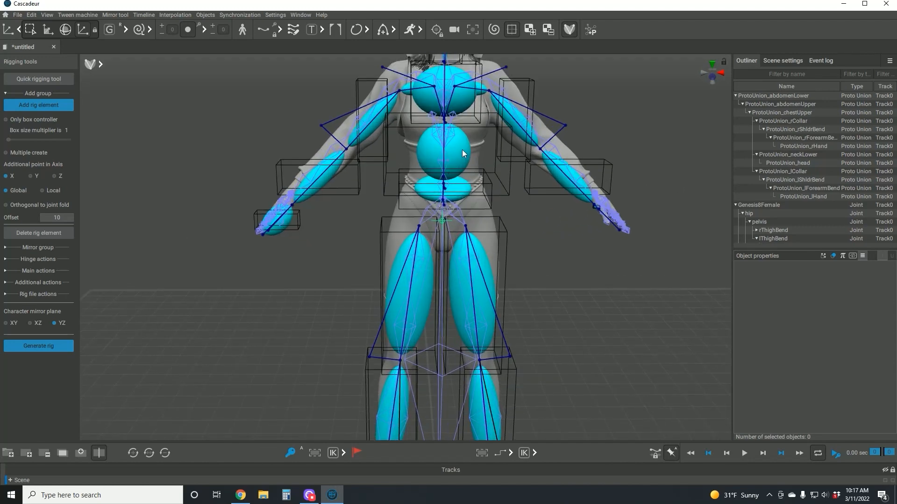
click(444, 141)
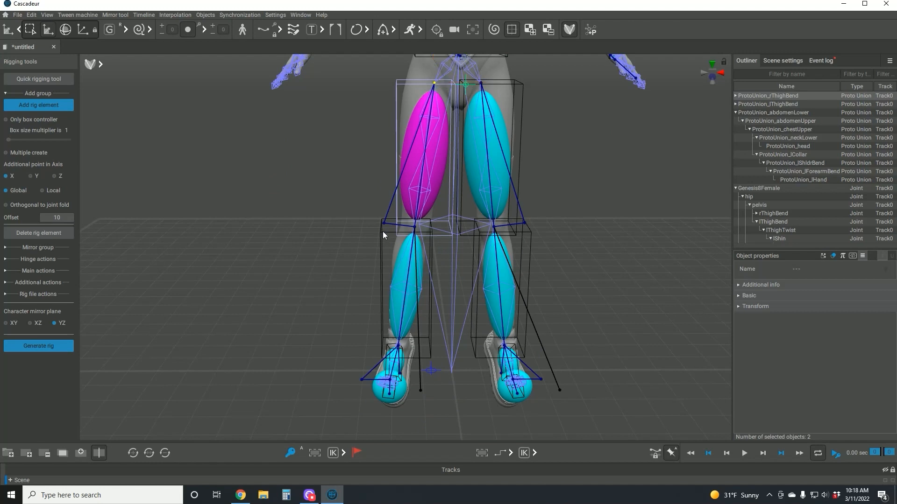
click(387, 381)
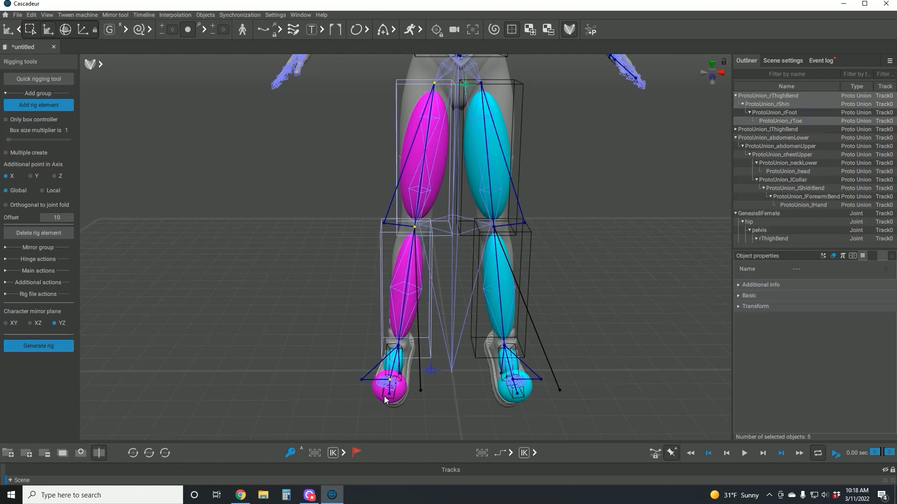
click(389, 386)
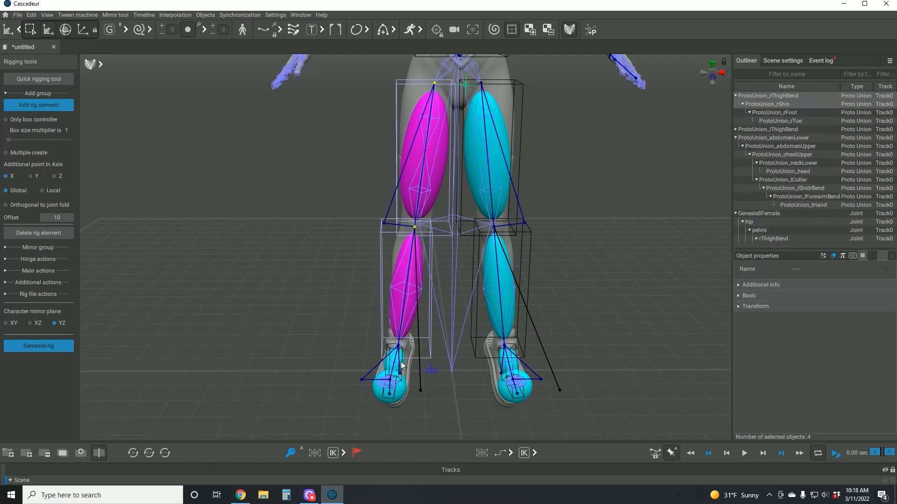
click(393, 349)
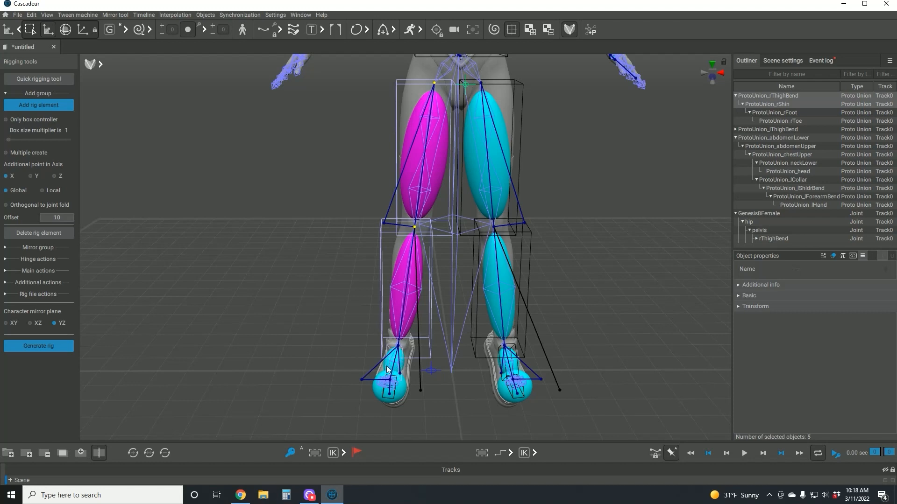
click(393, 357)
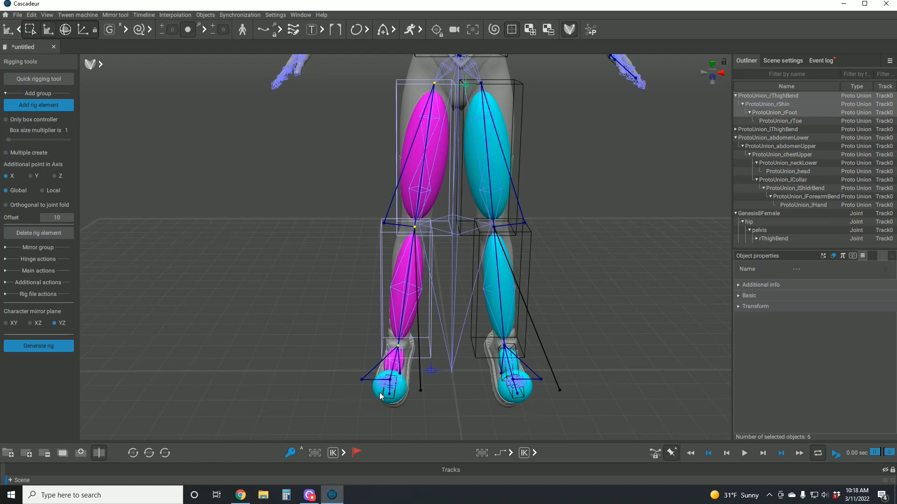
click(433, 83)
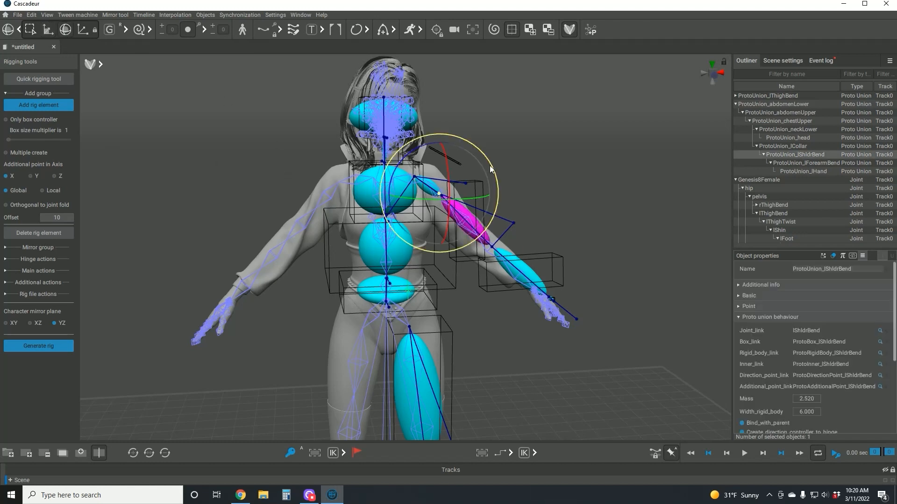
Deselect the shoulder element to review the left arm and leg proto unions
click(558, 229)
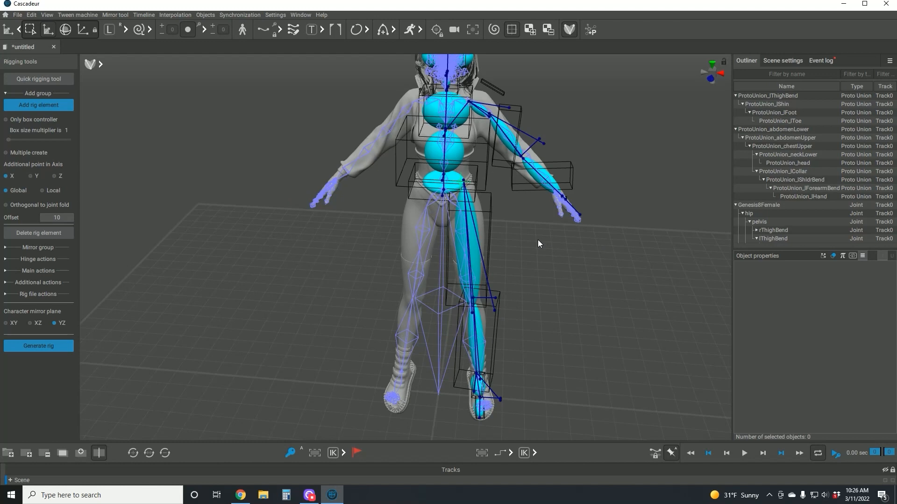
mouse_move(557, 244)
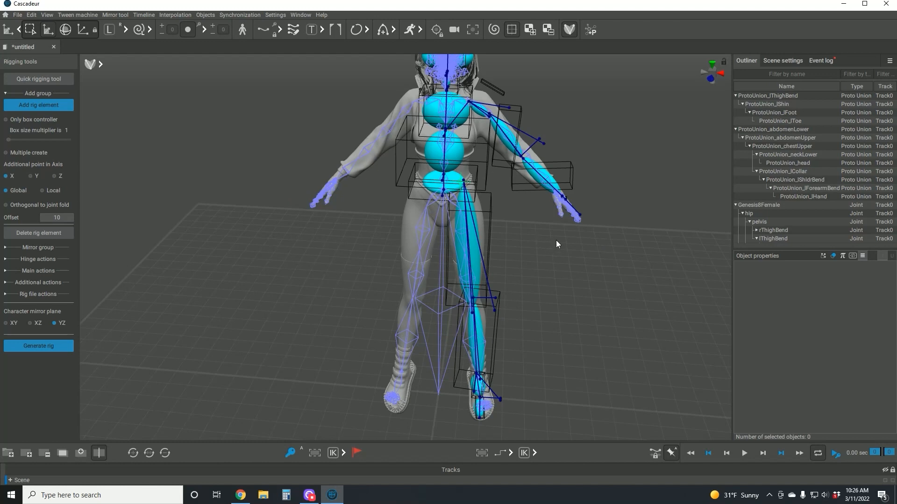
mouse_move(530, 253)
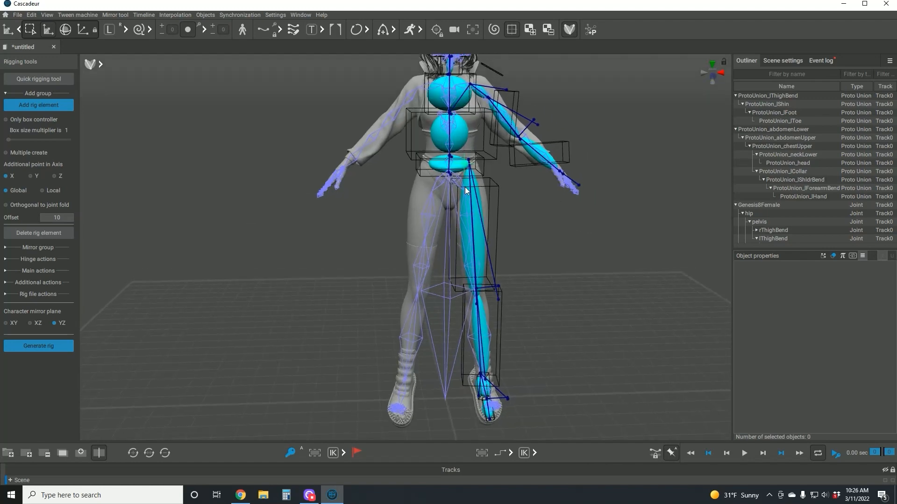
Select ProtoBox_abdomenLower and scale it to fit the torso
click(449, 163)
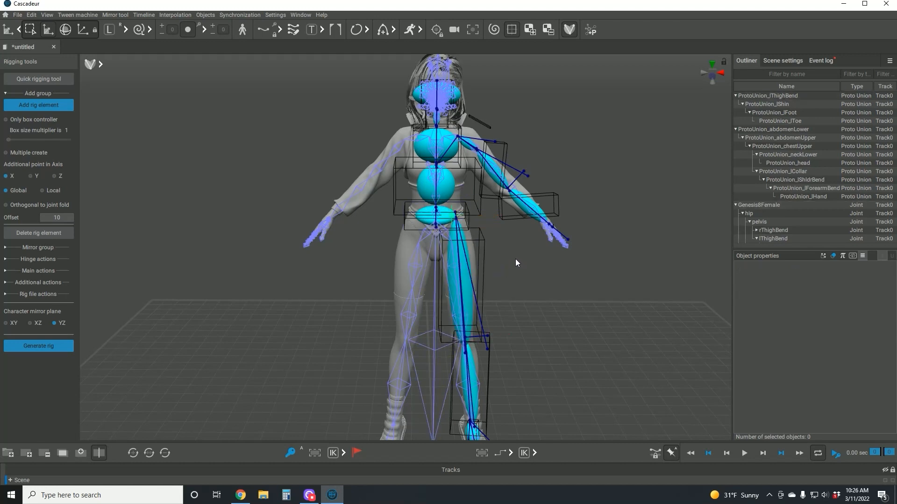
click(436, 217)
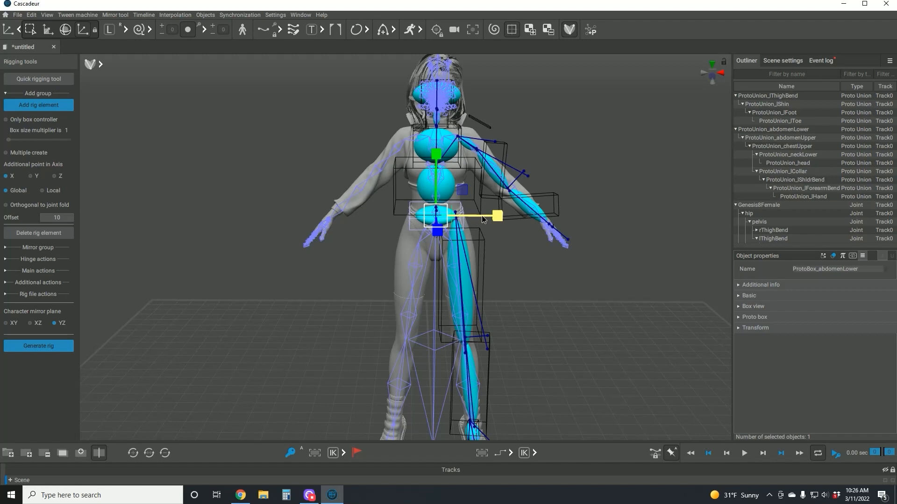
click(526, 262)
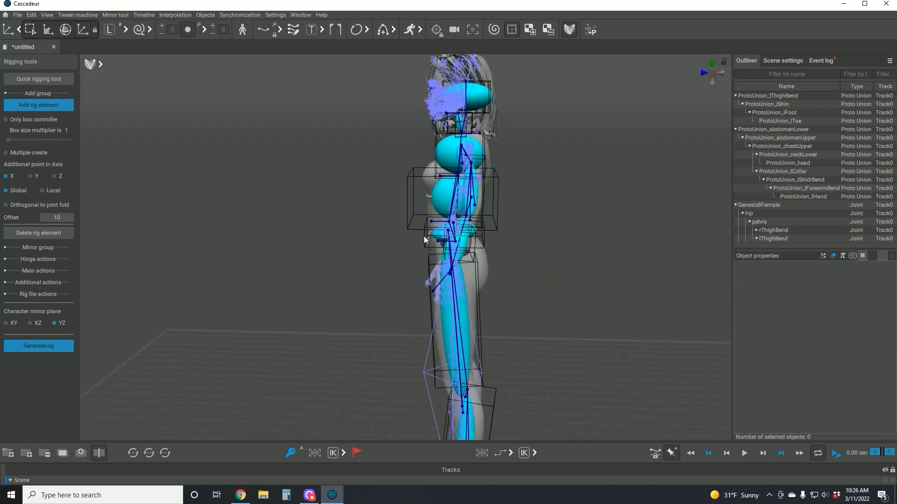
click(451, 234)
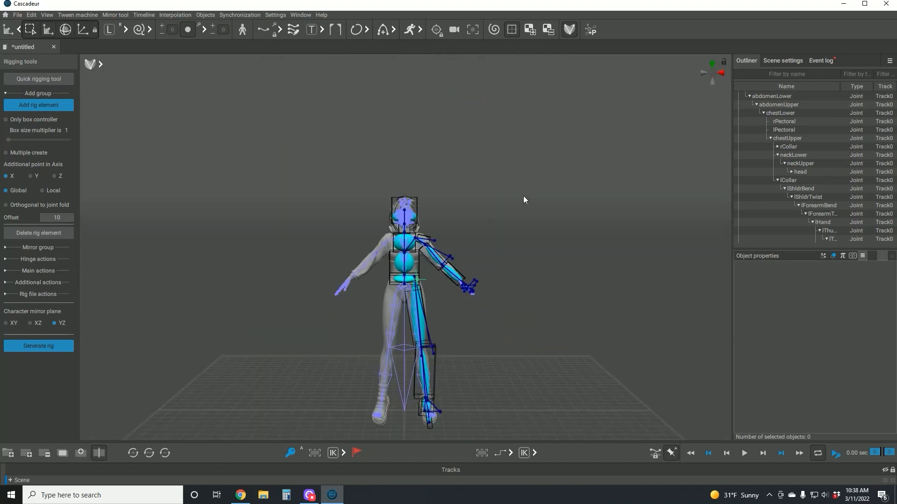
mouse_move(523, 402)
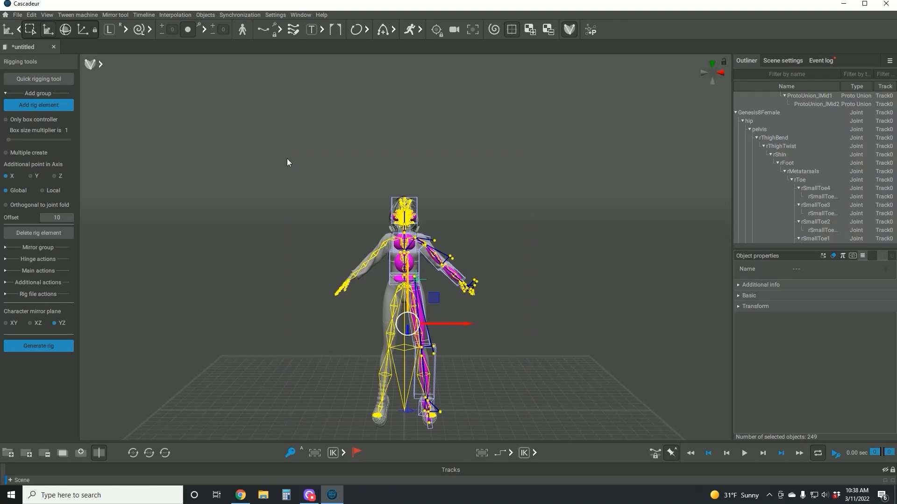
Mirror all rig elements across the YZ plane, then deselect to inspect the result
click(38, 247)
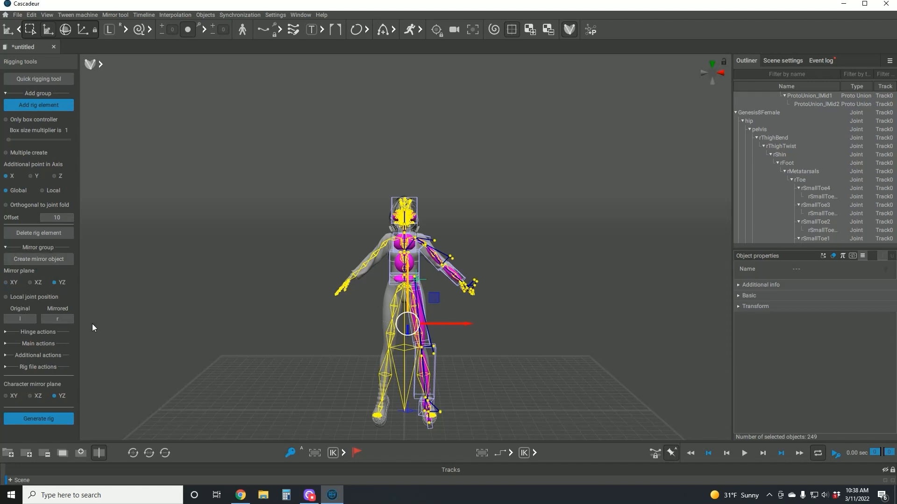
mouse_move(39, 259)
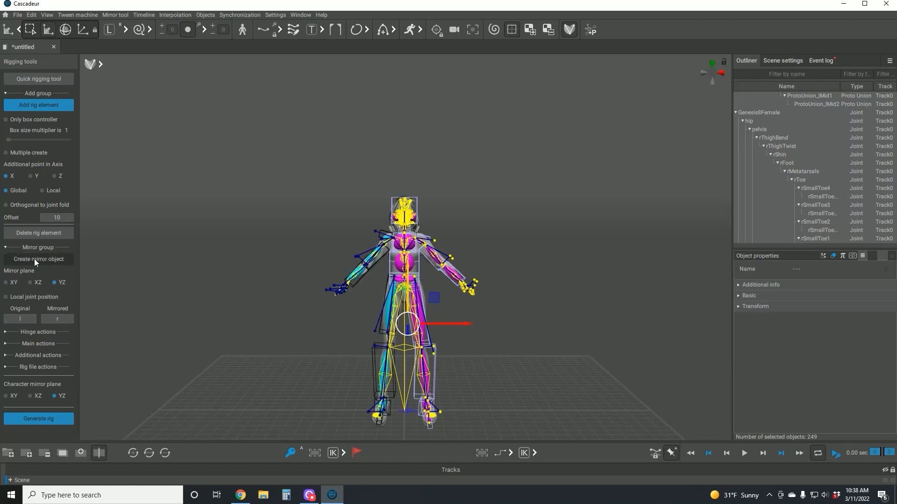
click(527, 334)
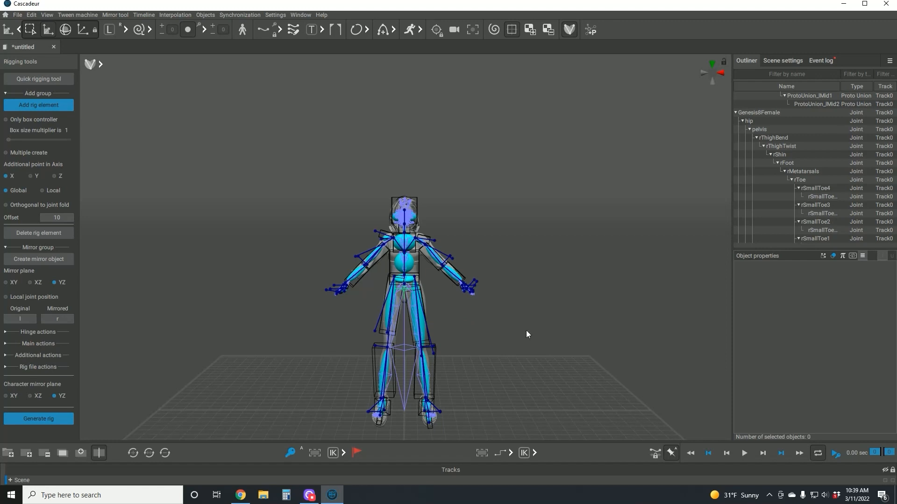
mouse_move(336, 333)
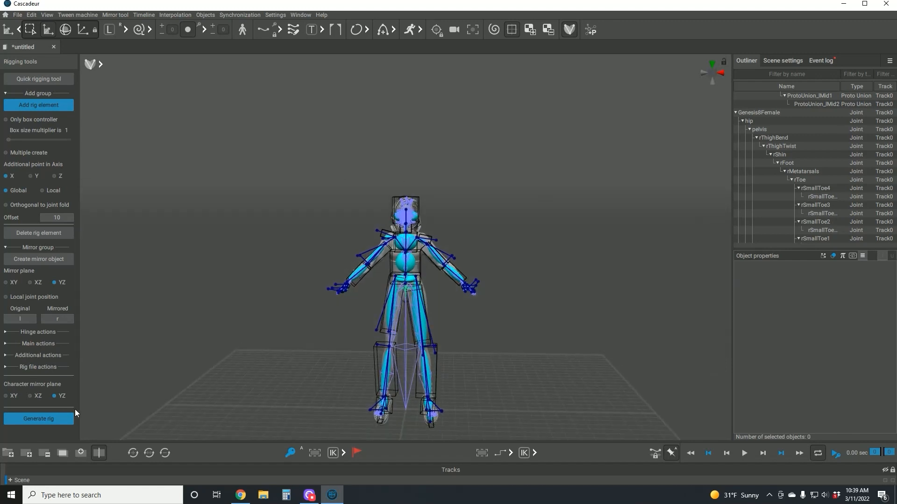
mouse_move(38, 418)
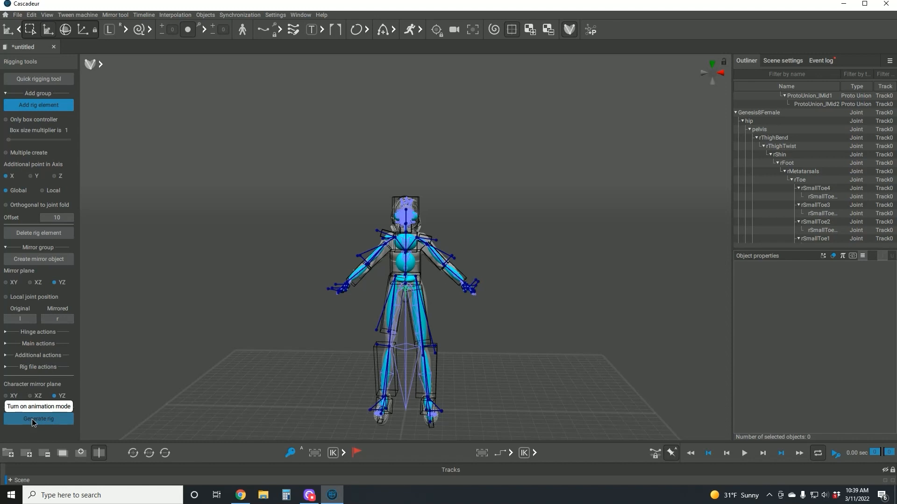
Run Generate rig from the Rigging tools panel
click(39, 418)
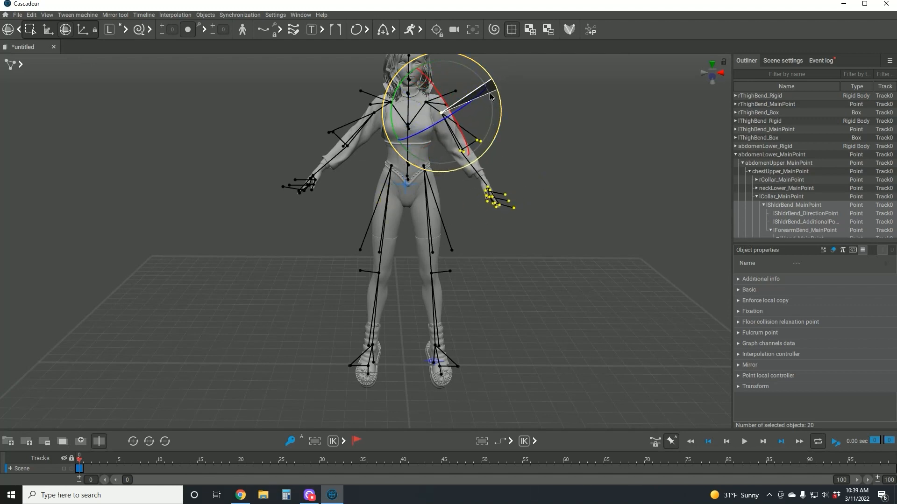
click(511, 137)
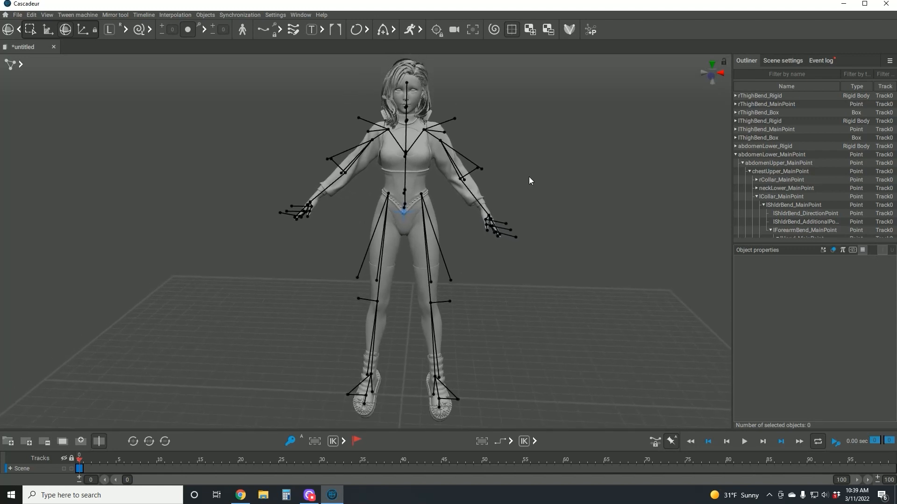
mouse_move(522, 175)
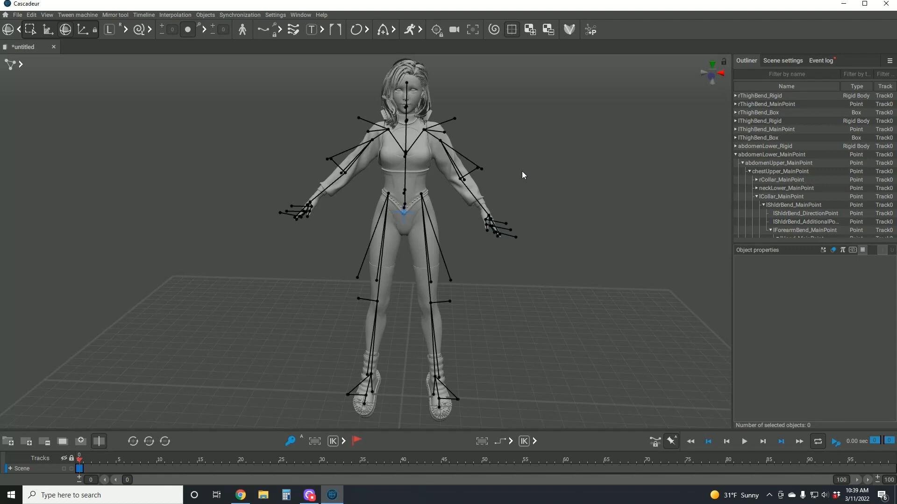
mouse_move(514, 162)
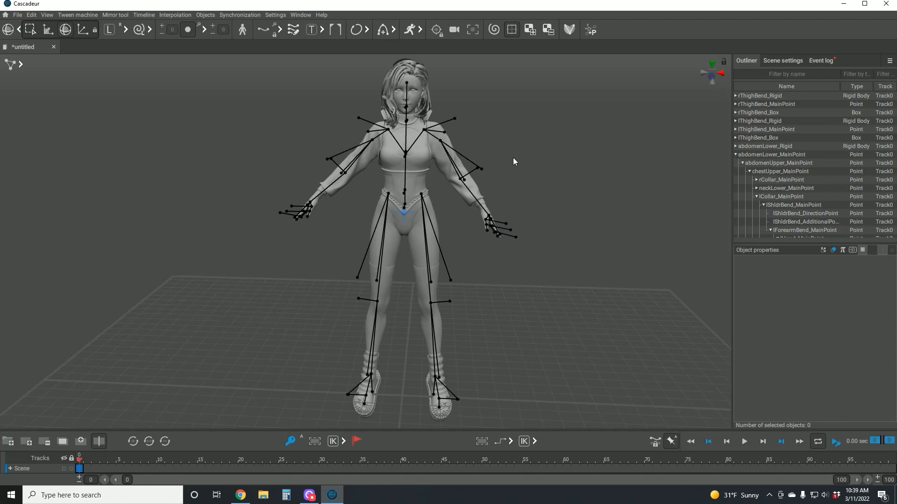
mouse_move(357, 138)
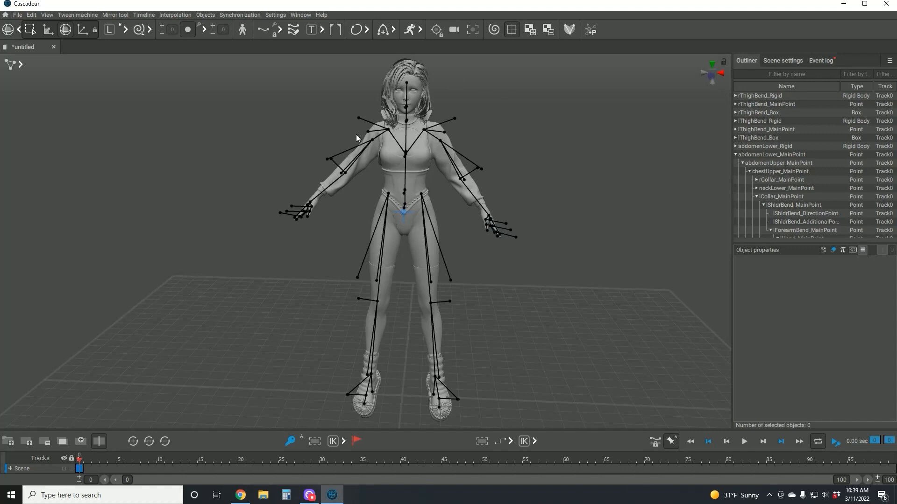
mouse_move(209, 258)
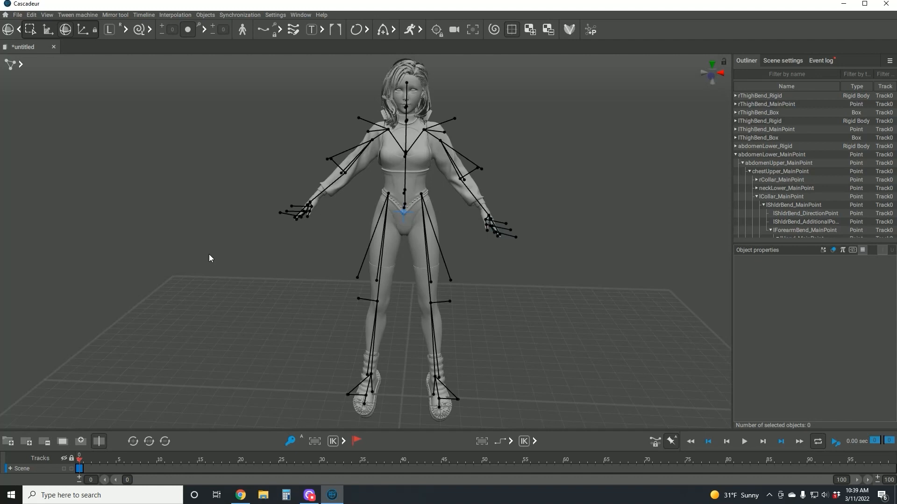
mouse_move(215, 257)
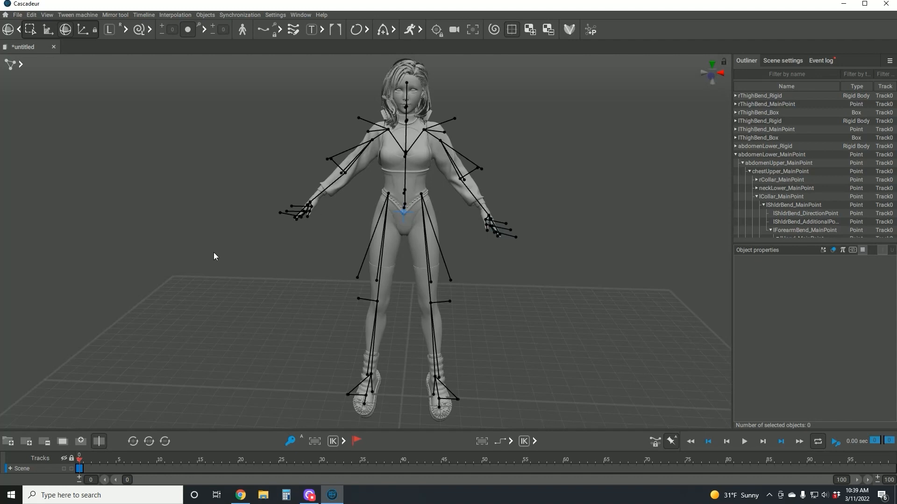
mouse_move(216, 259)
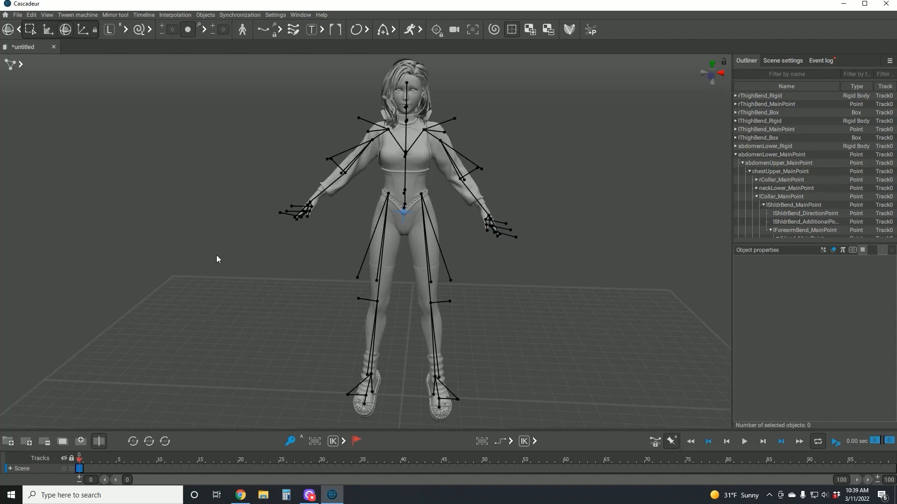